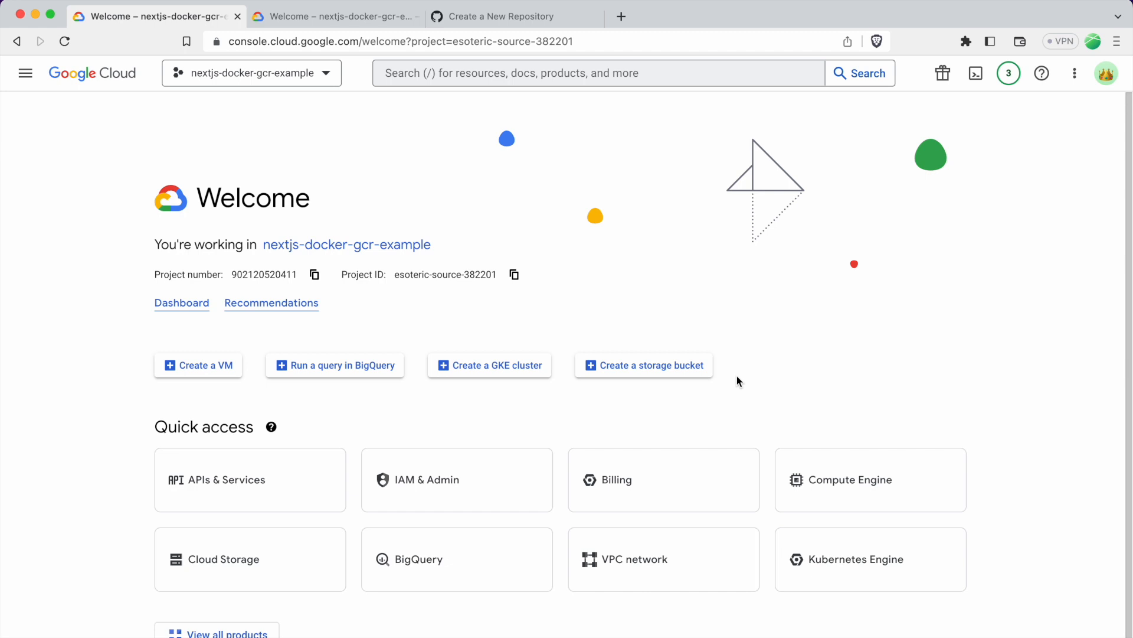
pyautogui.moveTo(709, 181)
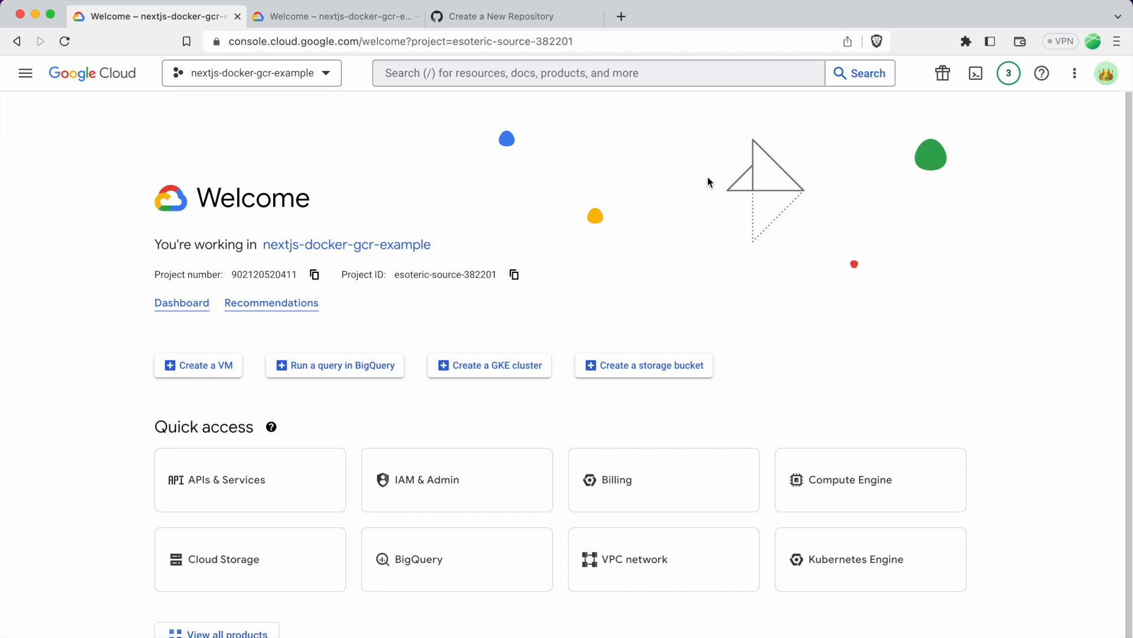
# Switch from the Google Cloud Console tab to GitHub's new-repository page
pyautogui.click(503, 15)
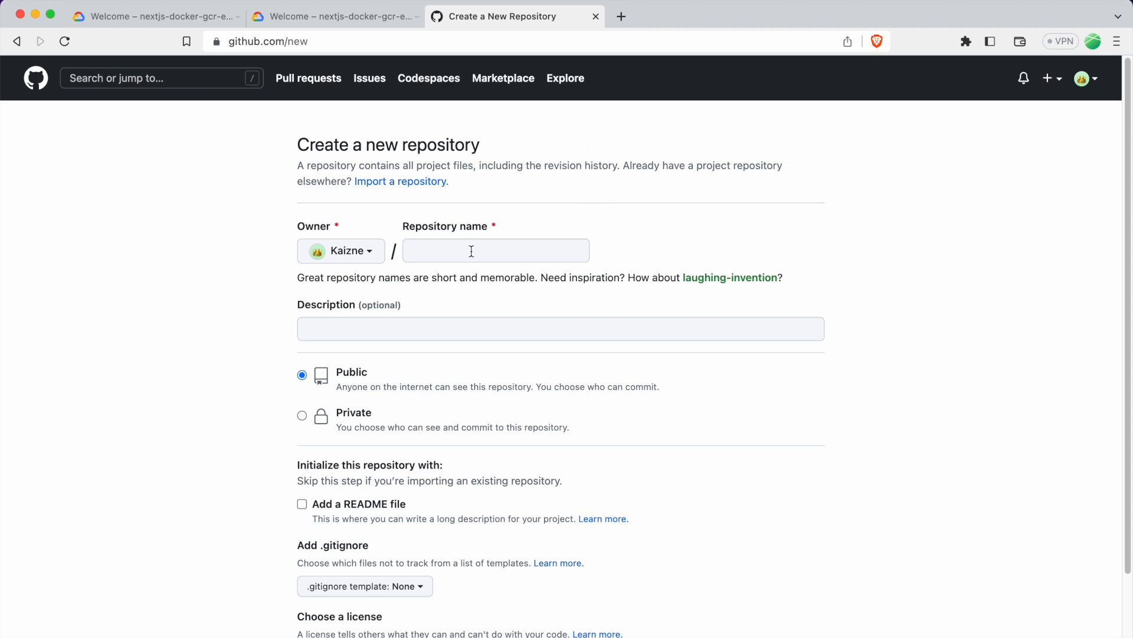
# Name the new public repository nextjs-docker-gcr-example
pyautogui.click(496, 250)
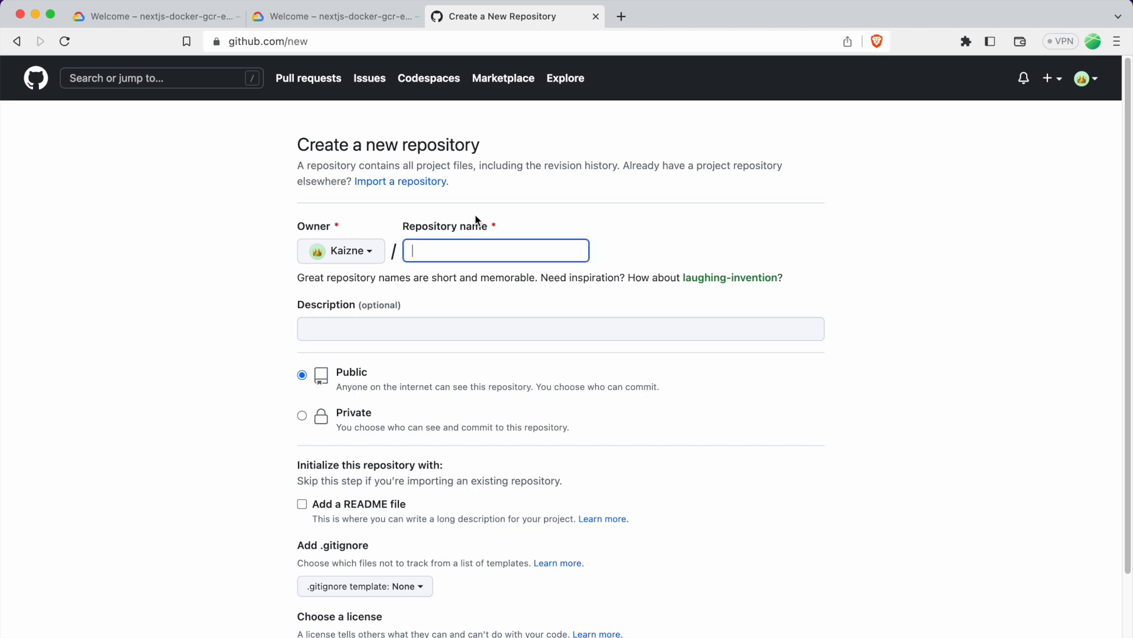
pyautogui.write('nextjs-docker-gcr-example')
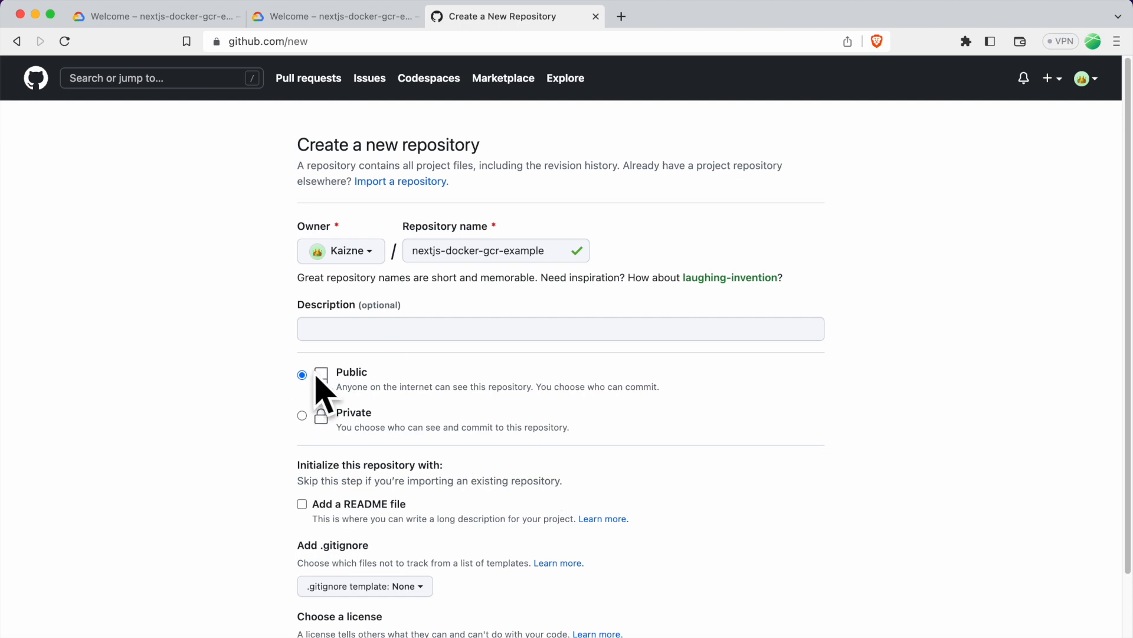
pyautogui.scroll(-3)
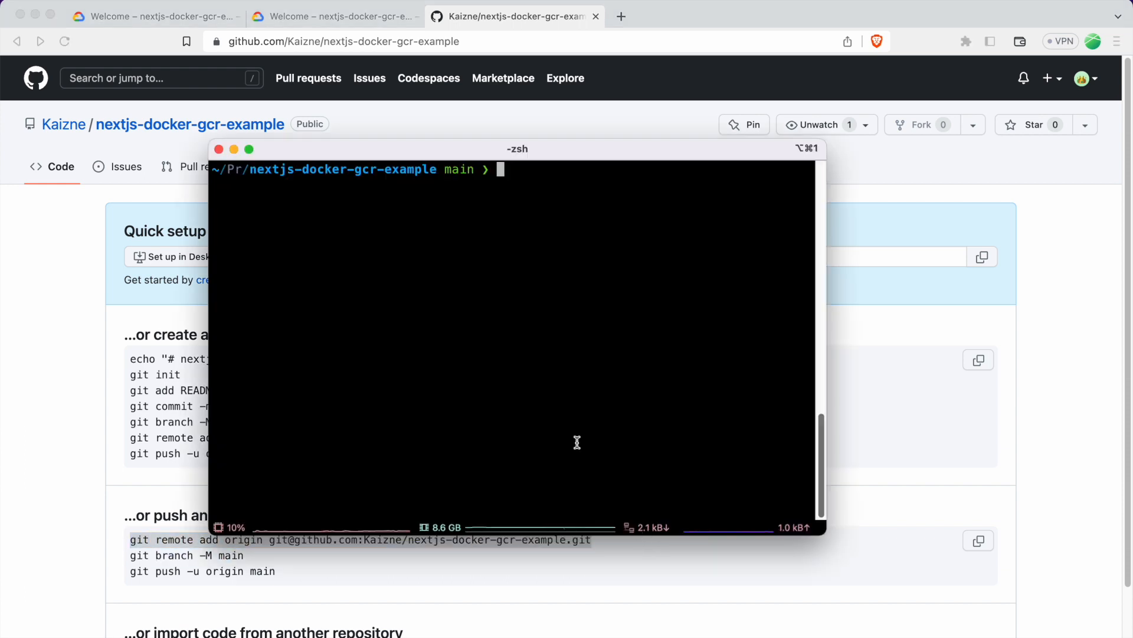
pyautogui.moveTo(405, 241)
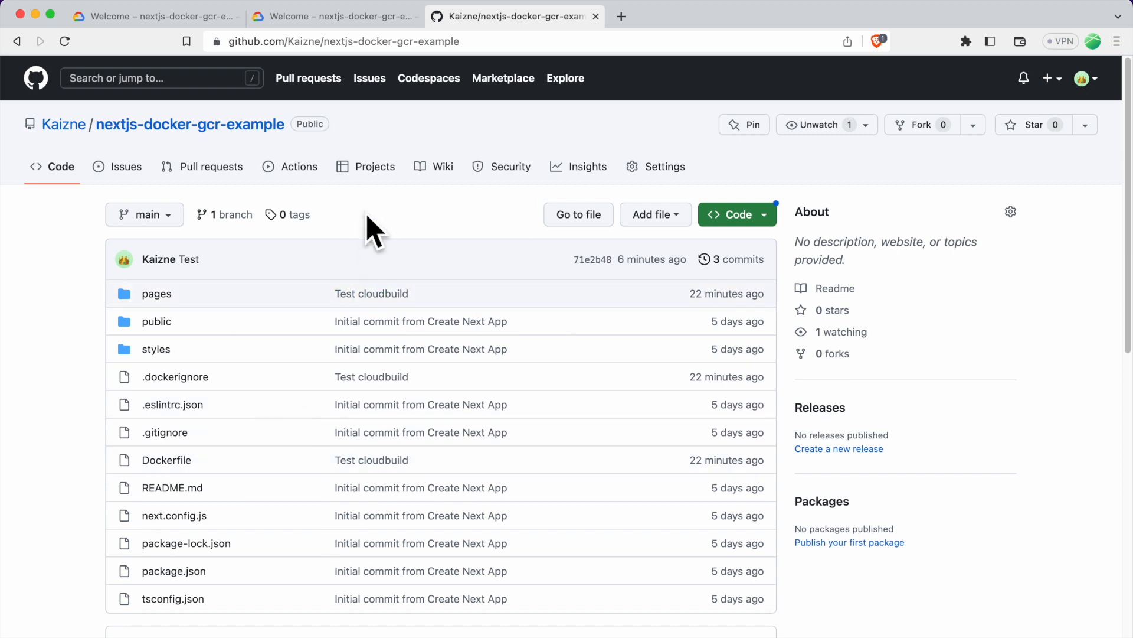
pyautogui.moveTo(374, 215)
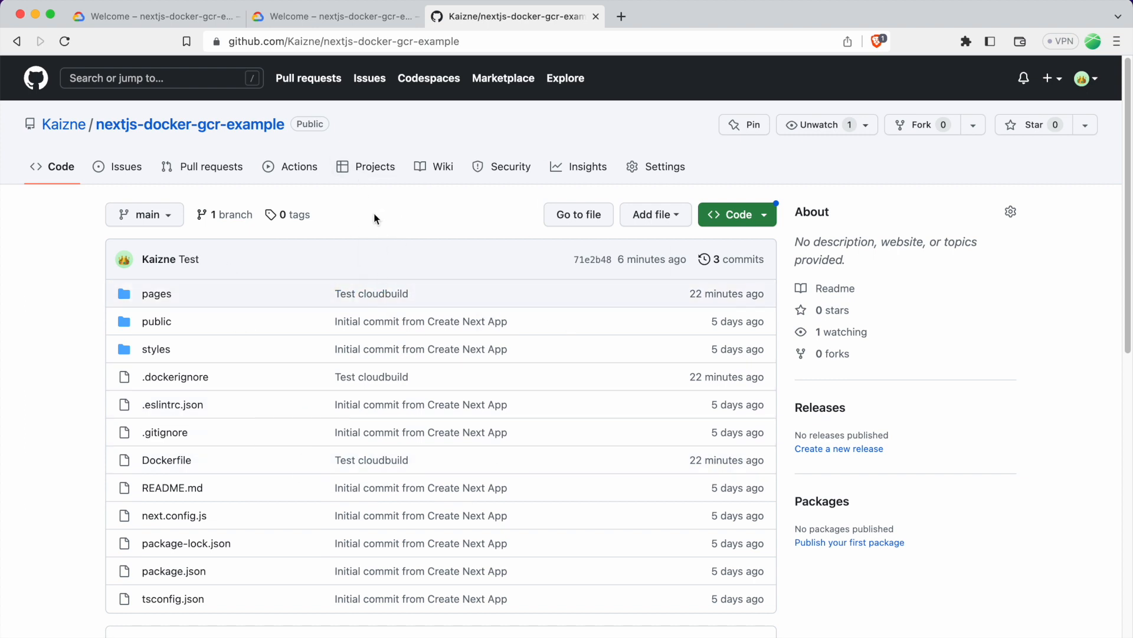
pyautogui.moveTo(385, 215)
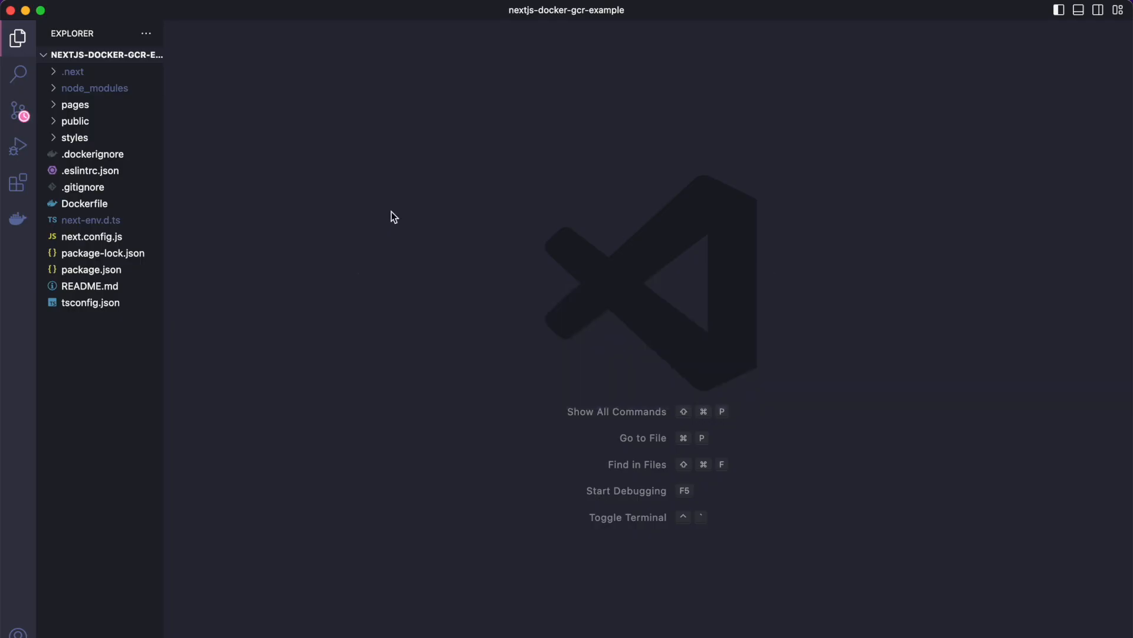
# Create an empty cloudbuild.yaml file in the project root
pyautogui.click(99, 56)
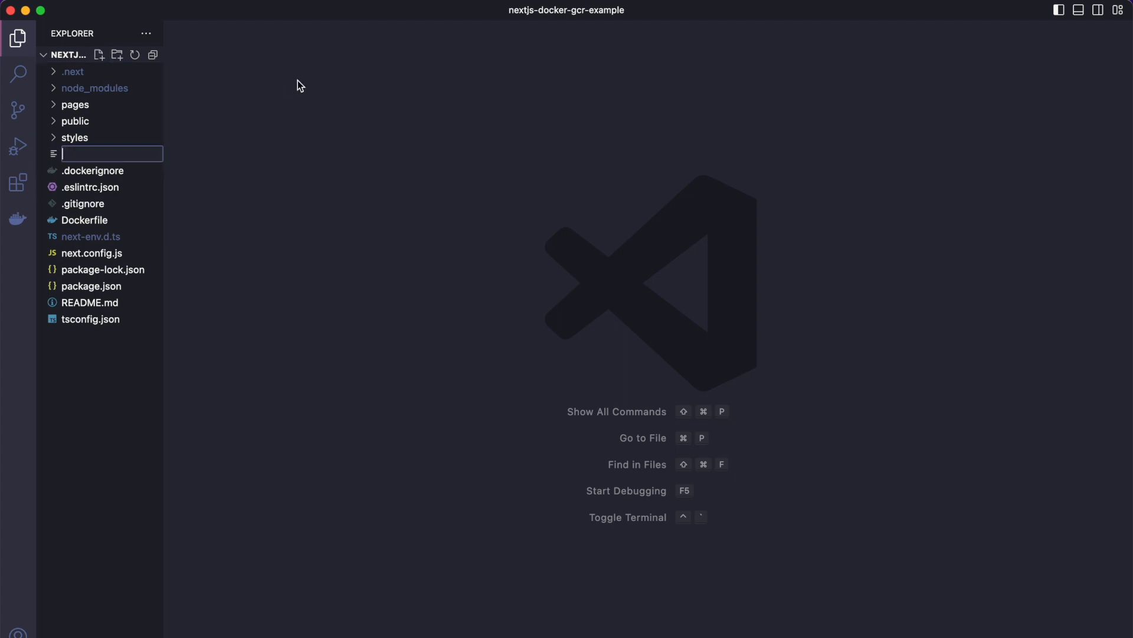
pyautogui.write('cloudbuild.')
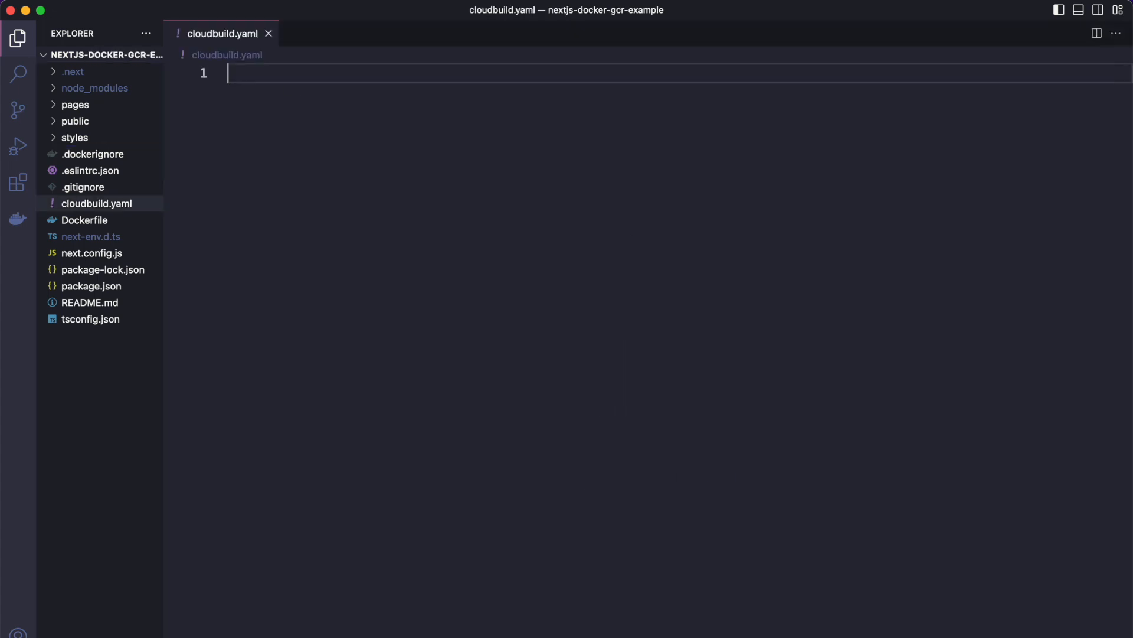
pyautogui.moveTo(309, 50)
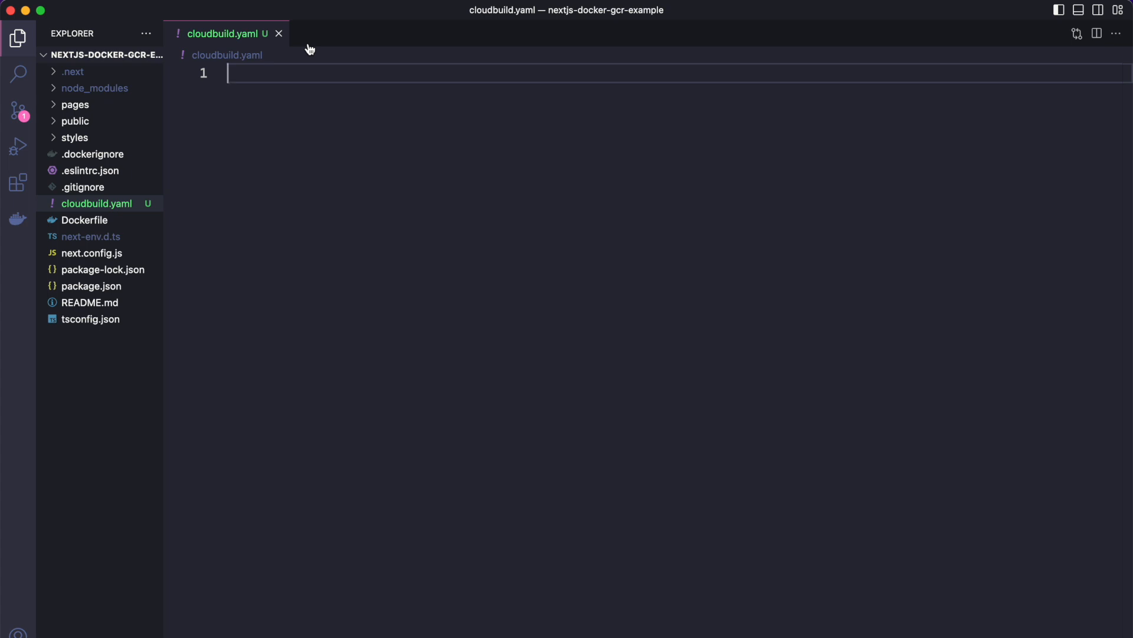
# Write a steps: build step using gcr.io/cloud-builders/docker with args 'build', '-t', ''
pyautogui.write('steps:')
pyautogui.write('# Build the container image')
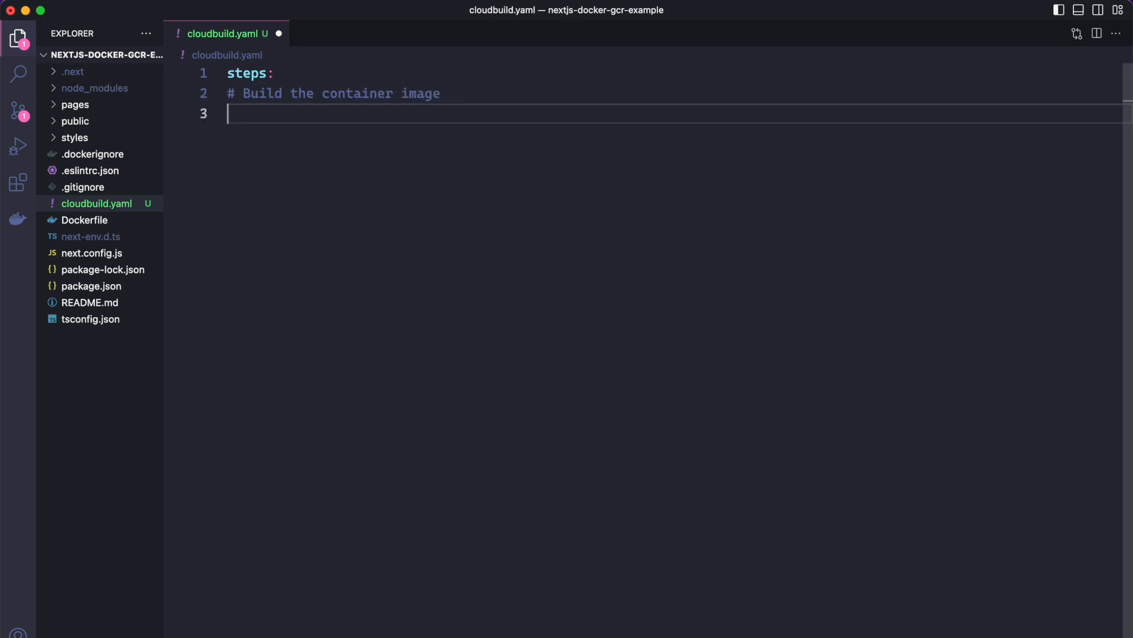
pyautogui.write('- name:')
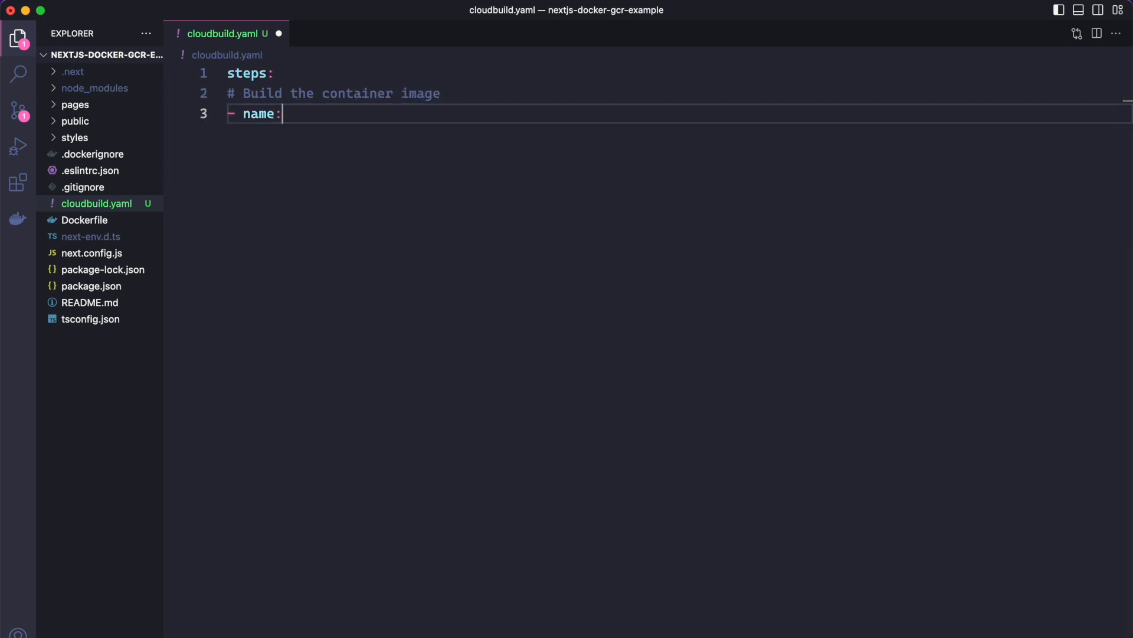
pyautogui.write("'gcr.io'")
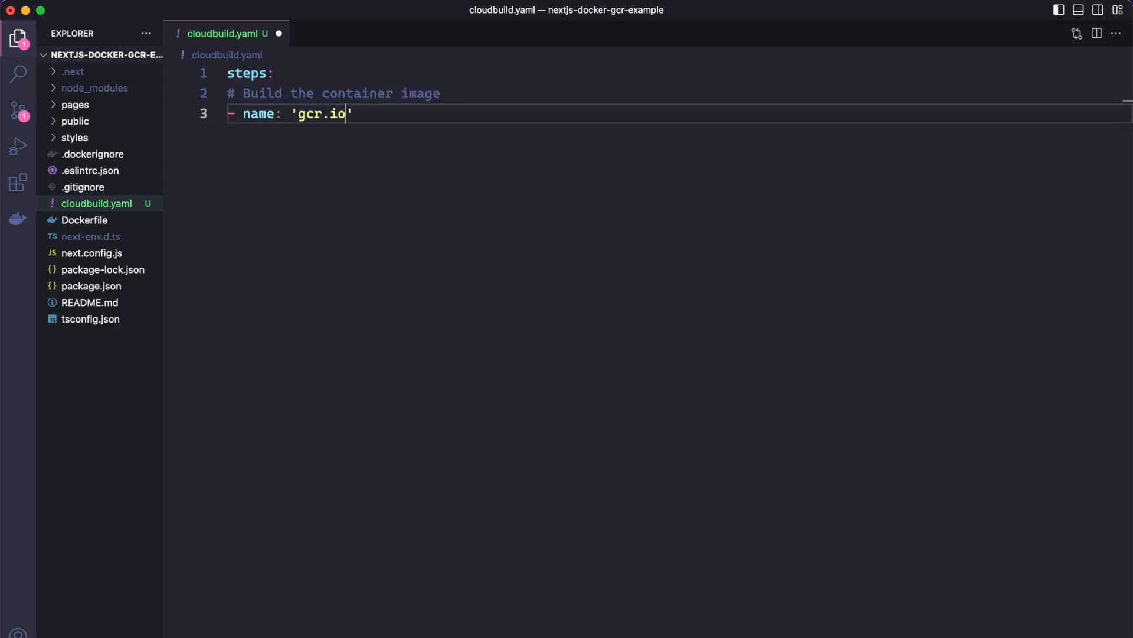
pyautogui.write('/cloud-builders/')
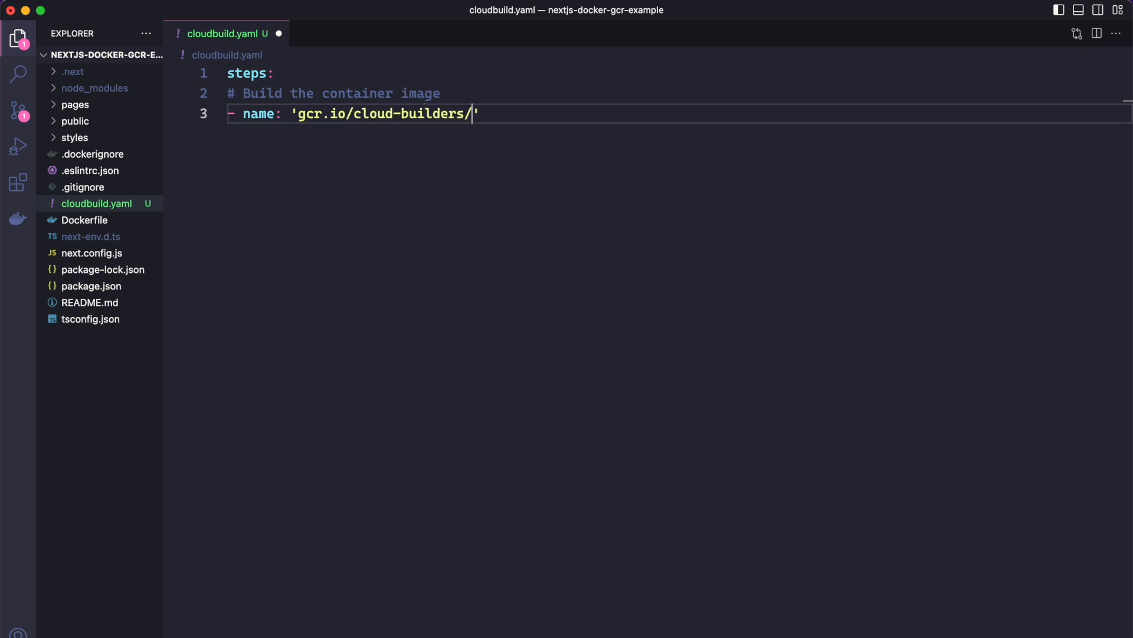
pyautogui.write('docker')
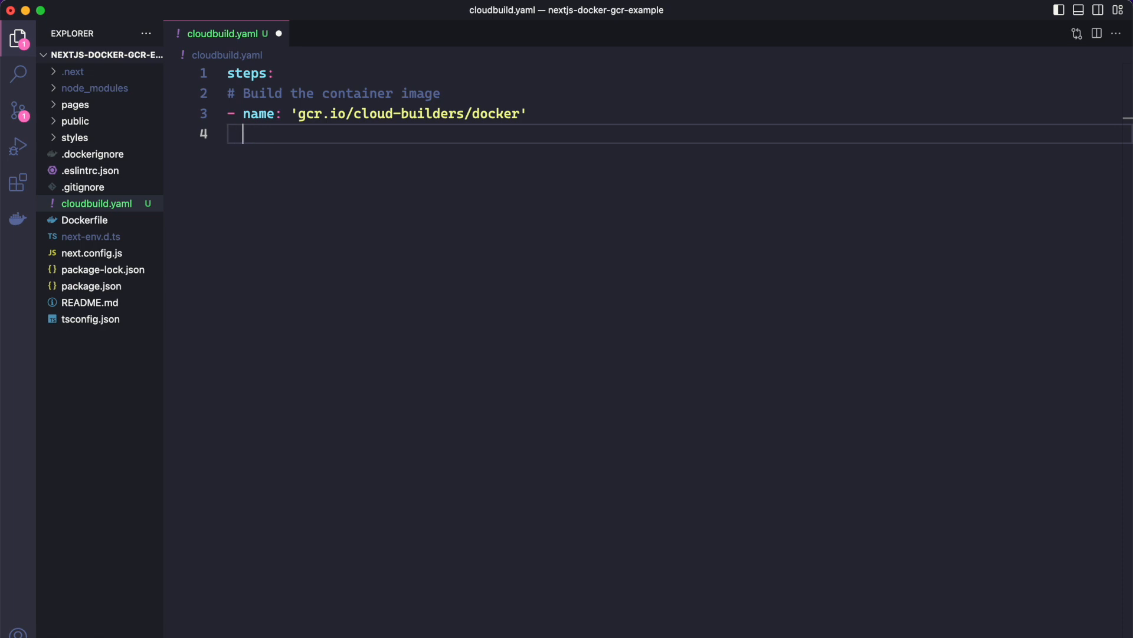
pyautogui.write("args: ['build', '")
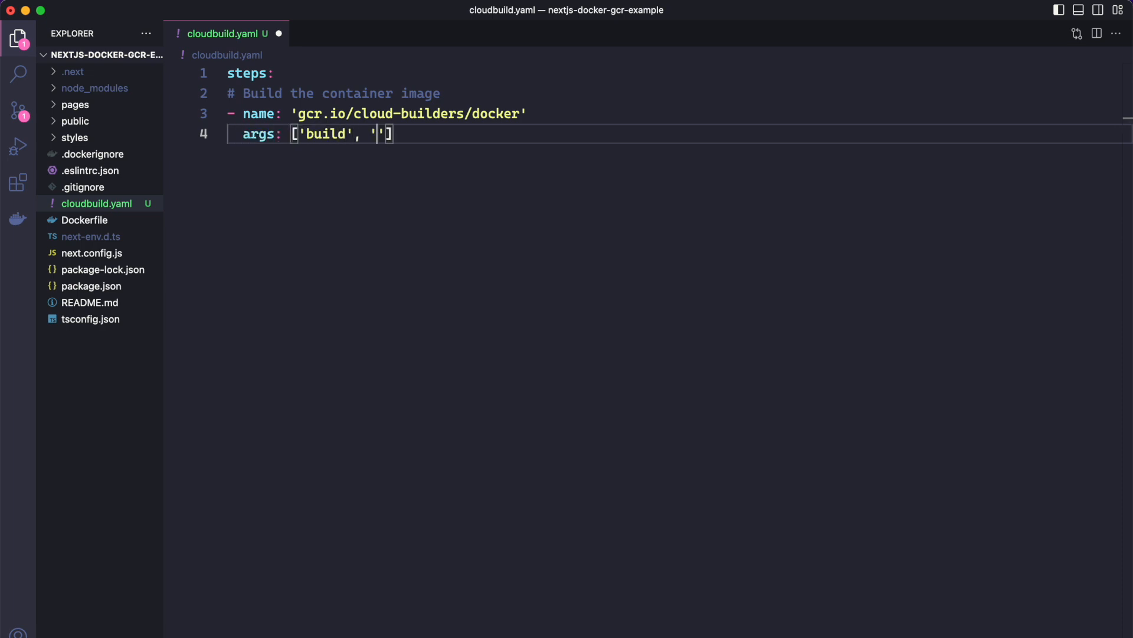
pyautogui.write('-t')
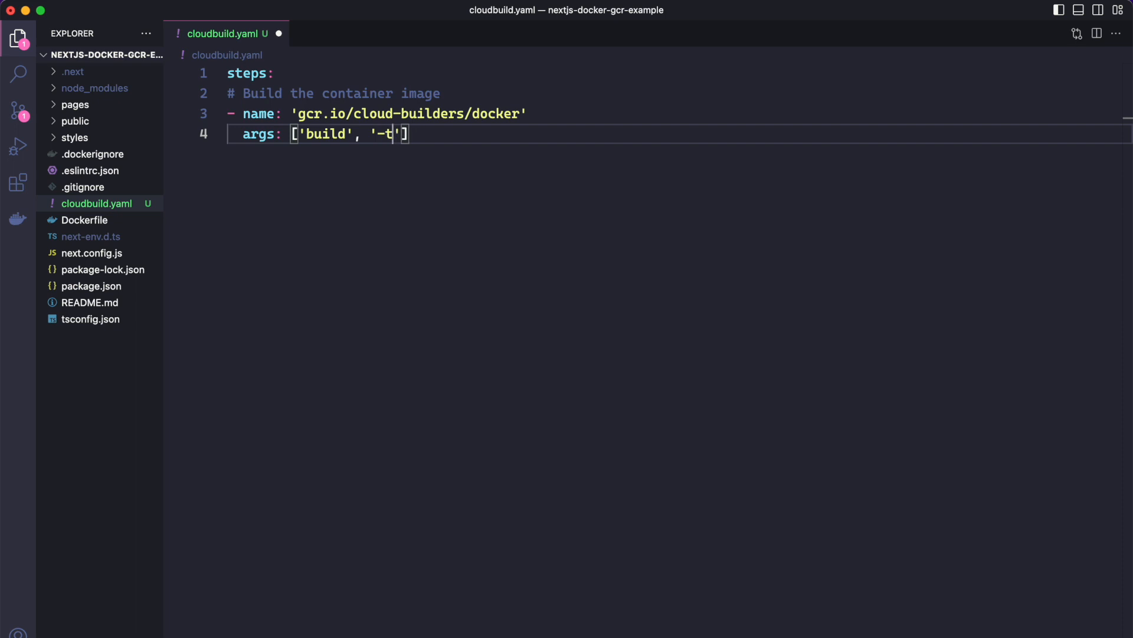
pyautogui.write(", ''")
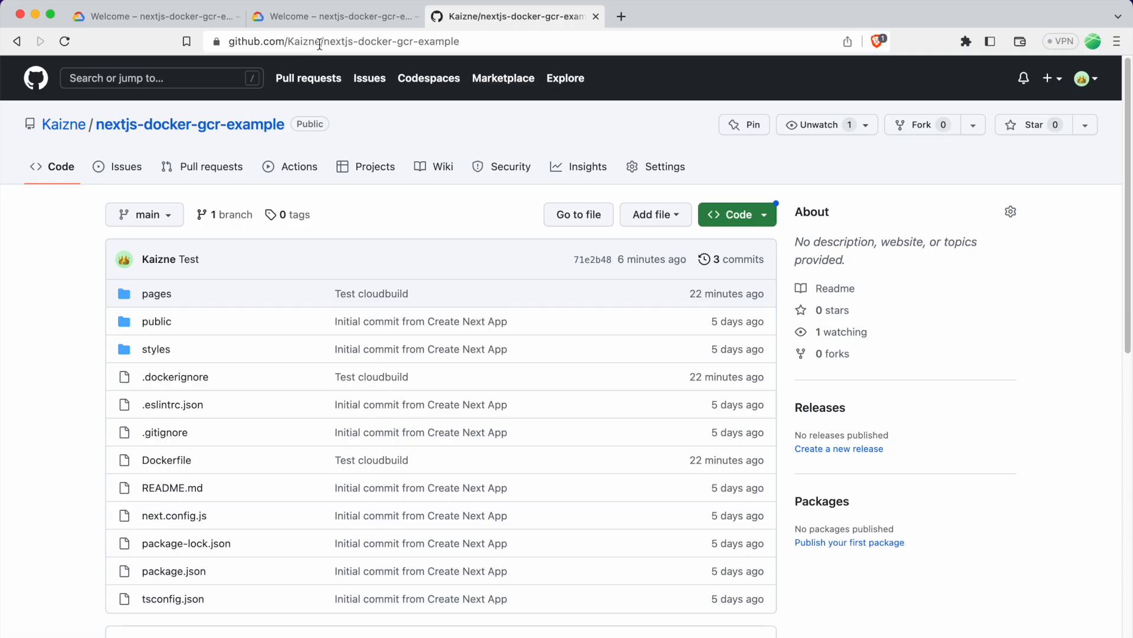
# Find nextjs-docker-gcr-example-docker-repo in Artifact Registry and view its image path
pyautogui.click(156, 15)
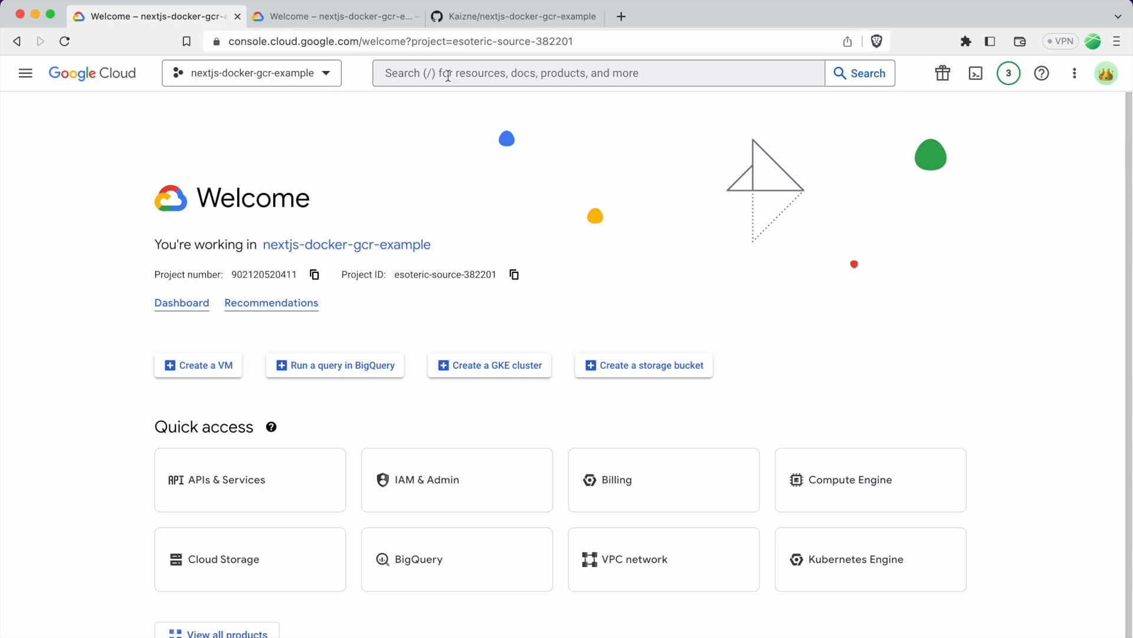
pyautogui.write('artifacts')
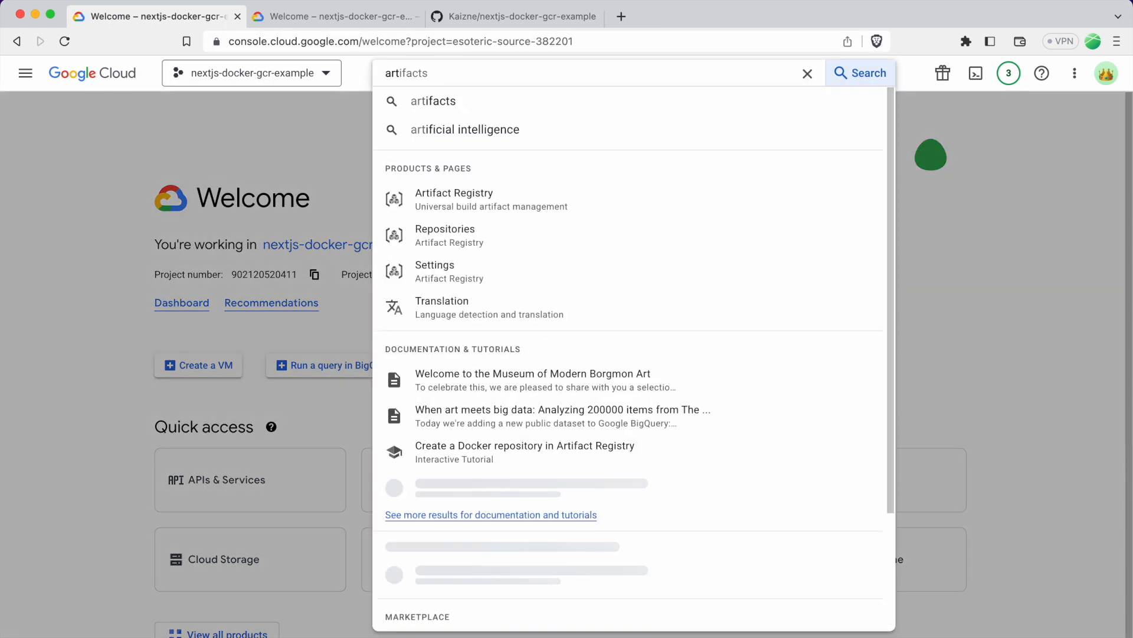
pyautogui.click(454, 193)
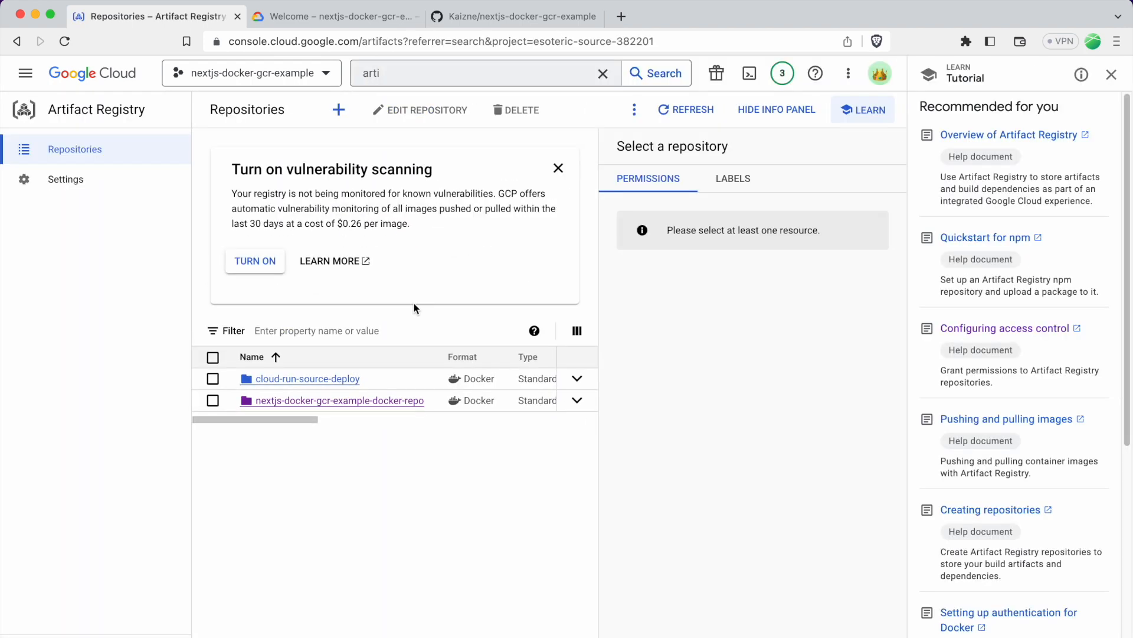
pyautogui.click(338, 401)
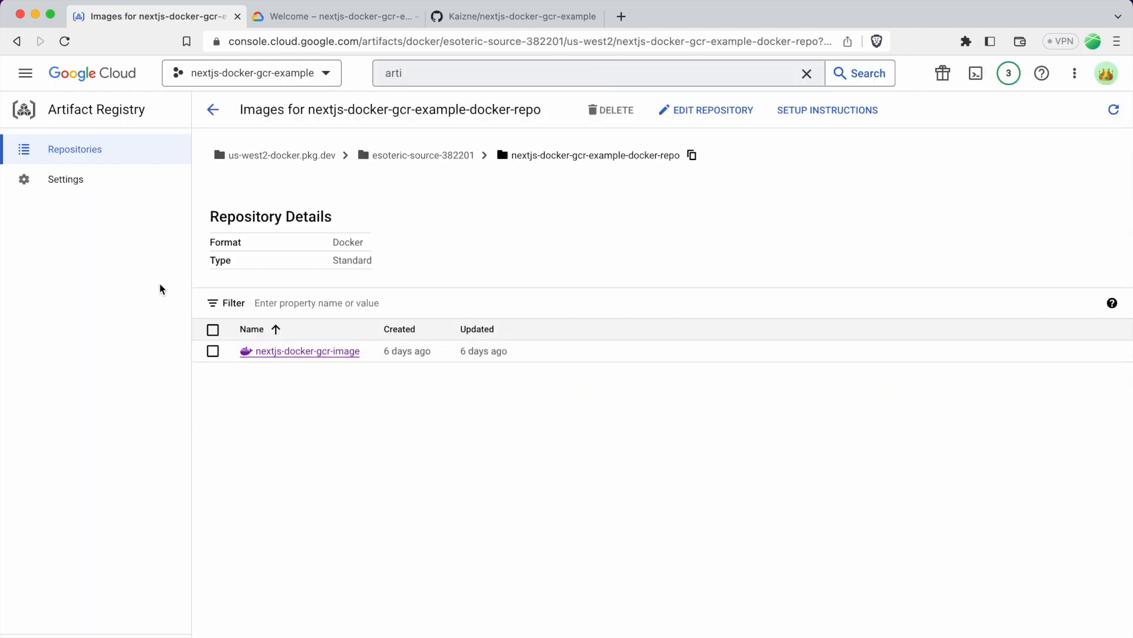
pyautogui.click(212, 109)
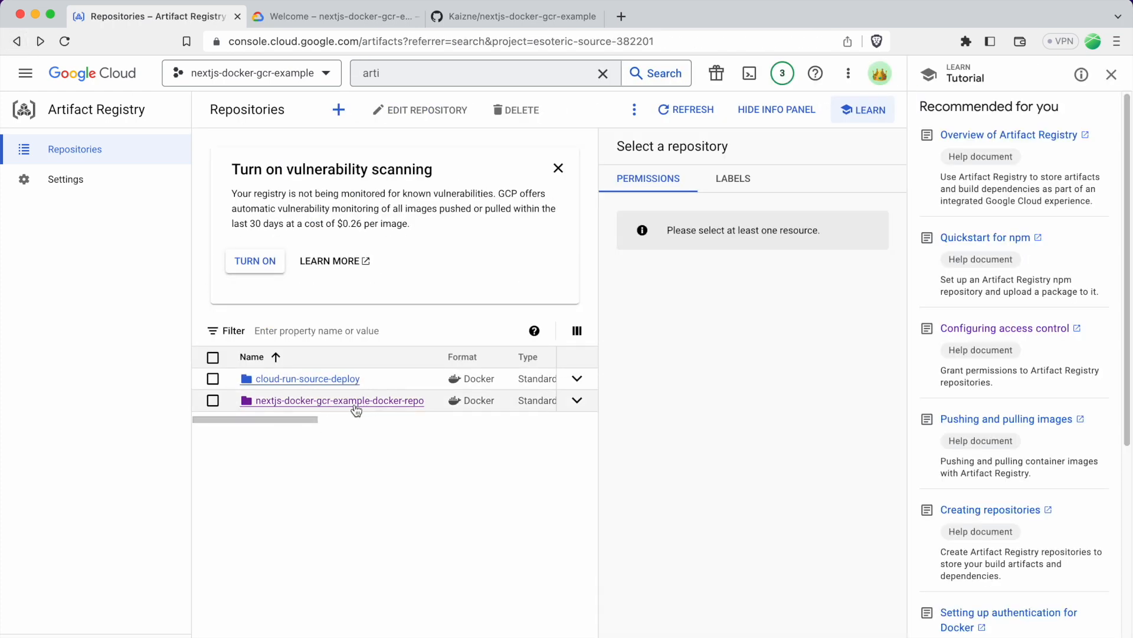
pyautogui.click(339, 400)
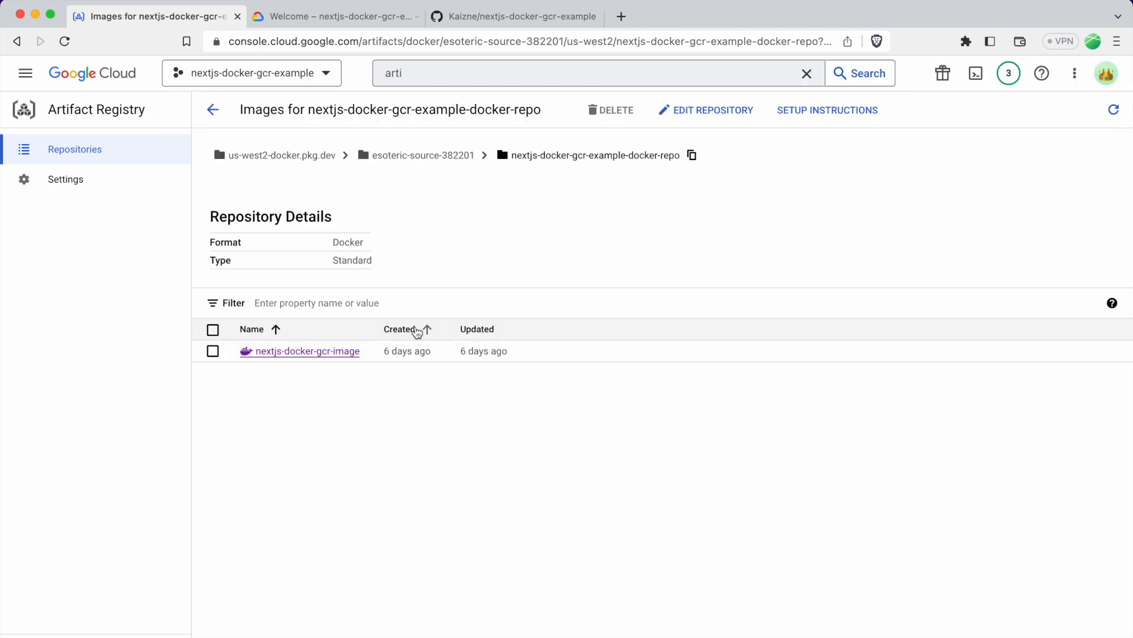
pyautogui.click(306, 351)
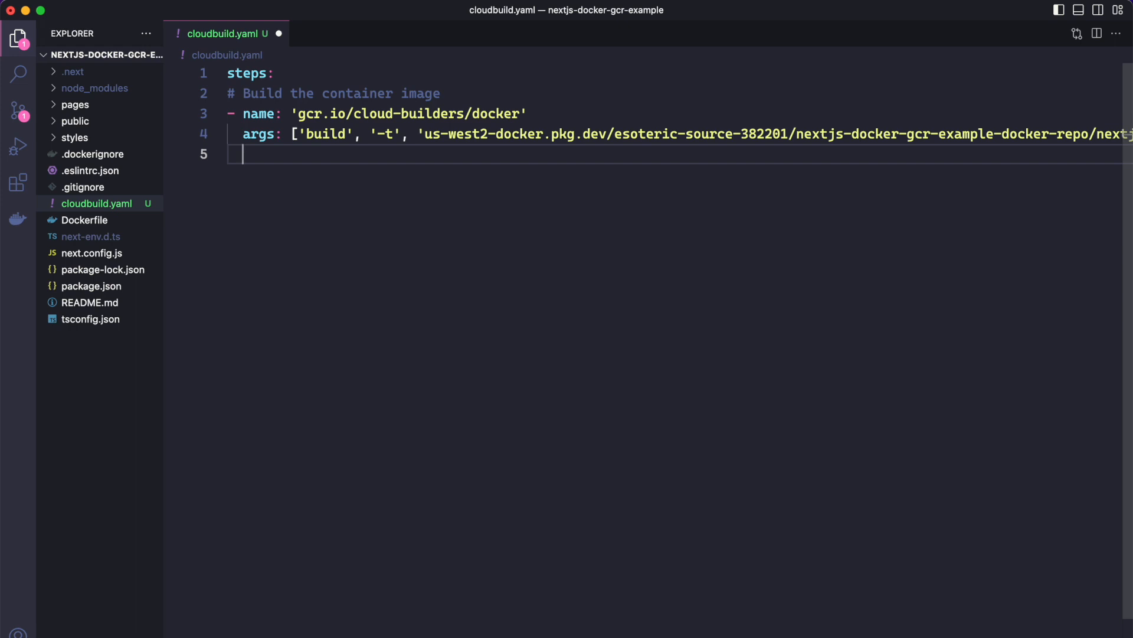
# Add a '# Push the image to Artifact Registry' comment and start a new step
pyautogui.write('#')
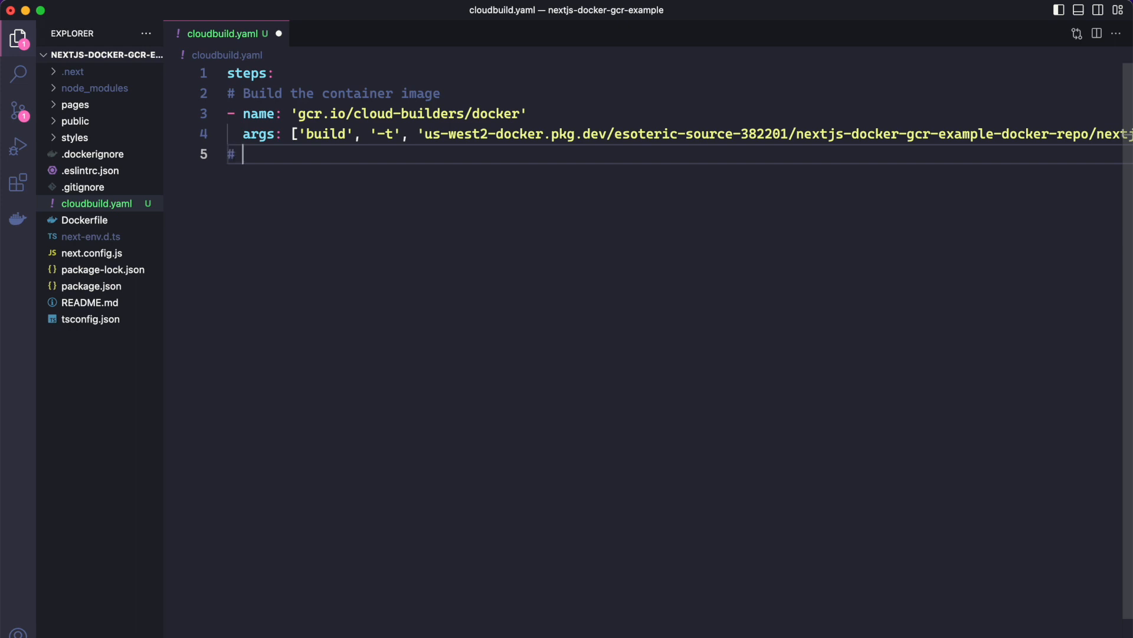
pyautogui.write('PU')
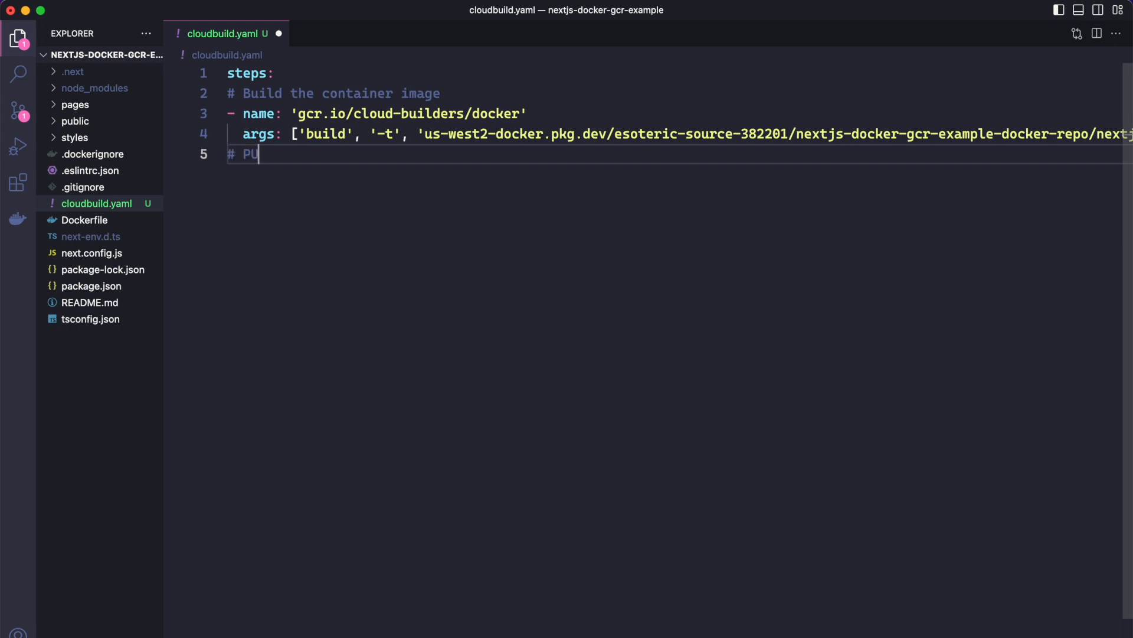
pyautogui.write('ush the')
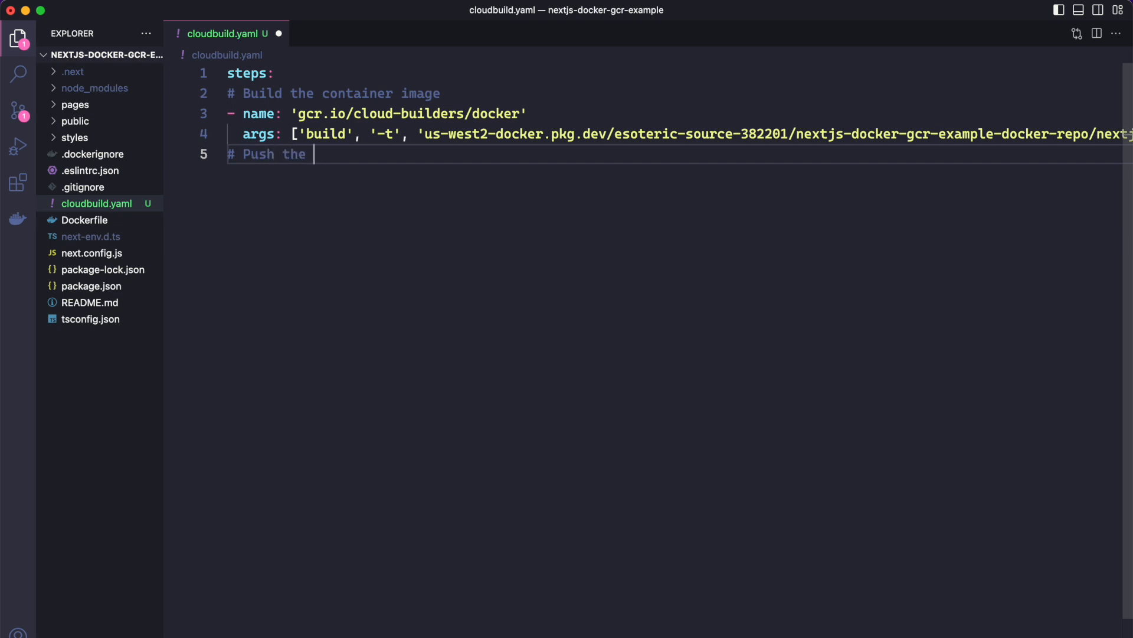
pyautogui.write('image to Artifact')
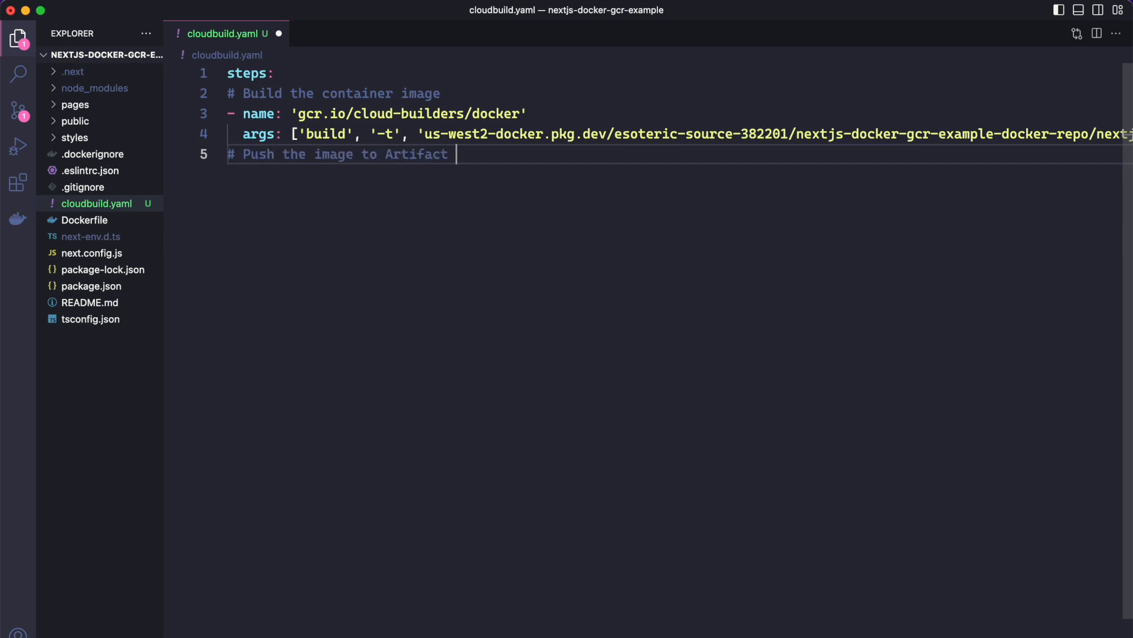
pyautogui.write('Registry')
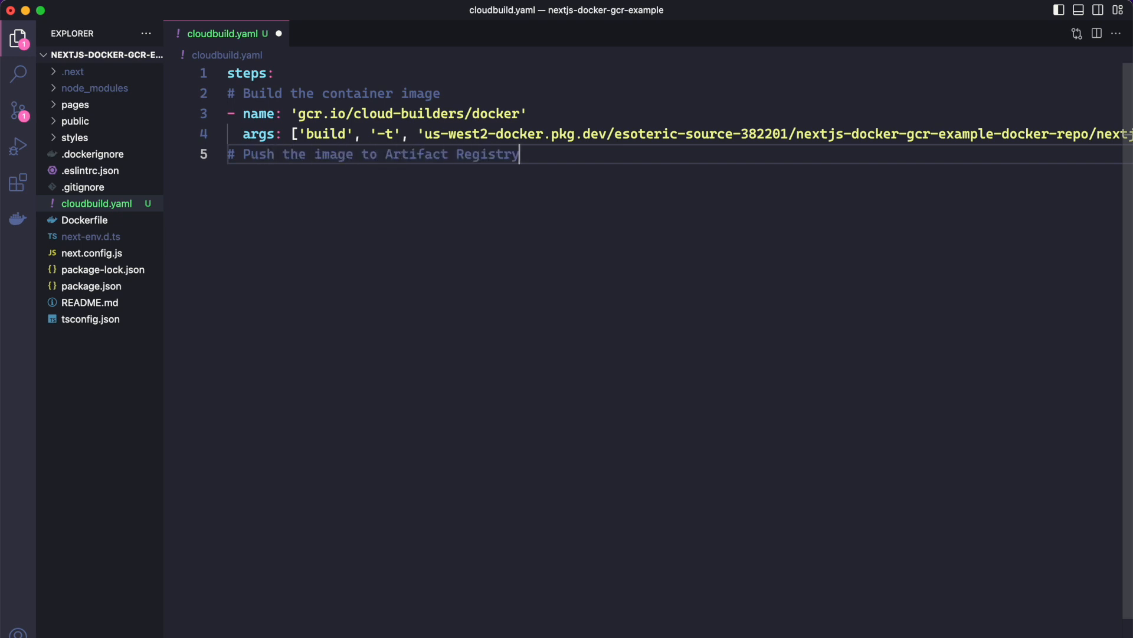
pyautogui.press('Enter')
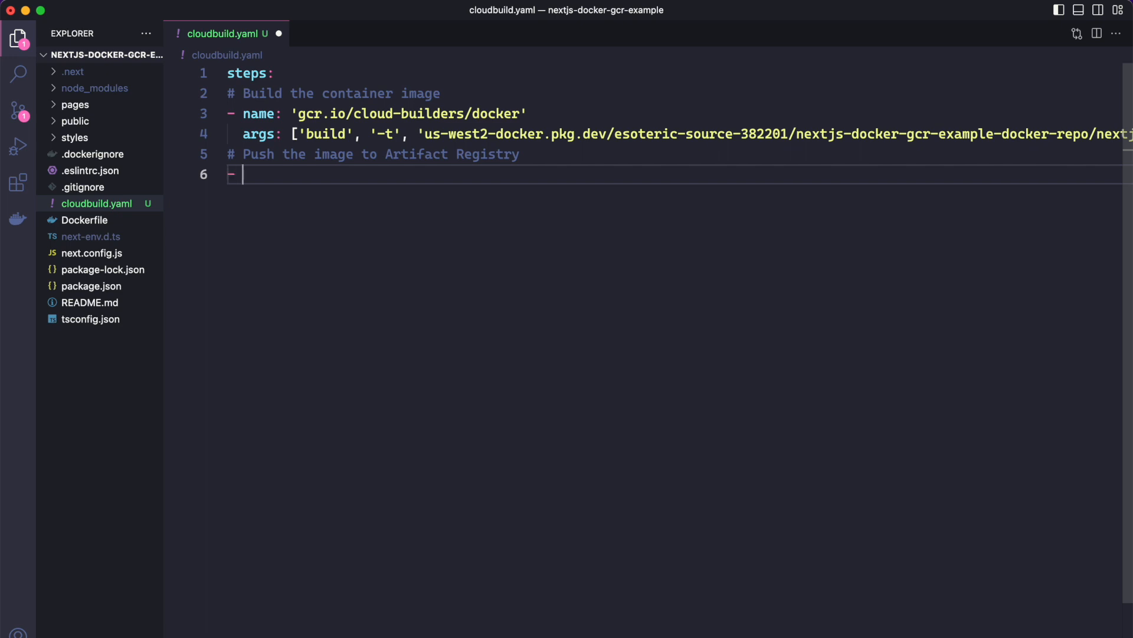
# Write the push step with name gcr.io/cloud-builders/docker and args ['push', <image path>]
pyautogui.write("name: 'gcr'")
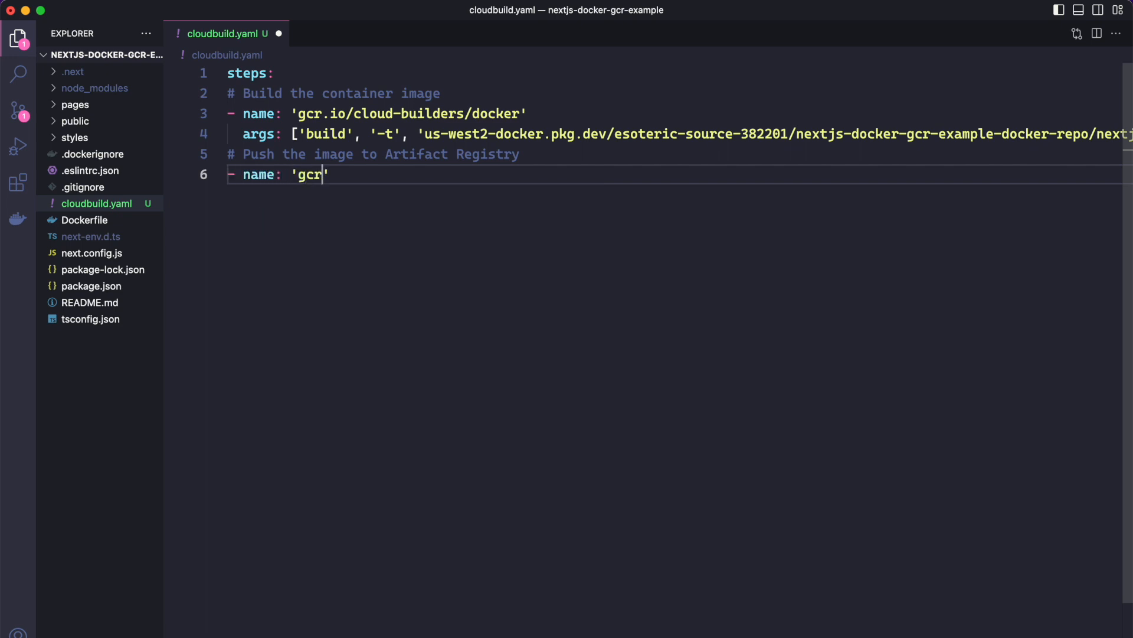
pyautogui.write('.io/cloud-build')
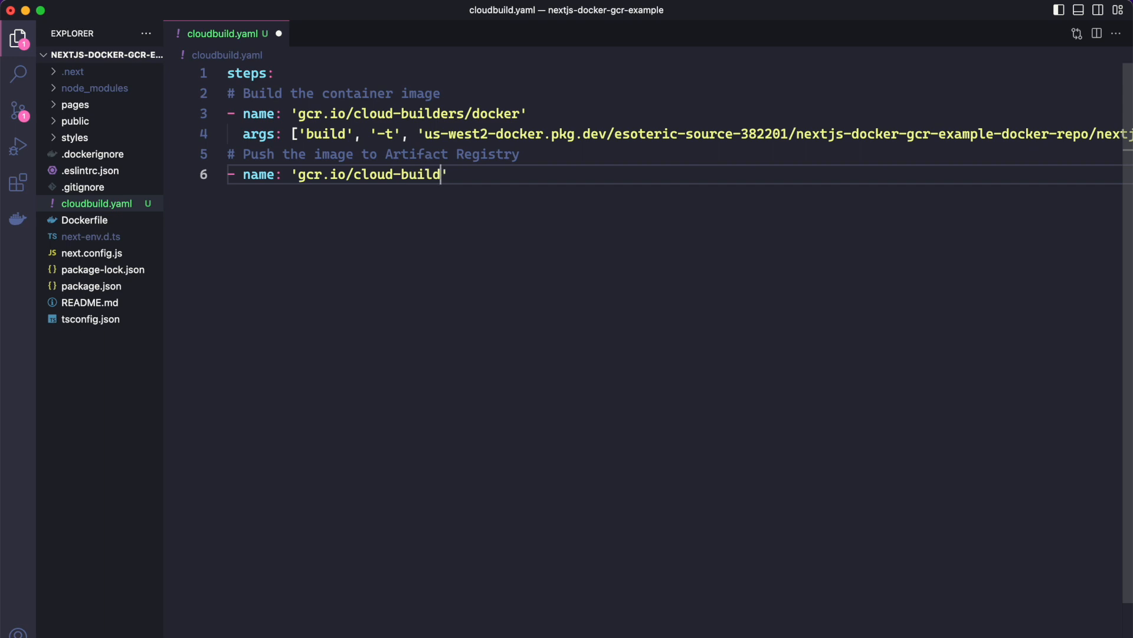
pyautogui.write('ers.')
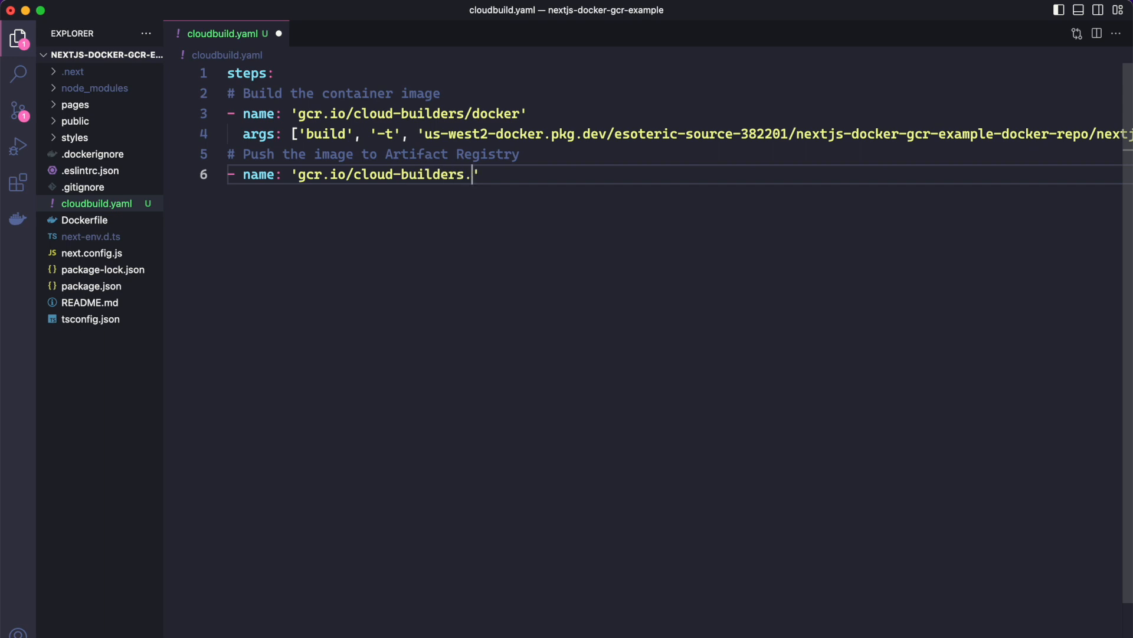
pyautogui.press('Backspace')
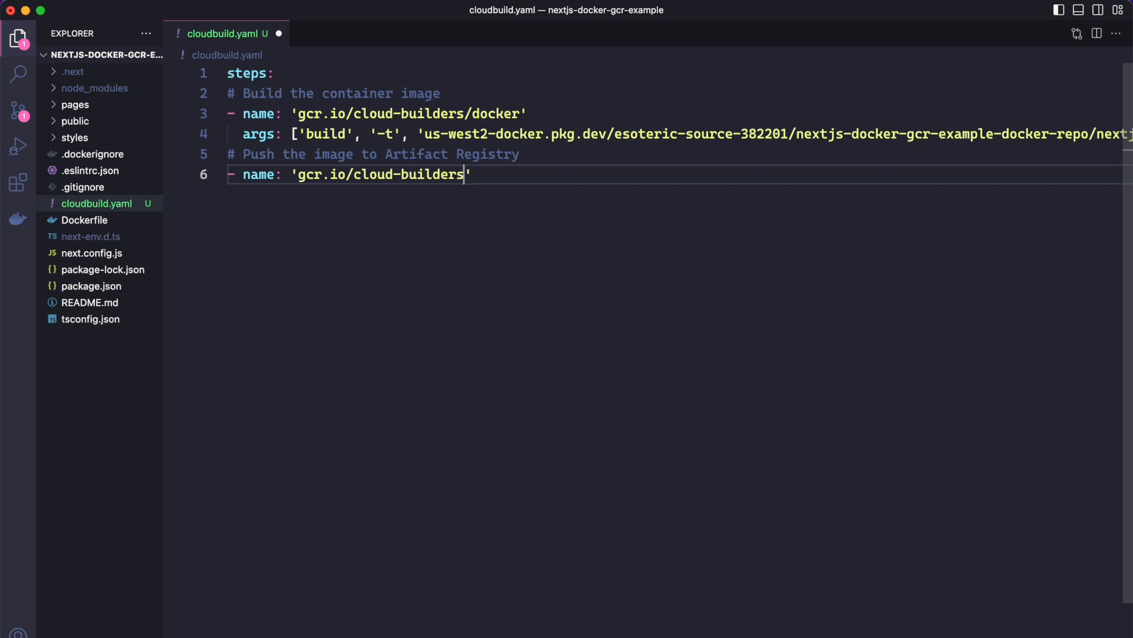
pyautogui.write('/docker')
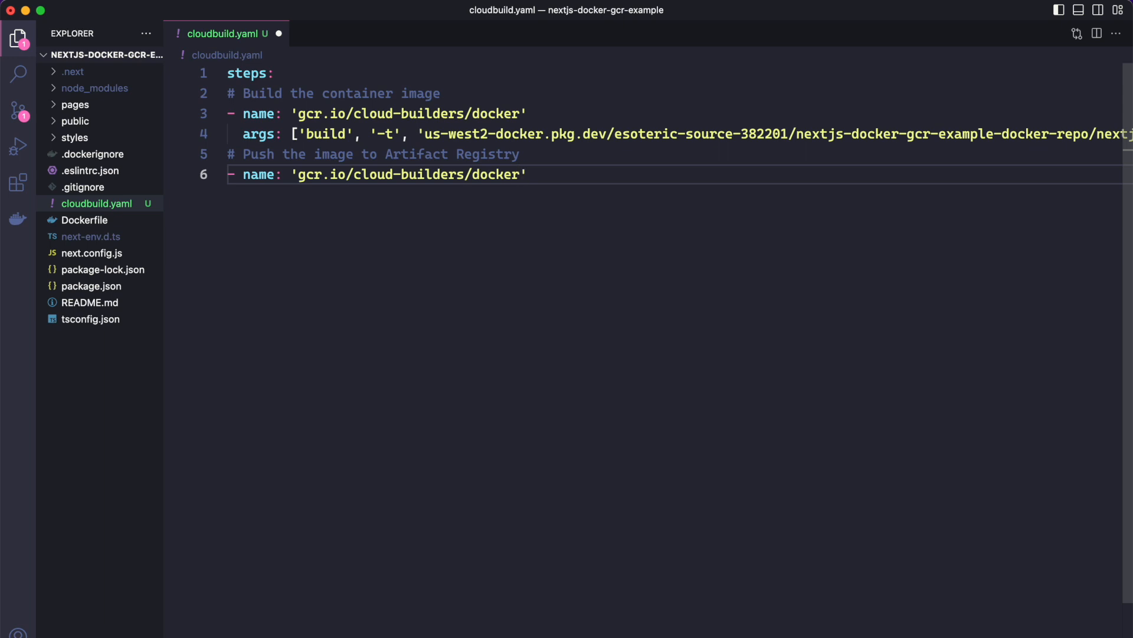
pyautogui.write('args')
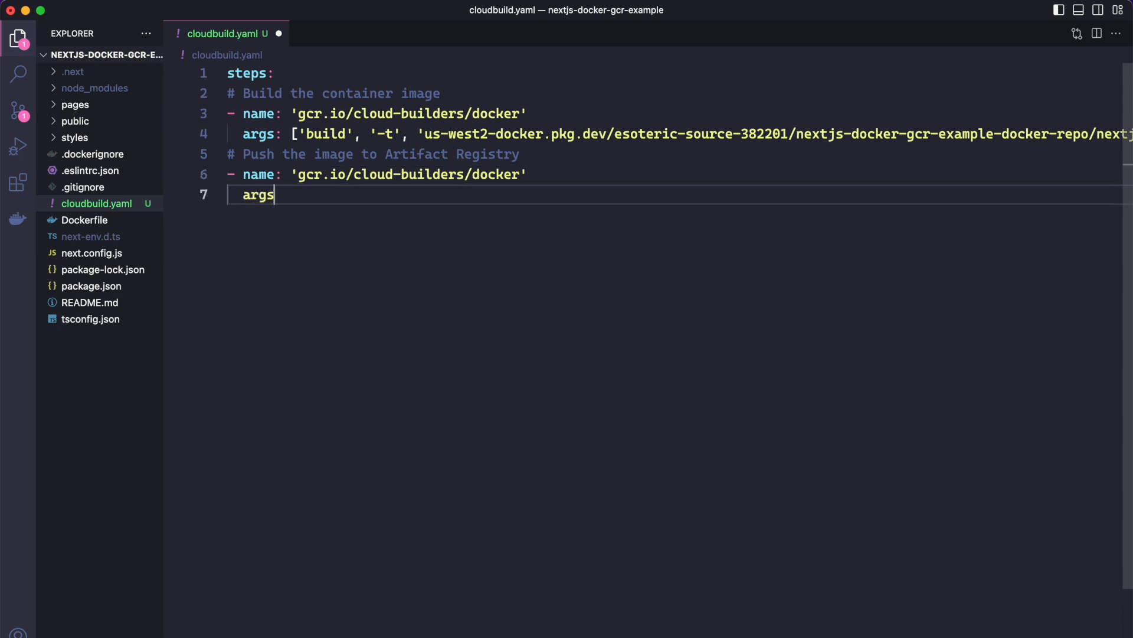
pyautogui.write(": ['']")
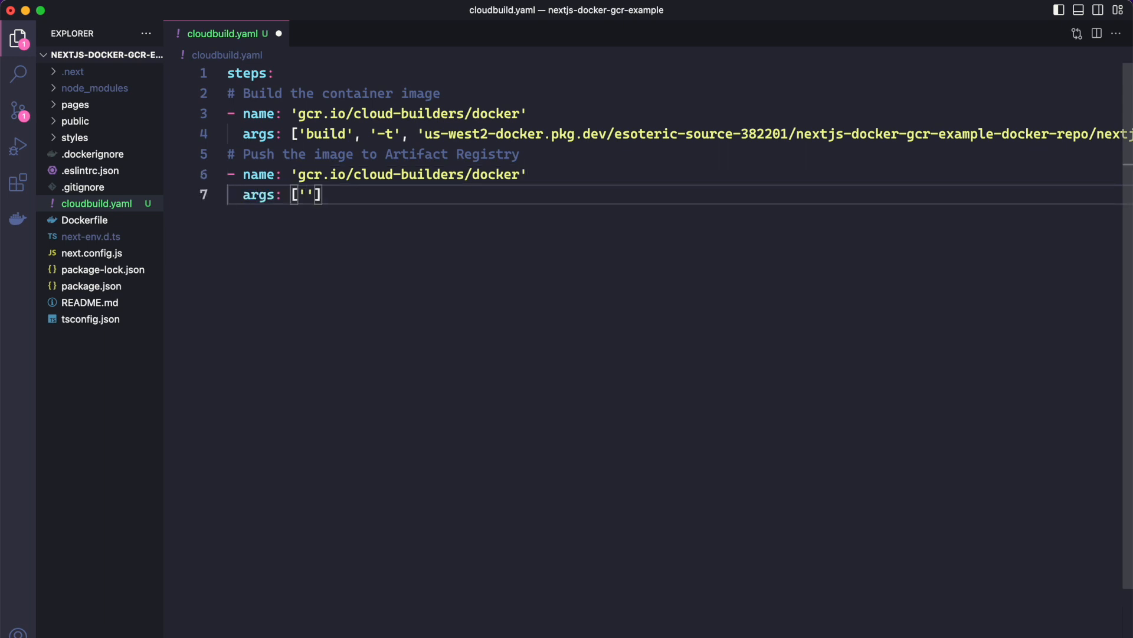
pyautogui.write('push')
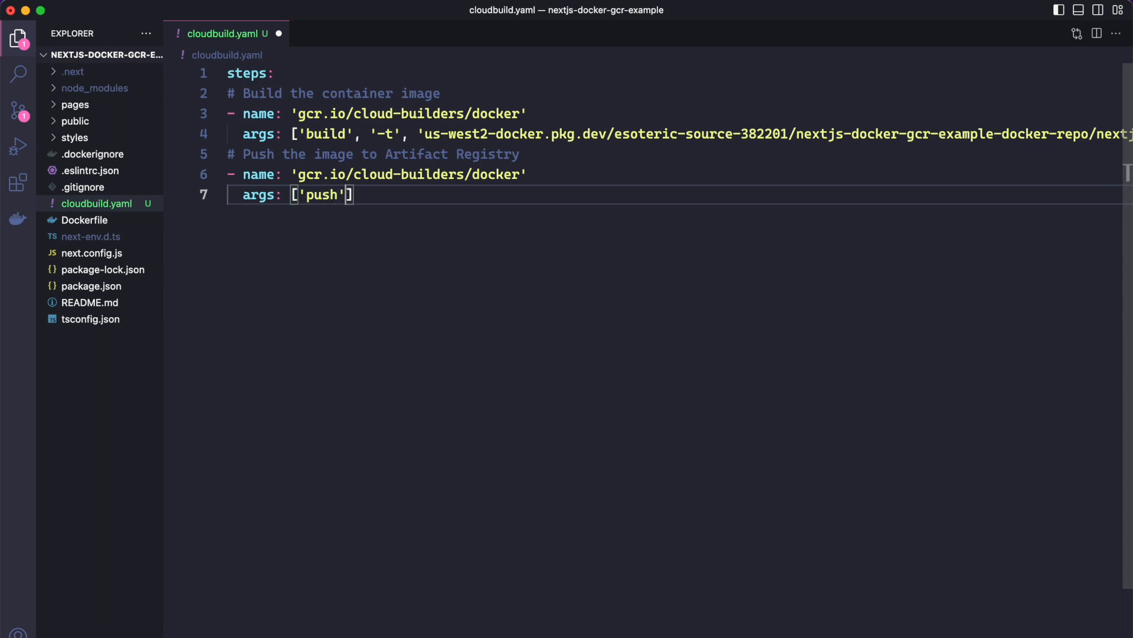
pyautogui.write(", ''")
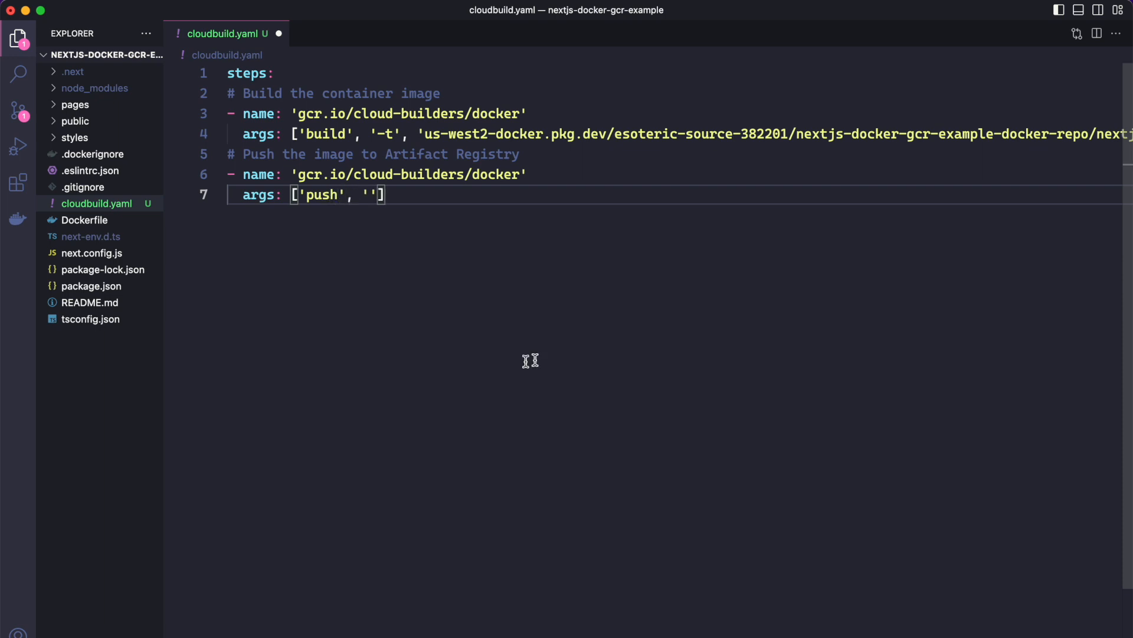
pyautogui.moveTo(633, 126)
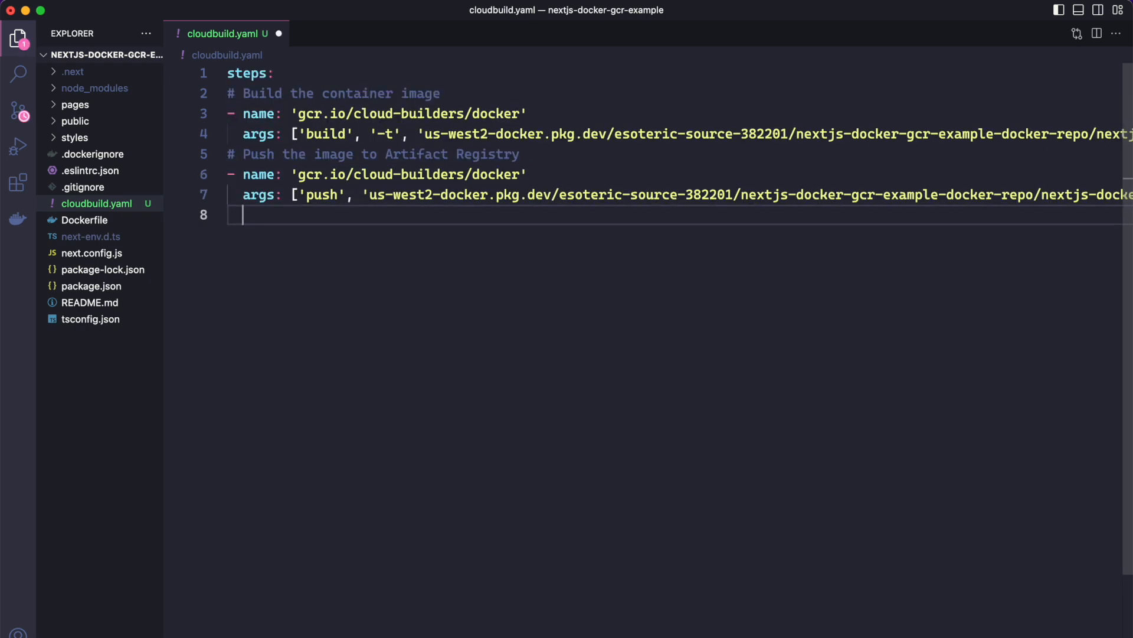
pyautogui.write('#')
pyautogui.write("- name: 'gcr.io/google.")
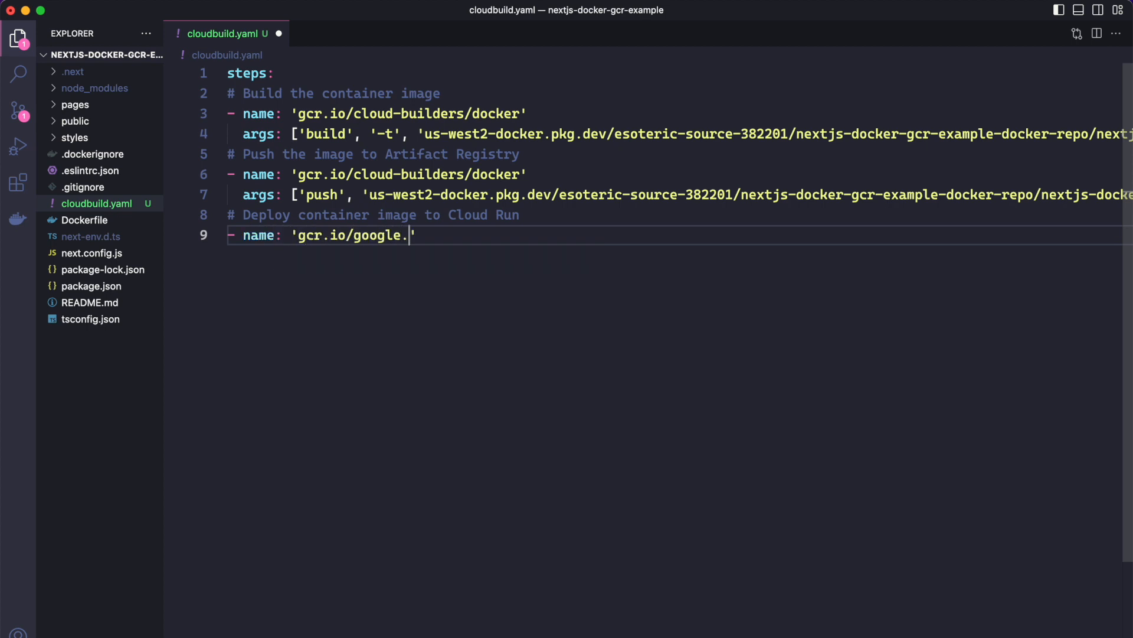
# Name the deploy step gcr.io/google.com/cloudsdktool/cloud-sdk with entrypoint: gcloud
pyautogui.write('com/cloud')
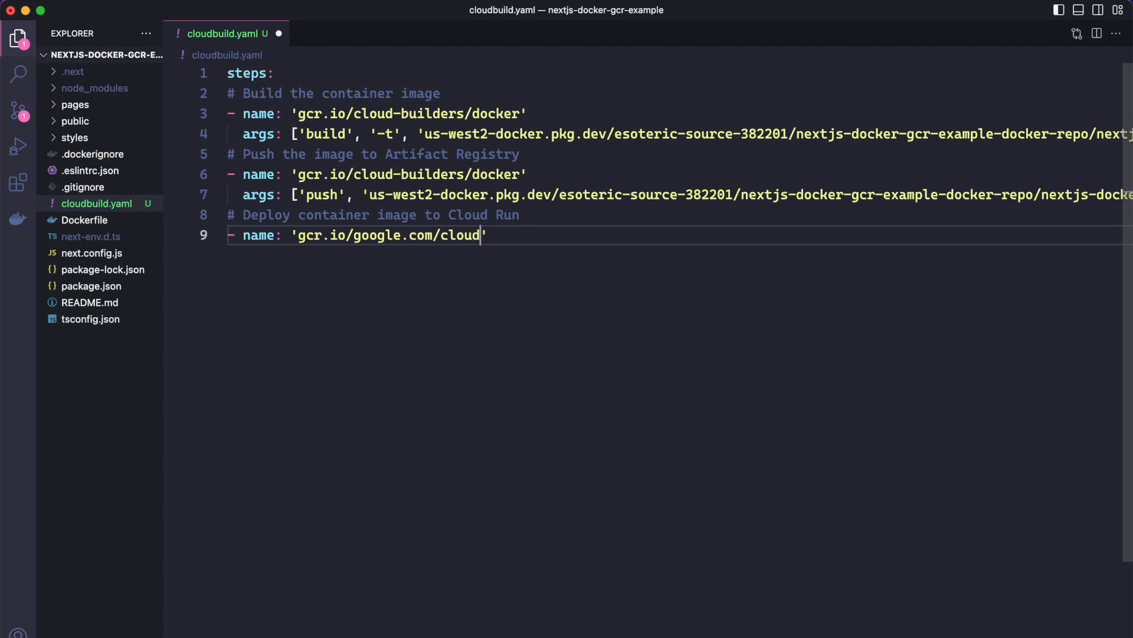
pyautogui.write("sdk'")
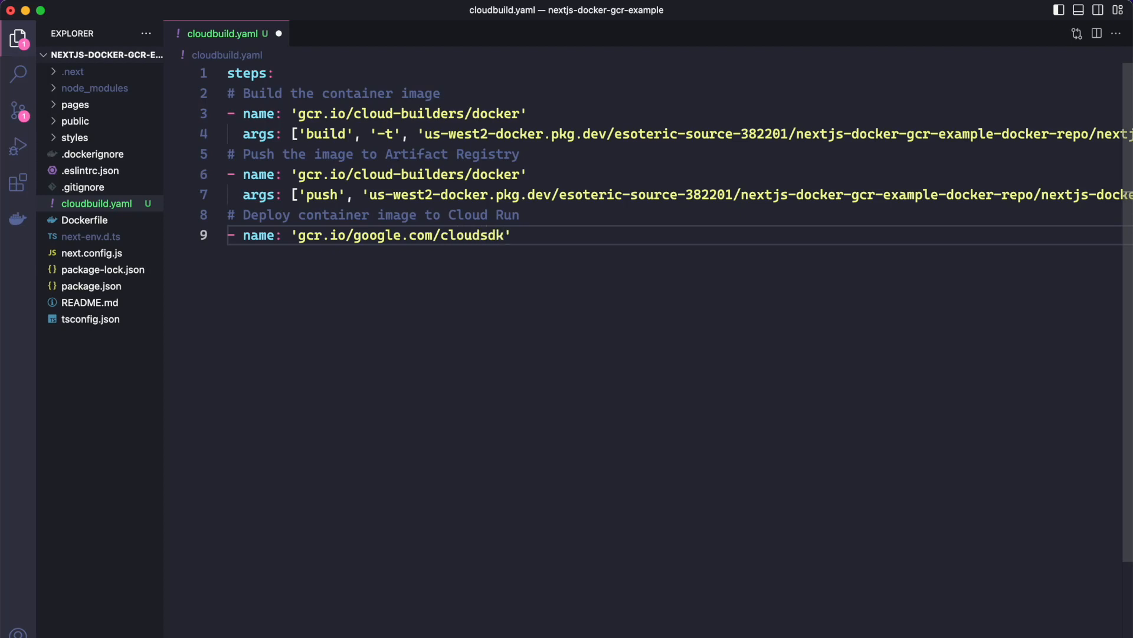
pyautogui.write('tool/cloud-sdk')
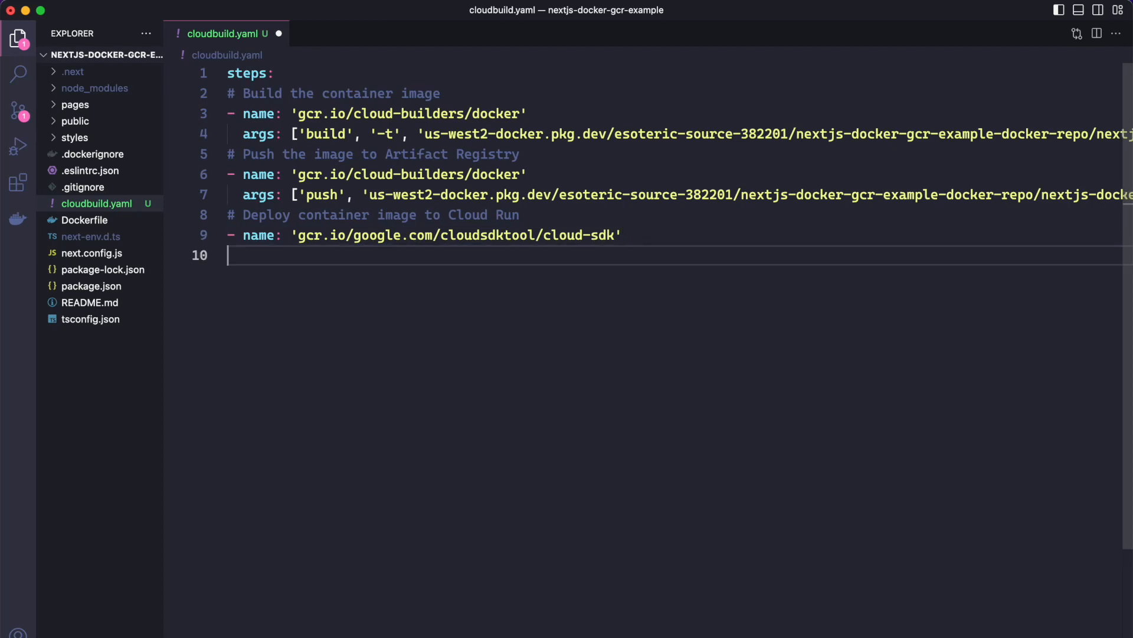
pyautogui.write('entryp')
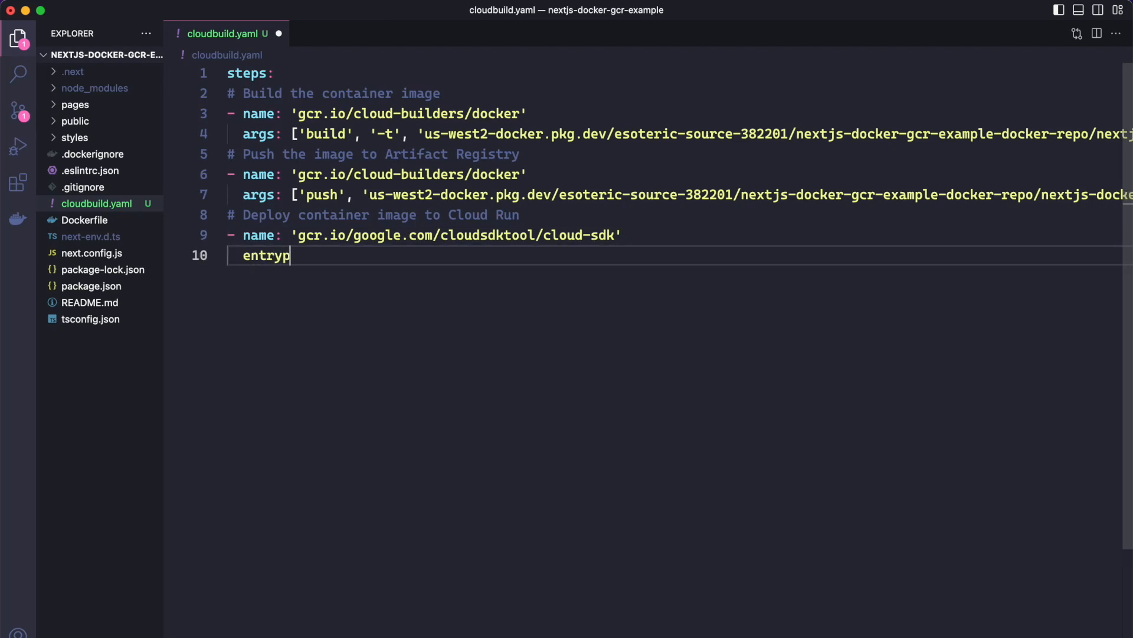
pyautogui.write('oint: gcloud')
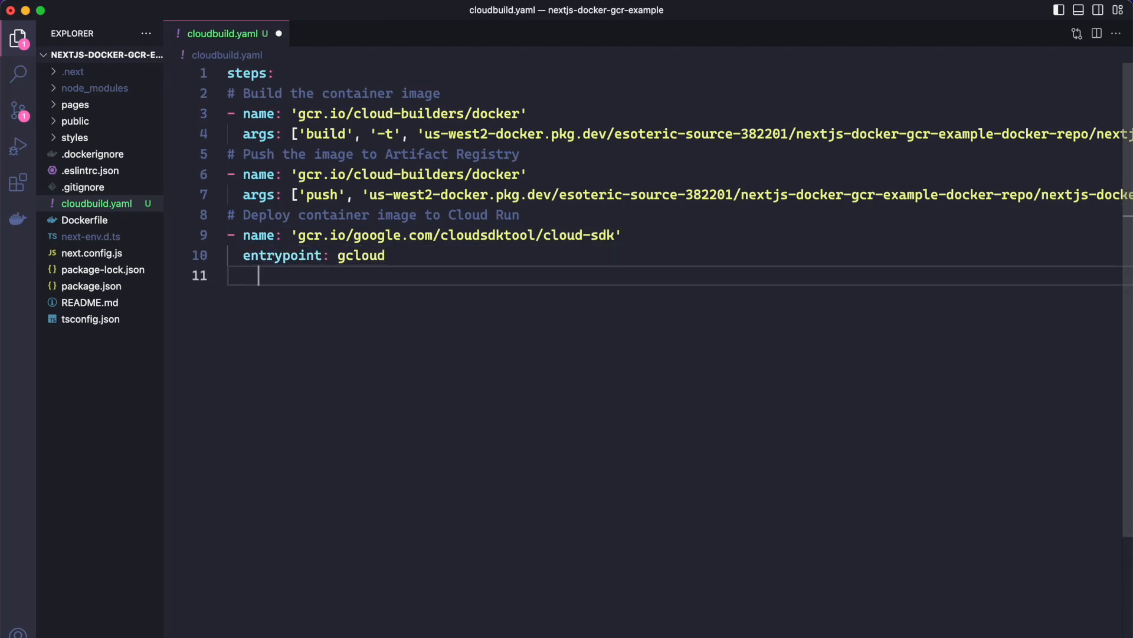
# Start the deploy step's args with 'run', 'deploy'
pyautogui.write('args')
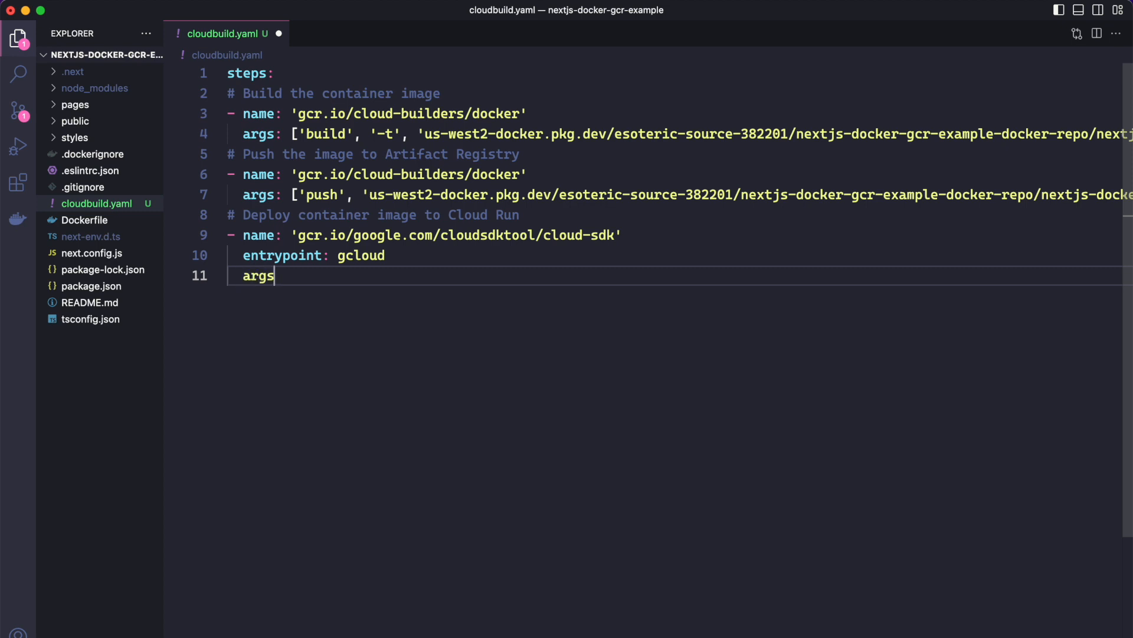
pyautogui.write(": ['r'")
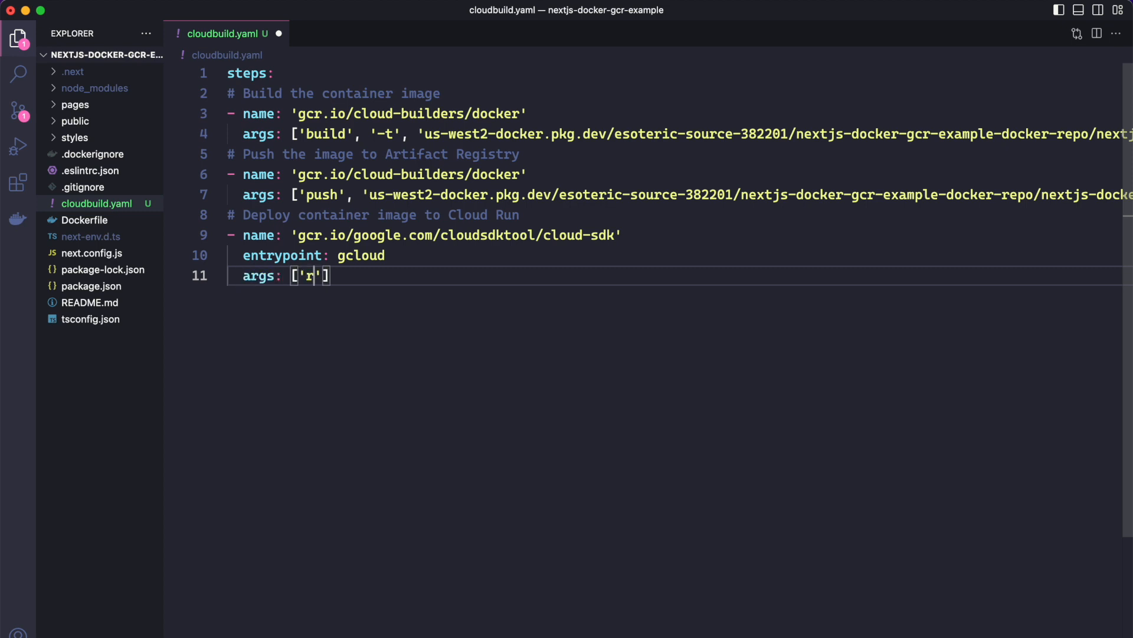
pyautogui.write("un', 'deploy")
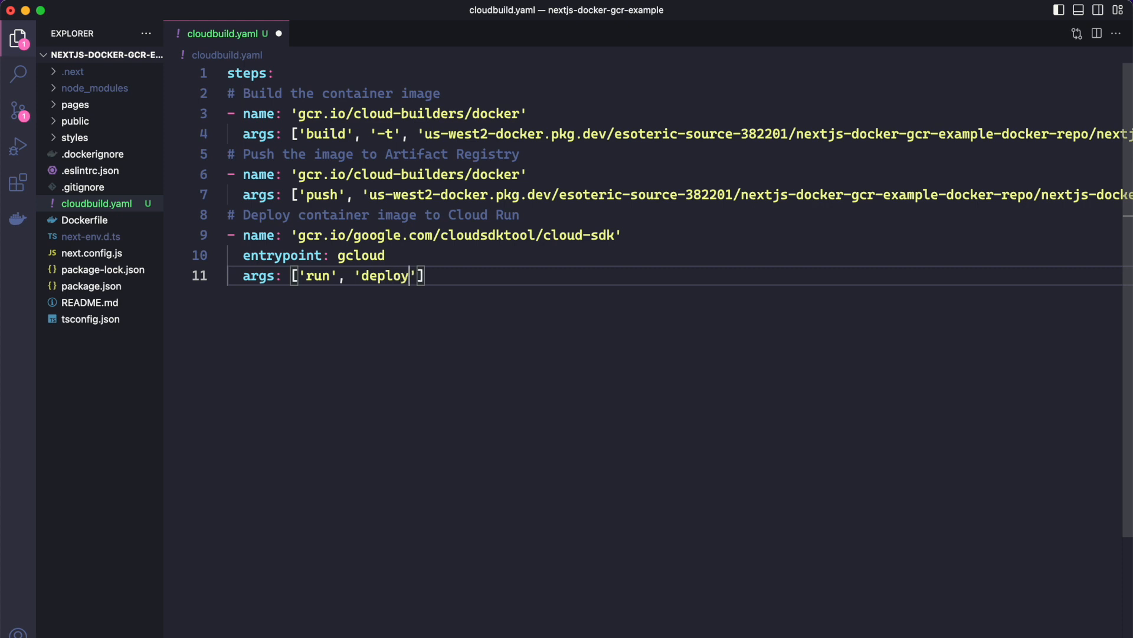
pyautogui.write(", ''")
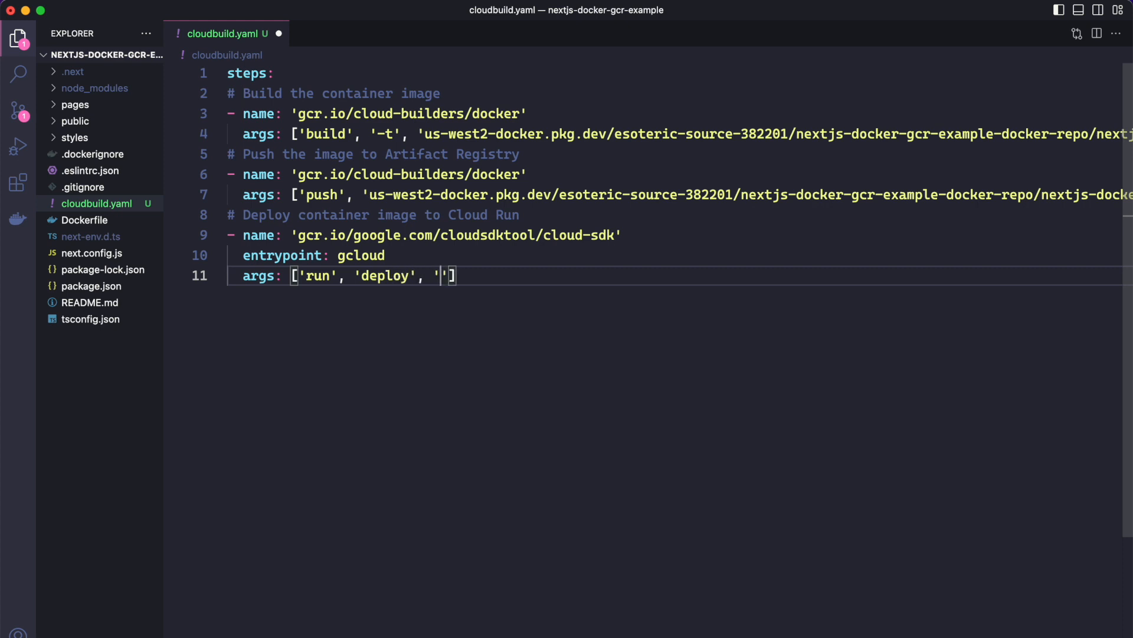
pyautogui.moveTo(467, 314)
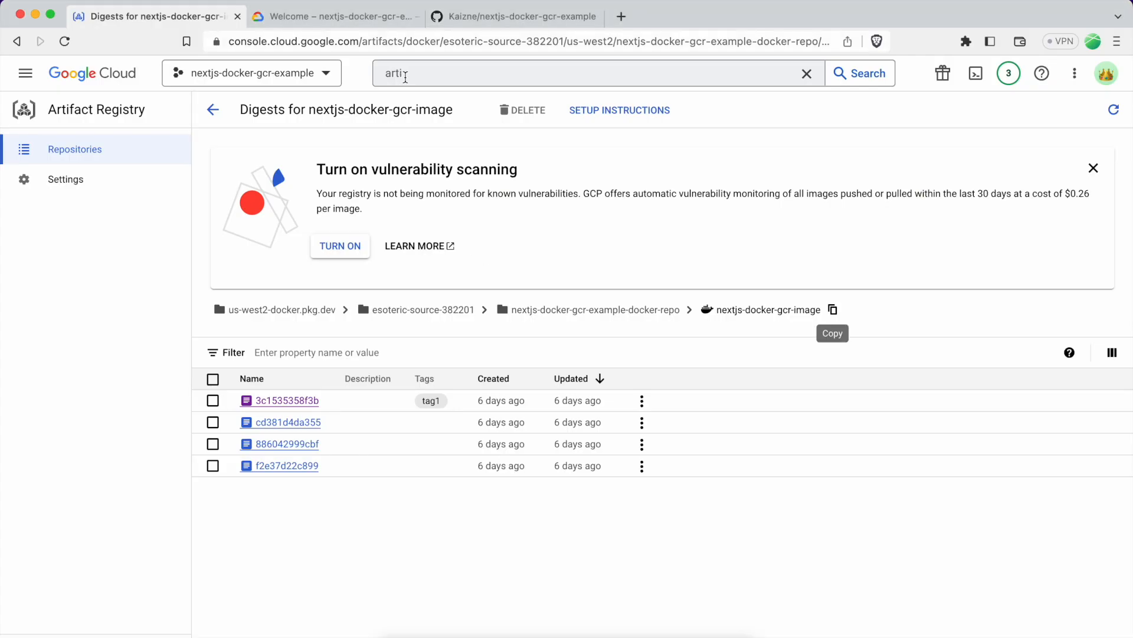
# Search for Cloud Run and copy the nextjs-docker-gcr-image service name
pyautogui.write('cloud run for anthos')
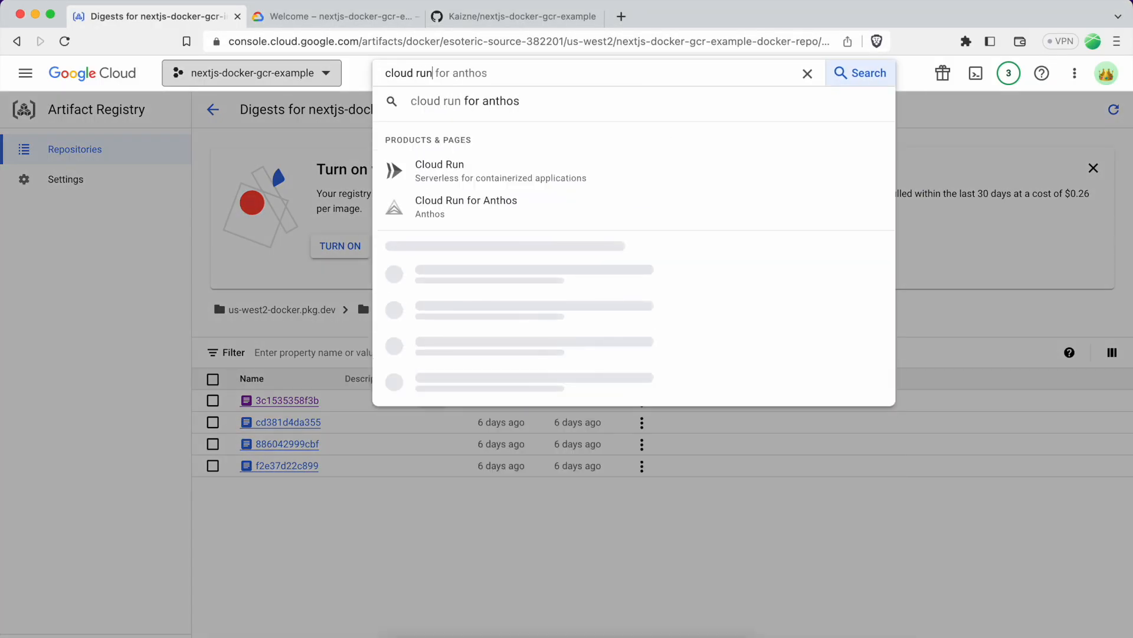
pyautogui.click(439, 170)
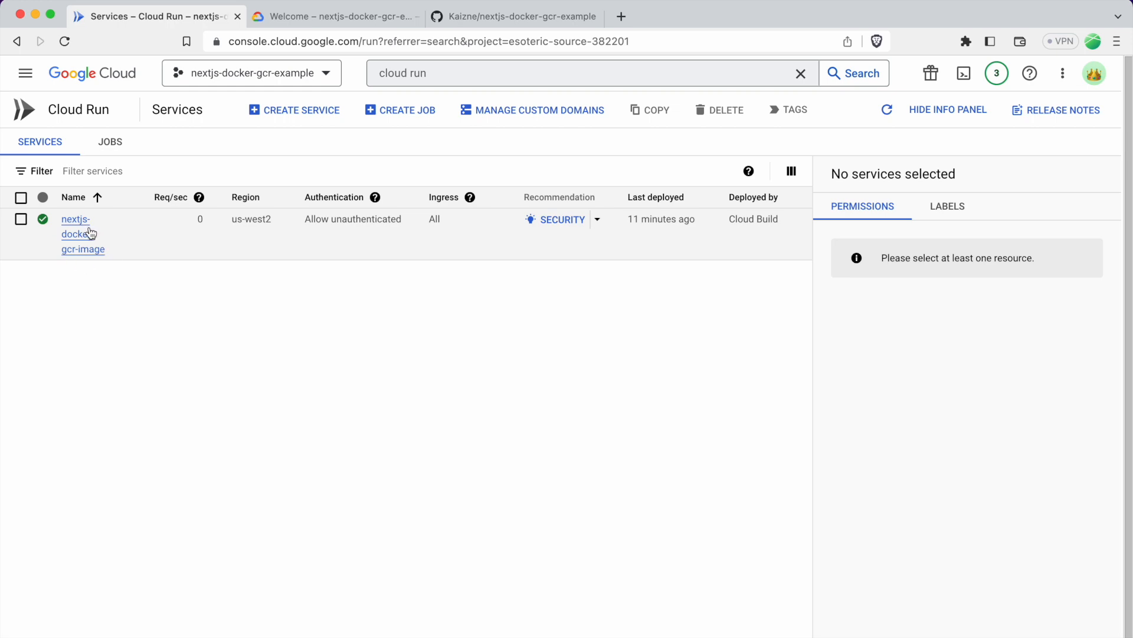
pyautogui.doubleClick(79, 234)
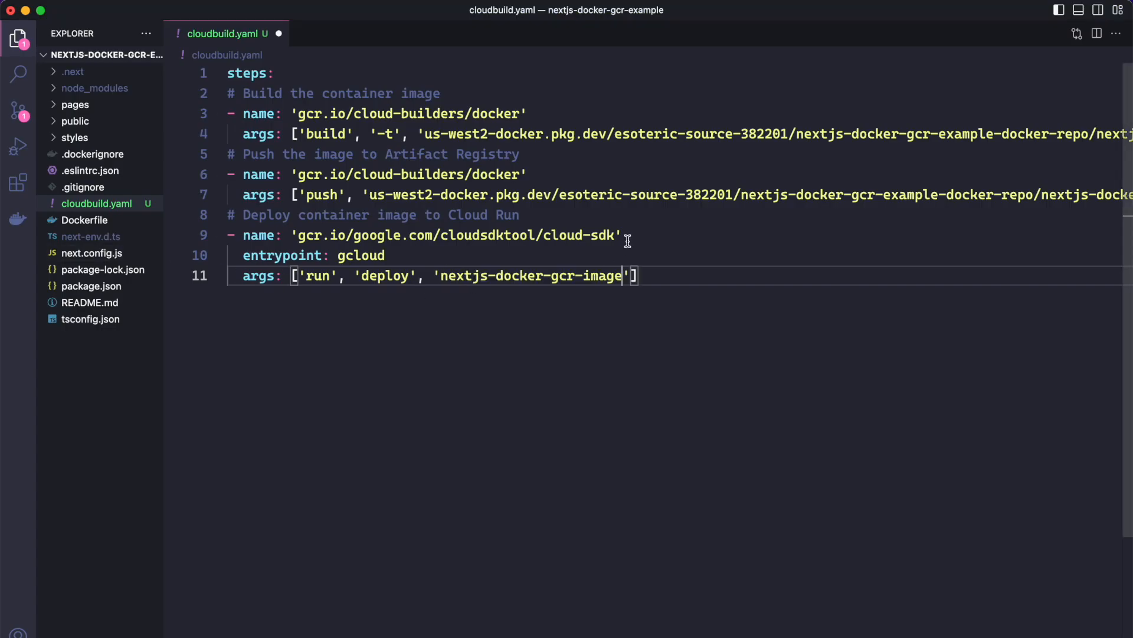
# Append the --image tag and '--region', 'us-west2' to the gcloud run deploy args
pyautogui.write(", '--ima")
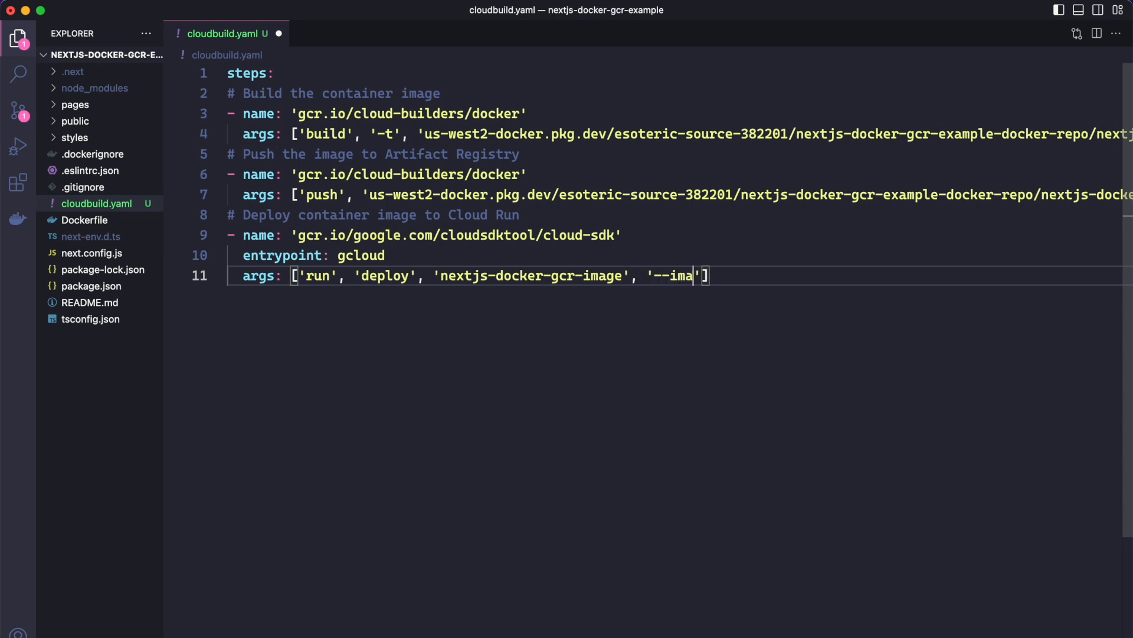
pyautogui.write("ge', '")
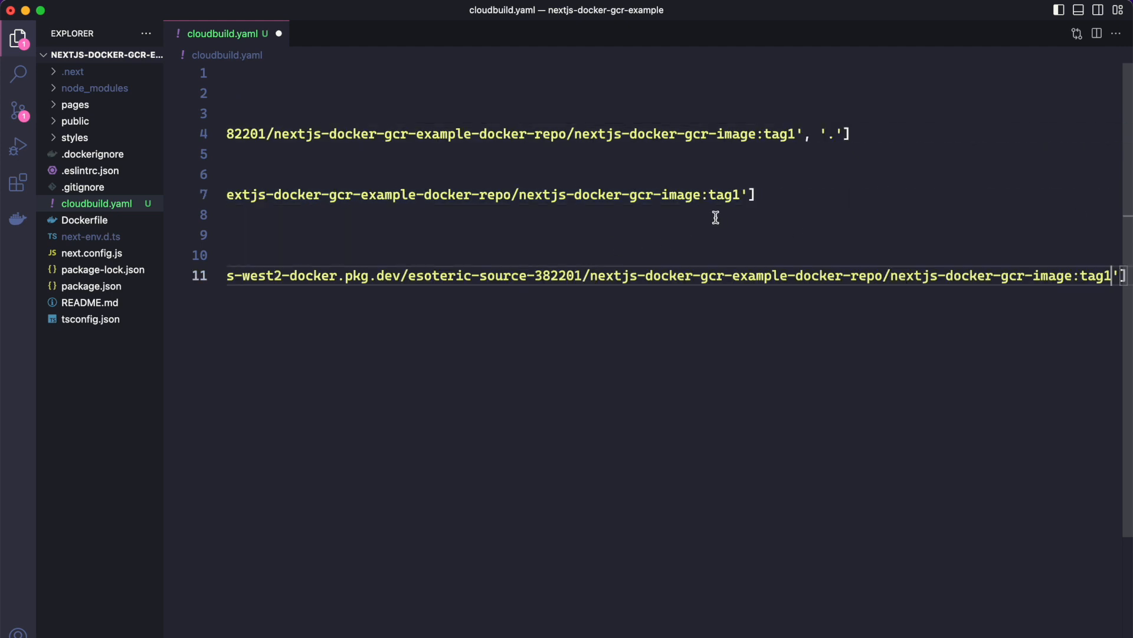
pyautogui.moveTo(552, 243)
pyautogui.write(", '--region', 'us-west2'")
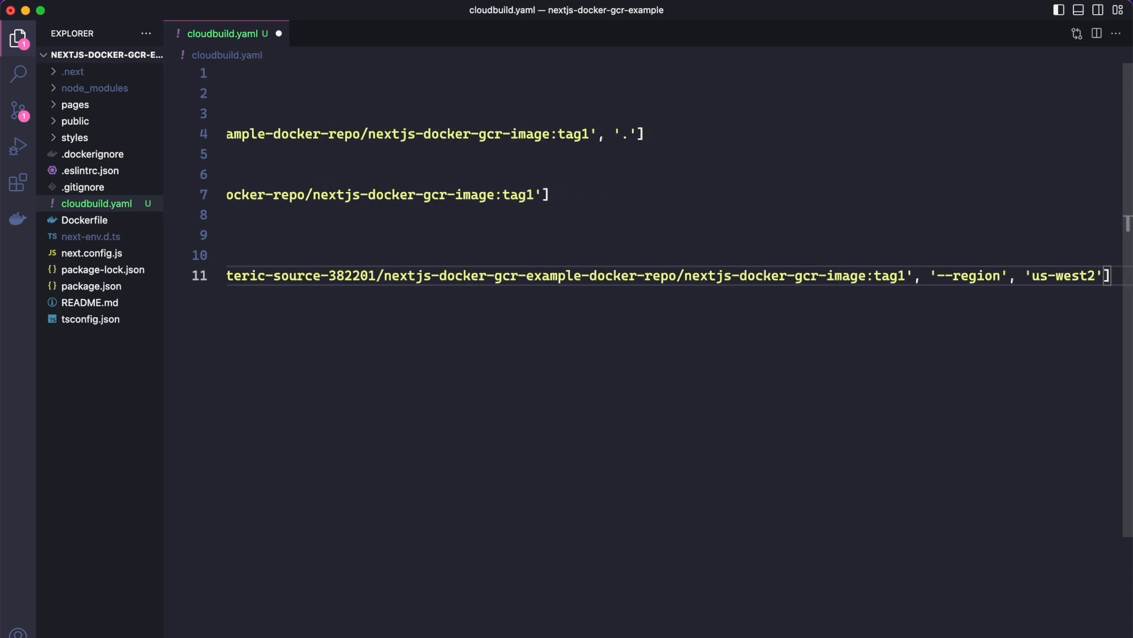
pyautogui.hscroll(-3)
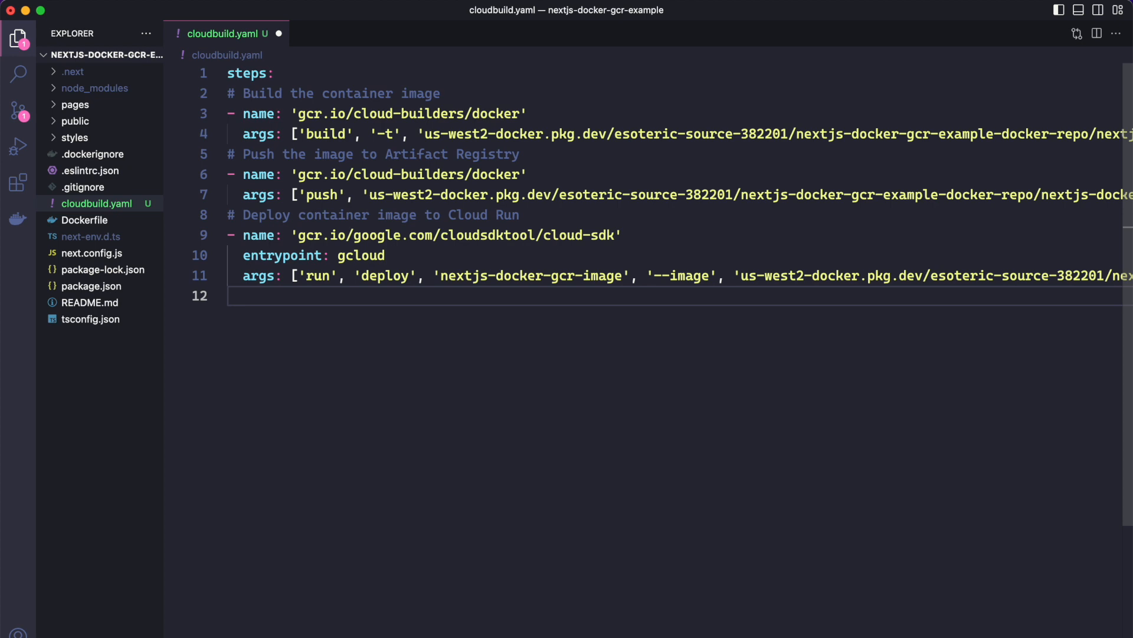
pyautogui.moveTo(313, 334)
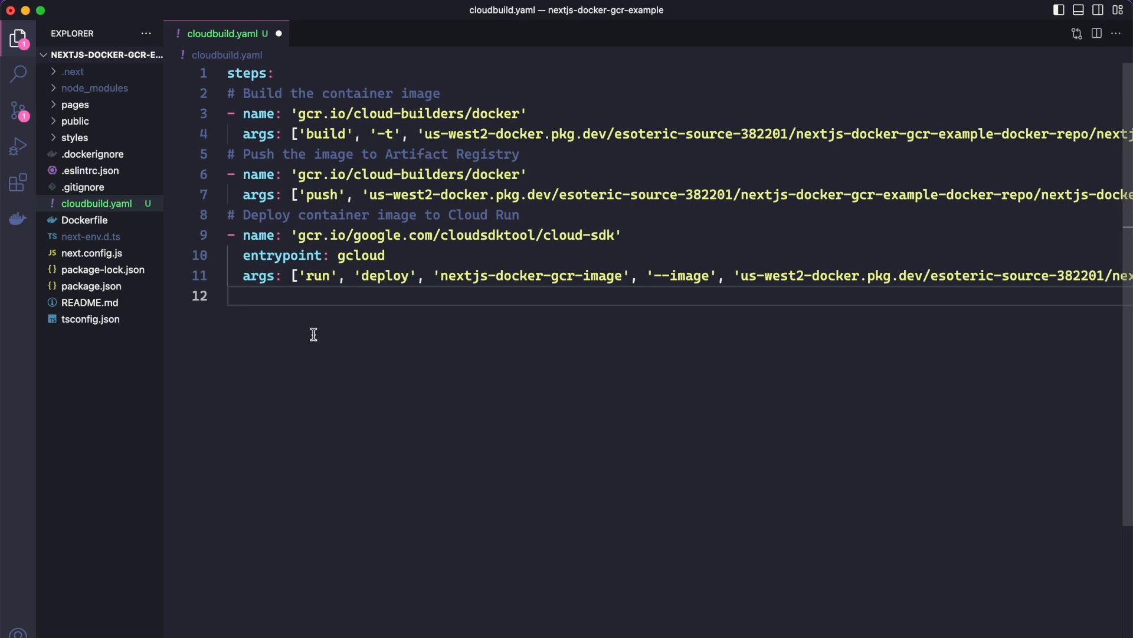
# Add an images: section listing the us-west2-docker.pkg.dev/esoteric-source-382201/nextjs-docker-gcr-example-docker-repo path
pyautogui.write('ima')
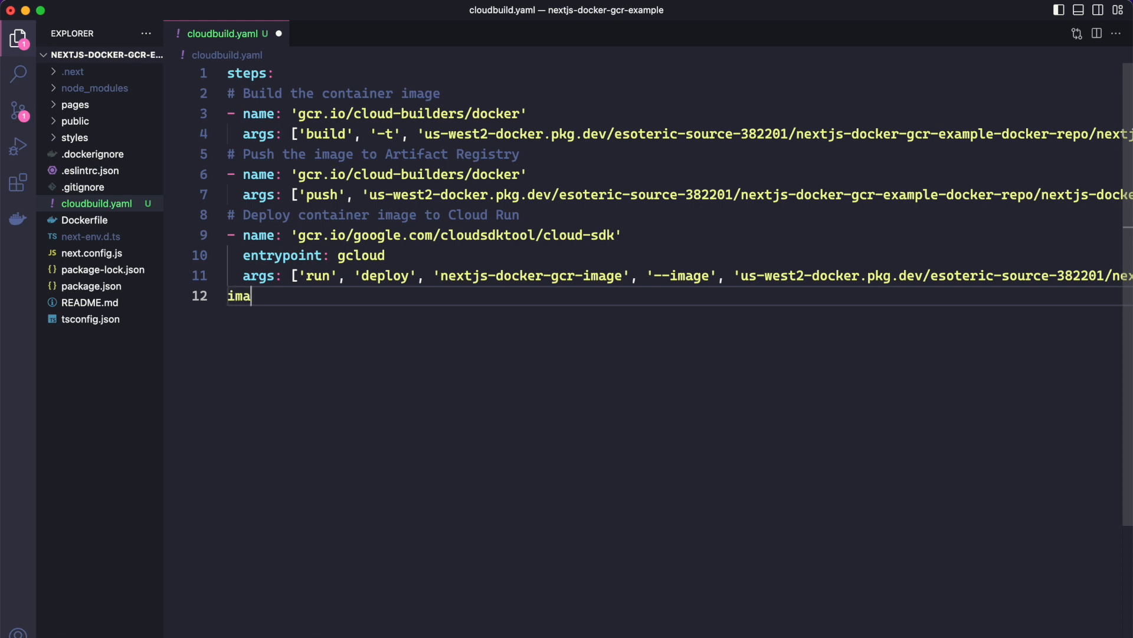
pyautogui.write('ges:')
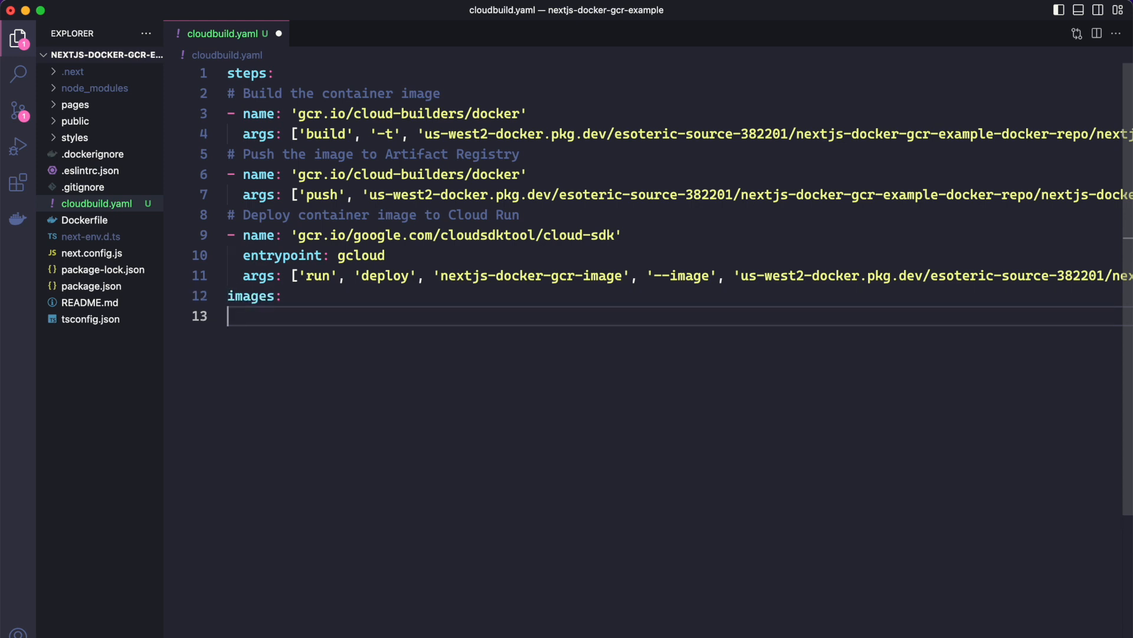
pyautogui.write("- '")
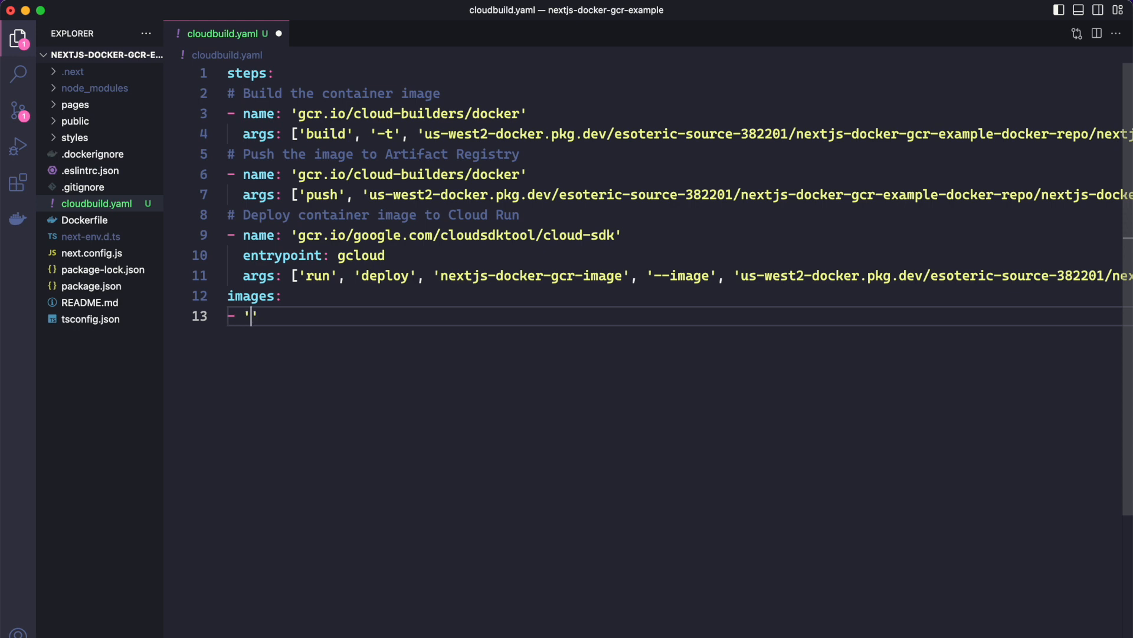
pyautogui.write('us-west2-docker.pkg.dev/esoteric-source-382201/nextjs-docker-gcr-example-docker-repo/nextjs-docker-gcr-image:tag1')
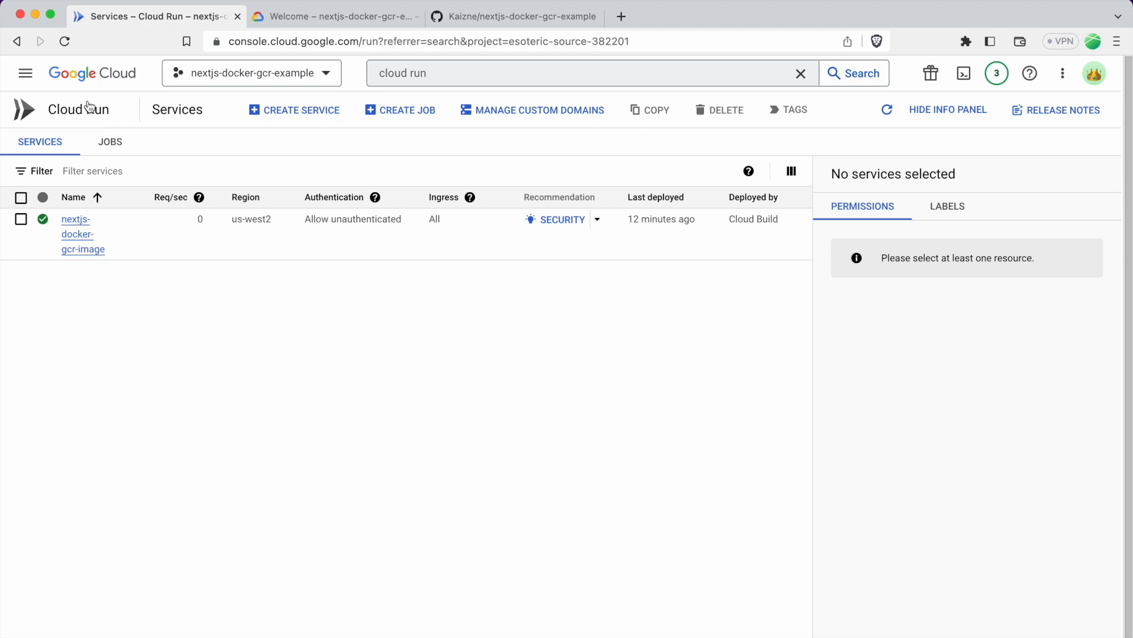
pyautogui.moveTo(118, 121)
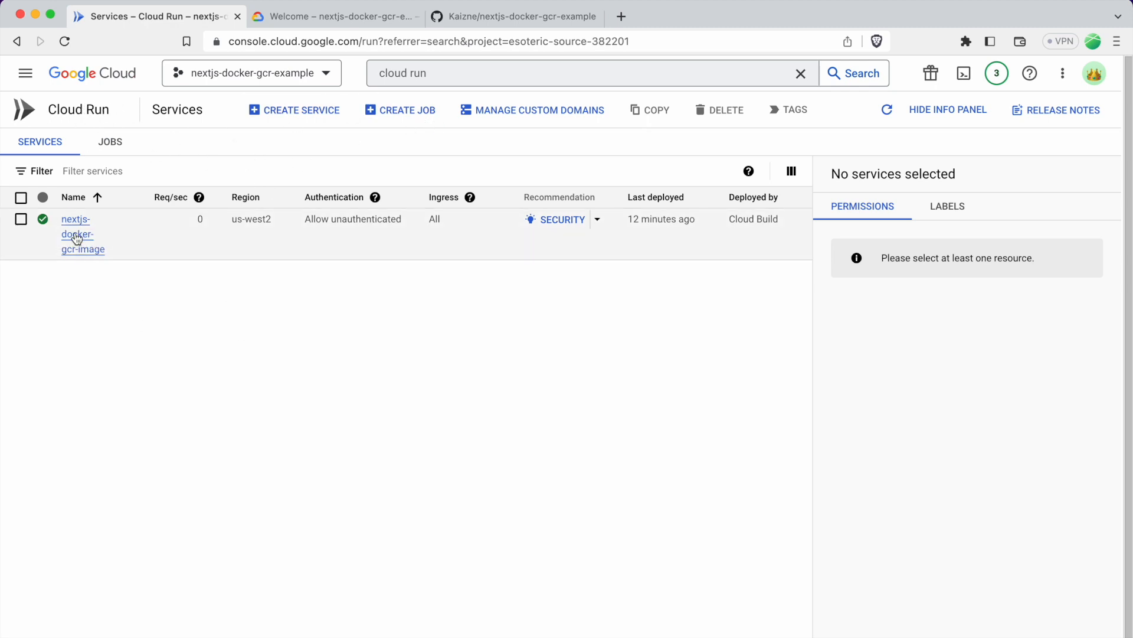
# Open nextjs-docker-gcr-image and start its Cloud Build continuous deployment setup
pyautogui.click(77, 233)
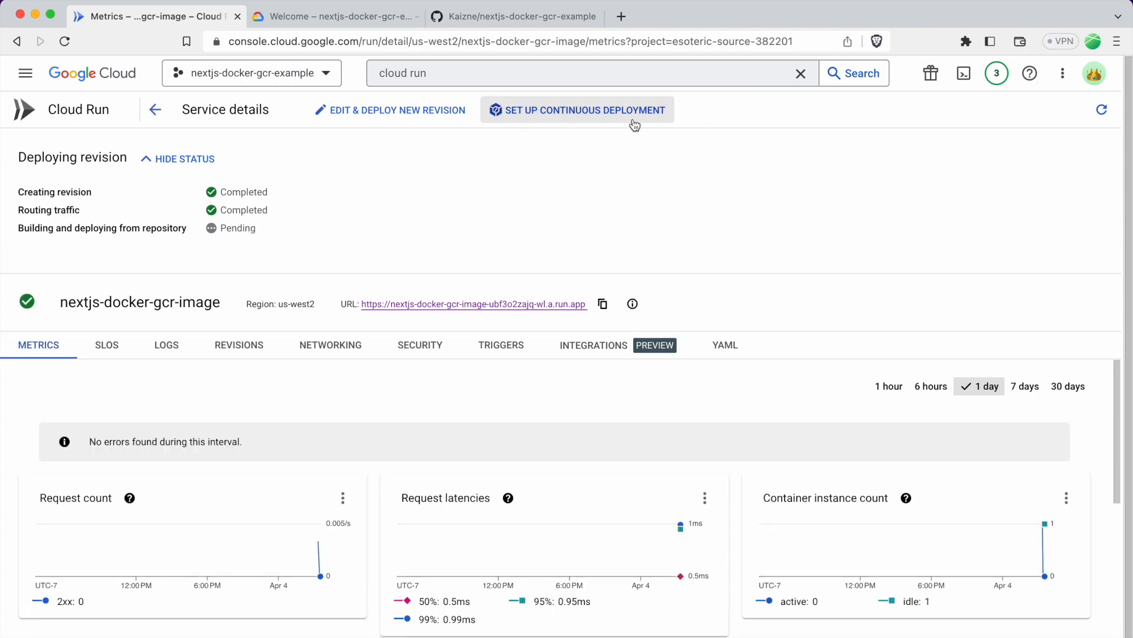
pyautogui.click(576, 110)
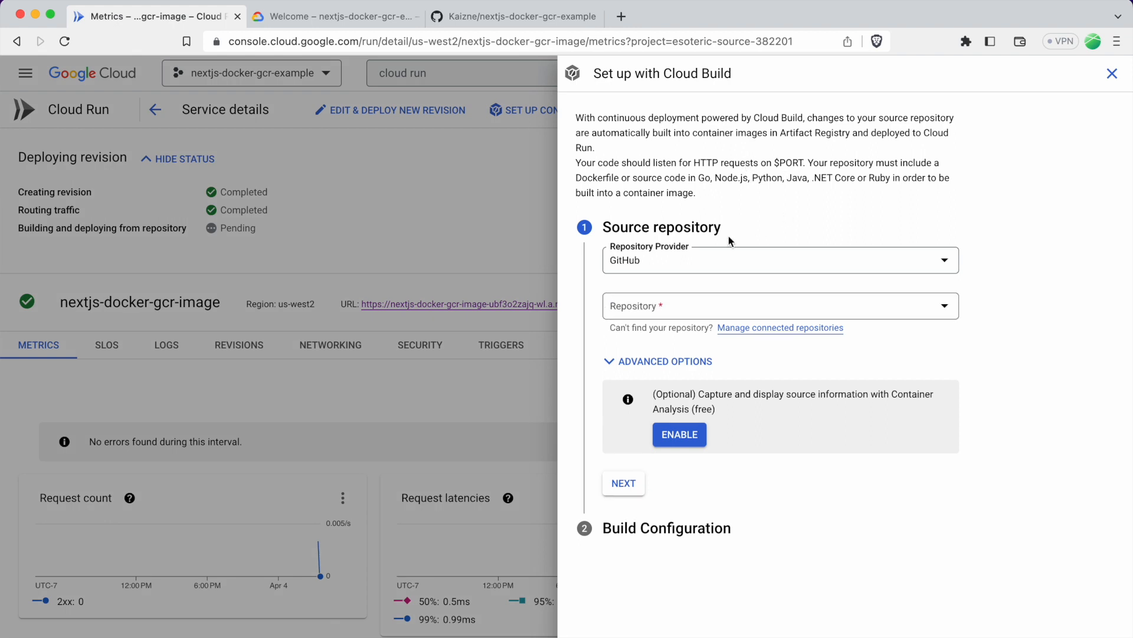
pyautogui.moveTo(674, 256)
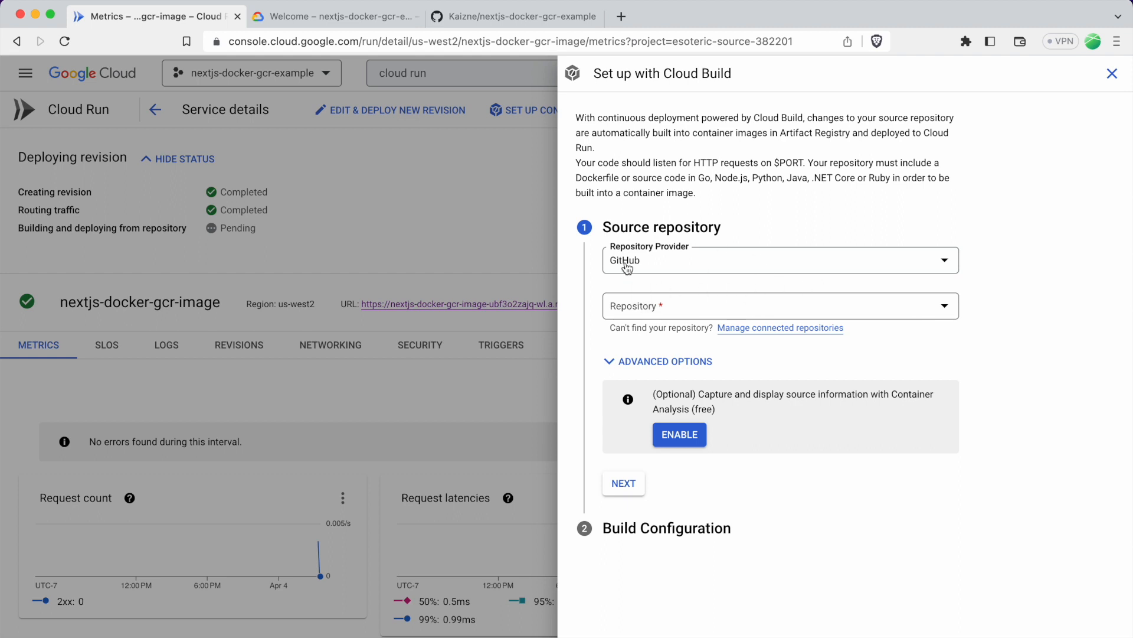
pyautogui.moveTo(626, 272)
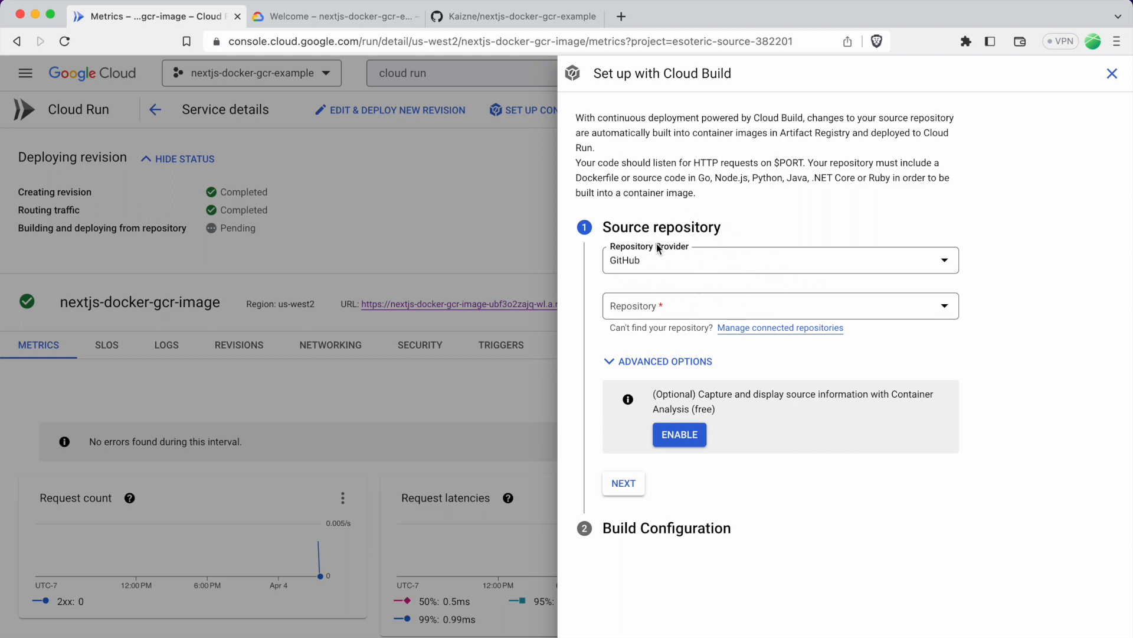
pyautogui.moveTo(729, 233)
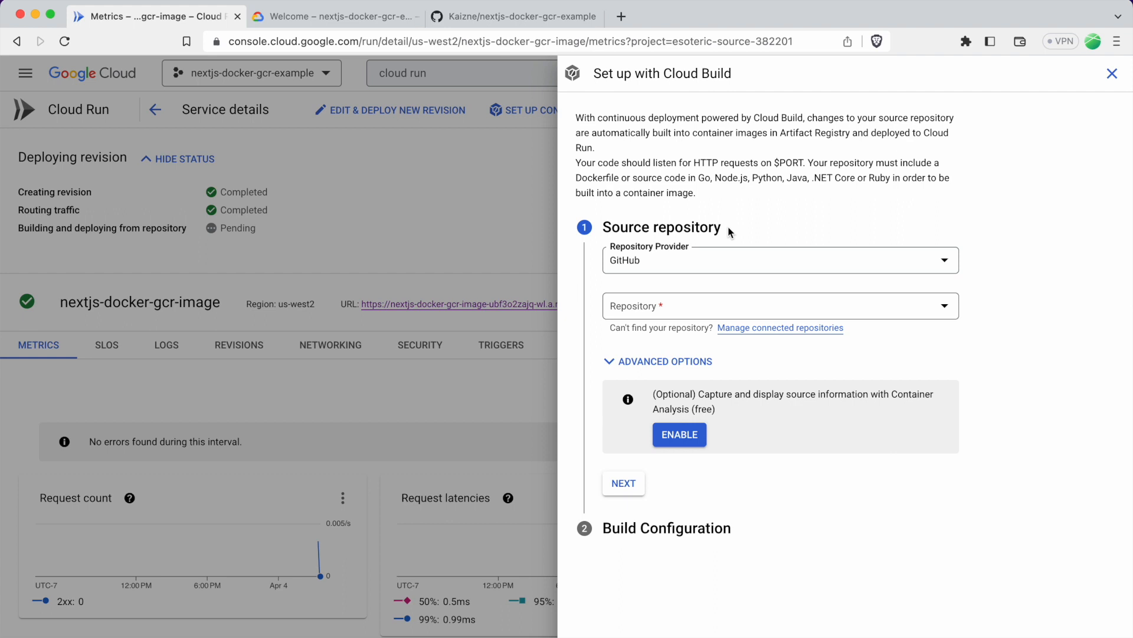
pyautogui.moveTo(839, 216)
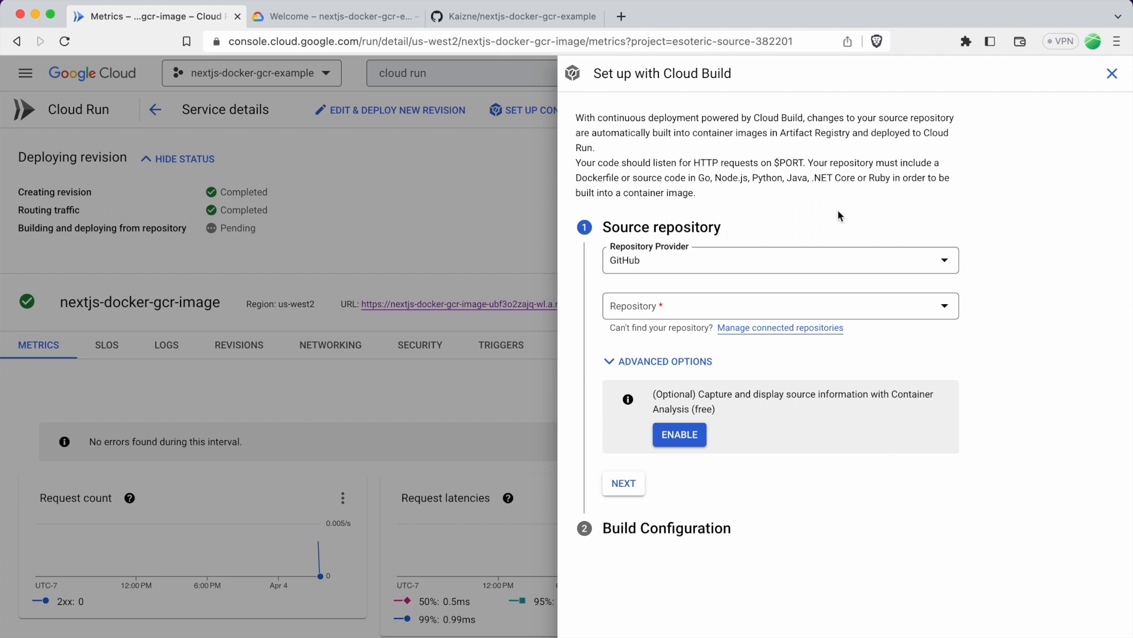
# Choose nextjs-docker-gcr-example as source, accept GitHub terms, build from Dockerfile, save, then view the GitHub repo
pyautogui.click(780, 305)
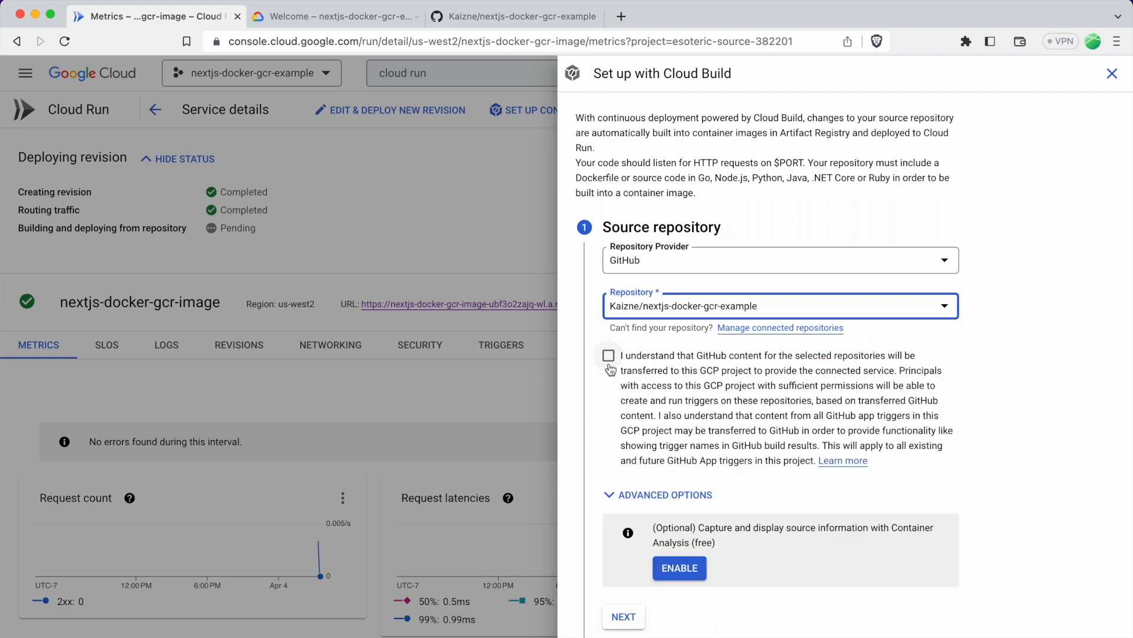
pyautogui.click(609, 355)
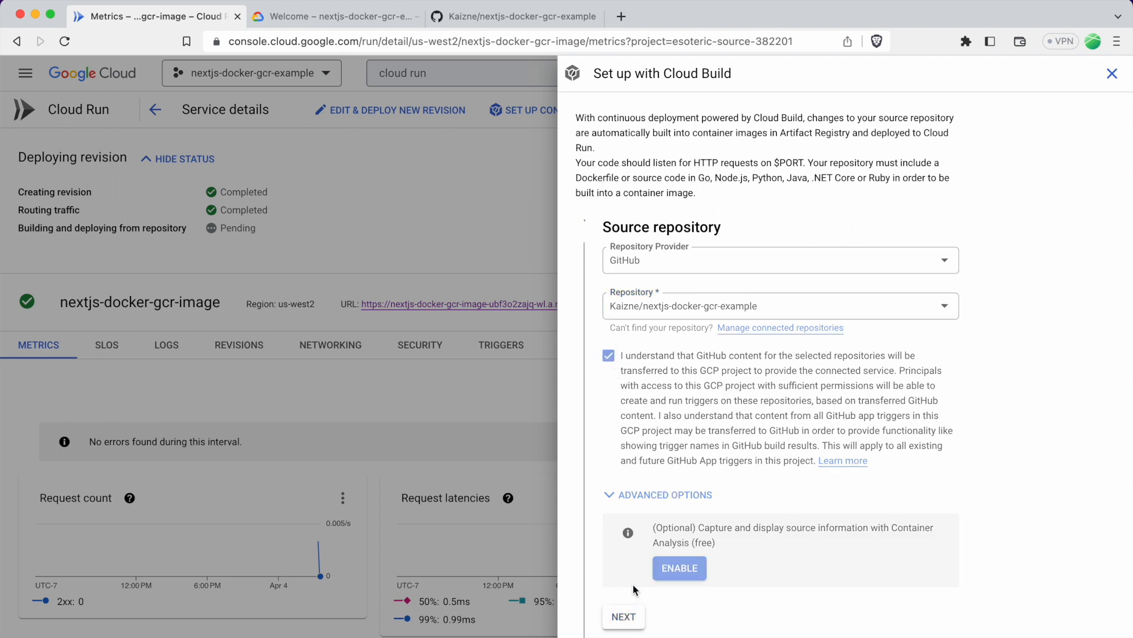
pyautogui.click(623, 617)
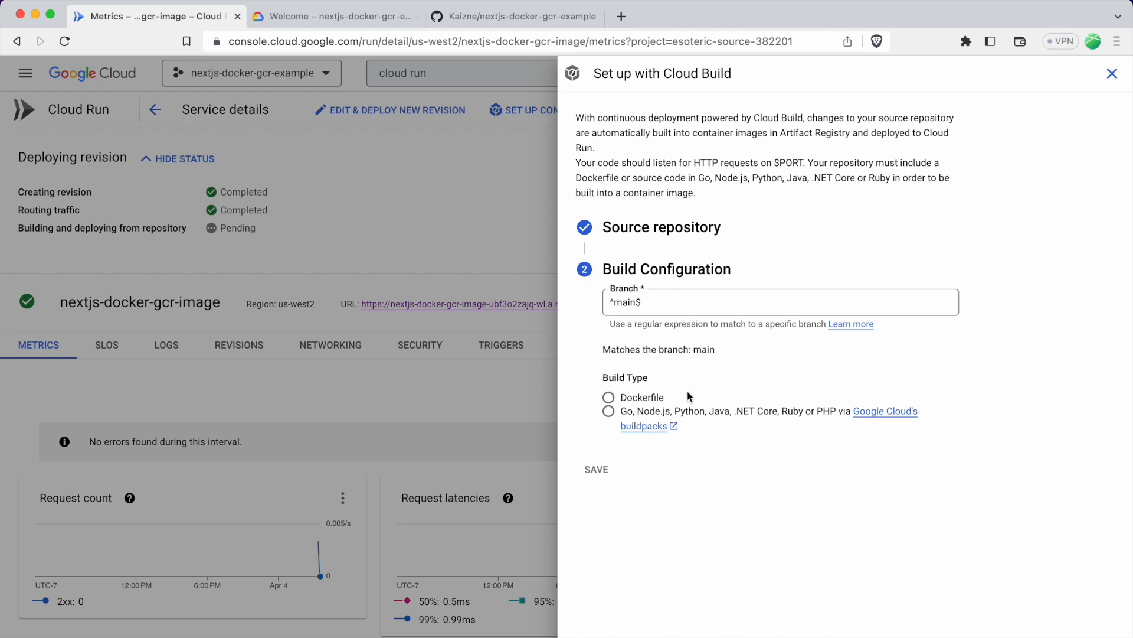
pyautogui.click(608, 397)
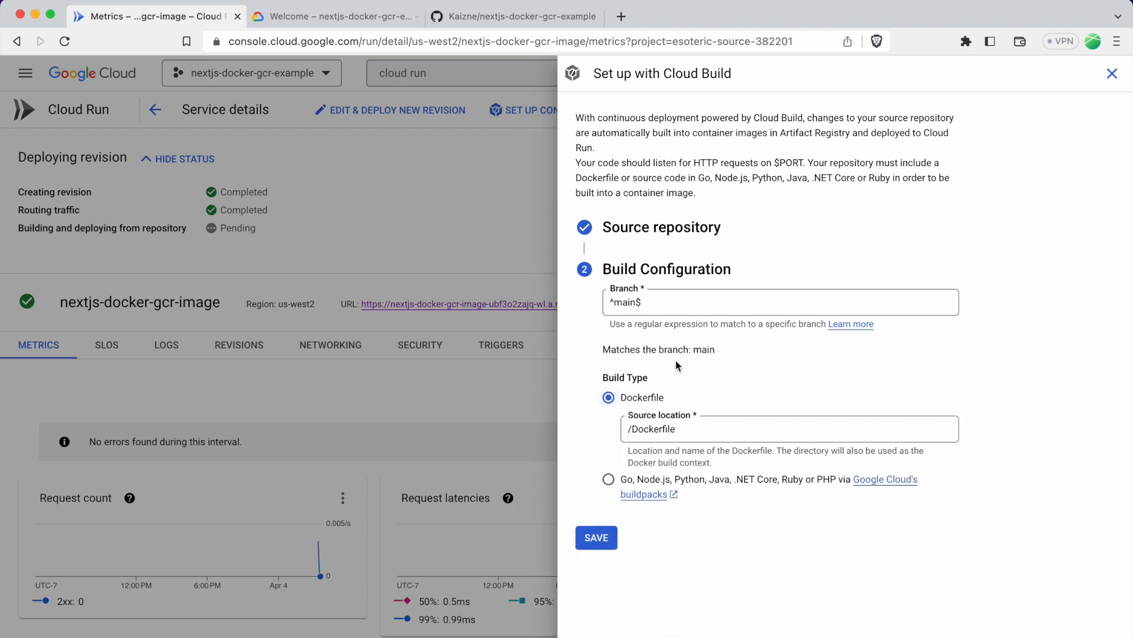
pyautogui.click(595, 537)
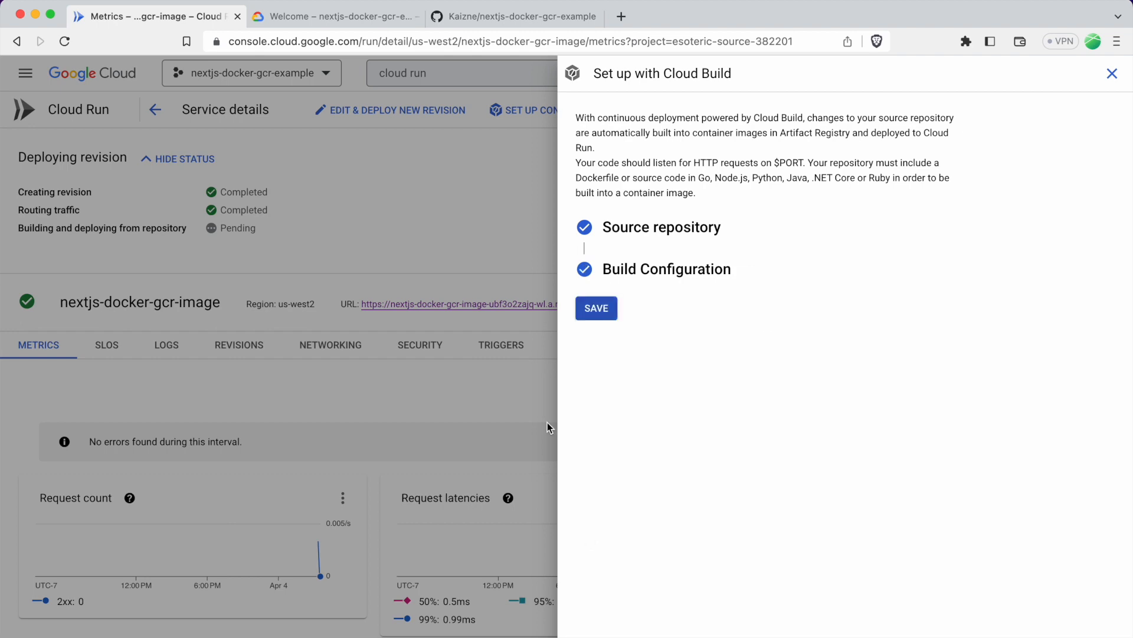
pyautogui.click(1113, 74)
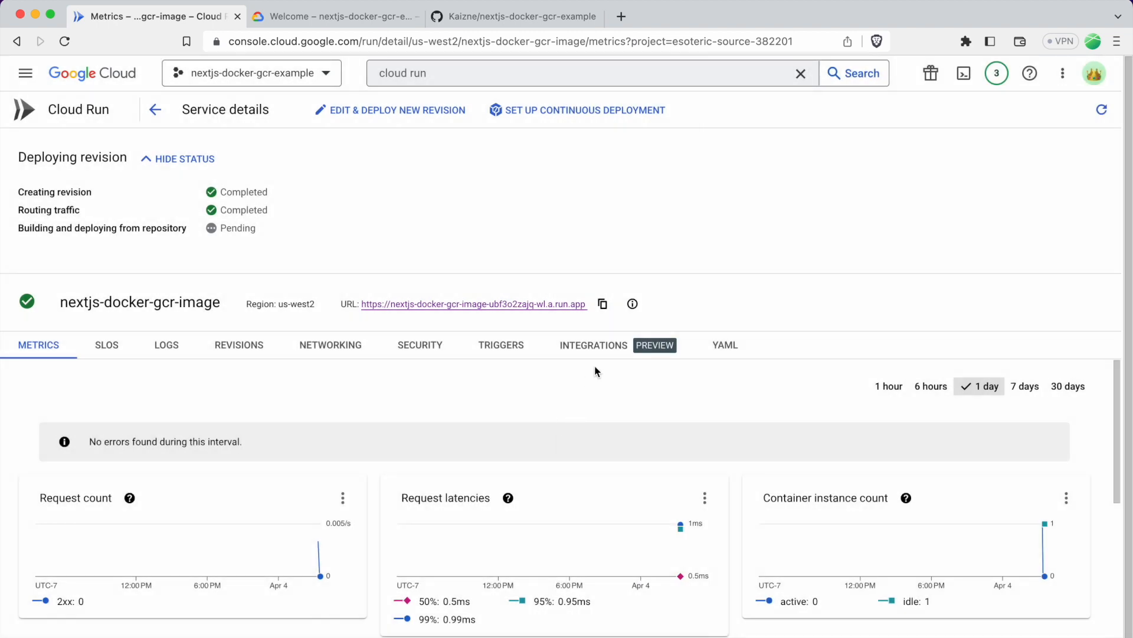
pyautogui.moveTo(507, 240)
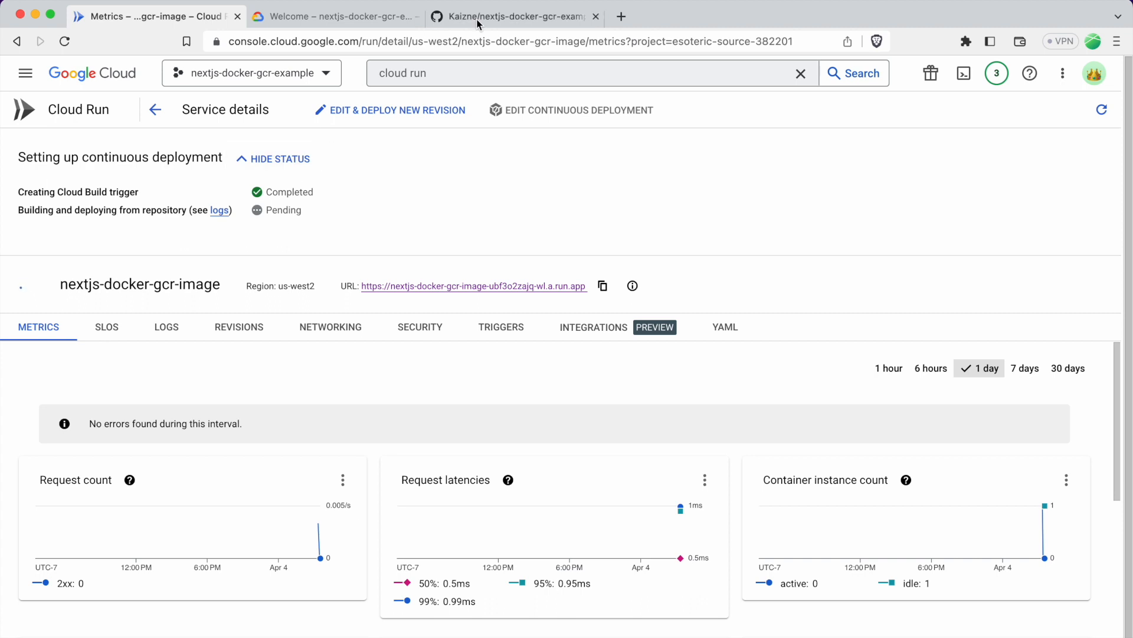
pyautogui.click(516, 16)
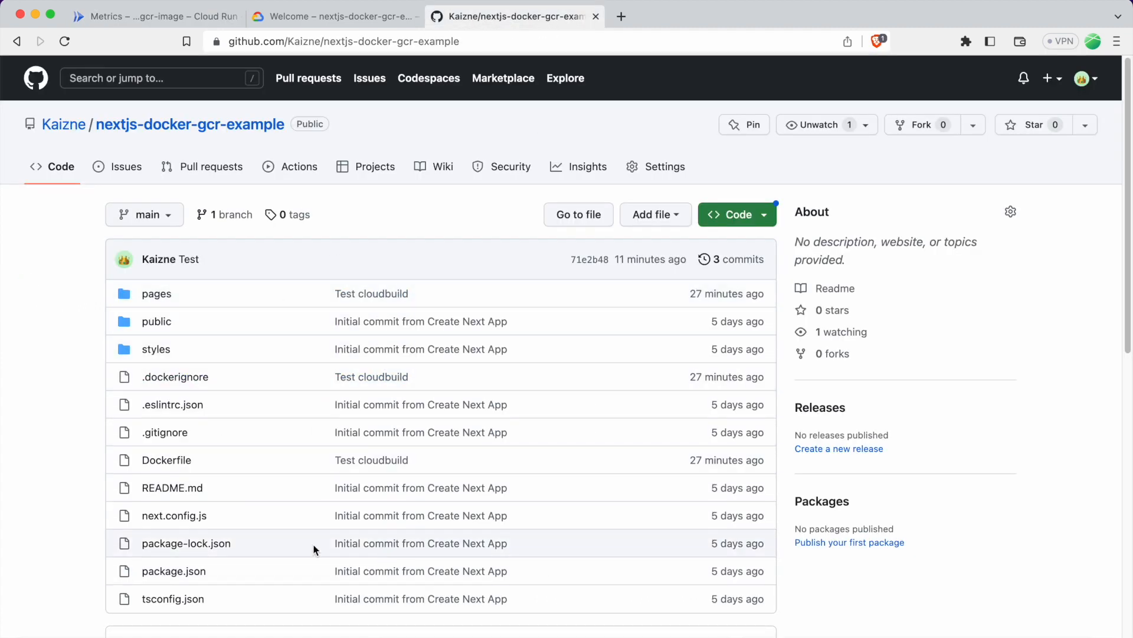
pyautogui.moveTo(289, 437)
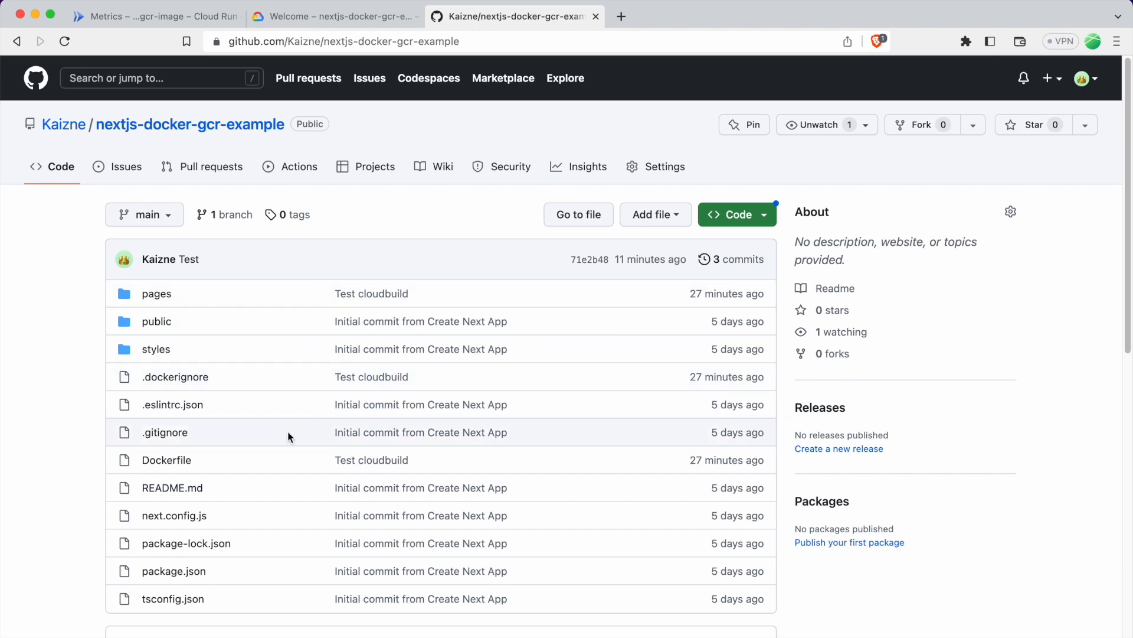
# Return to the service showing the failed build and review the trigger's configuration and substitution variables
pyautogui.click(153, 16)
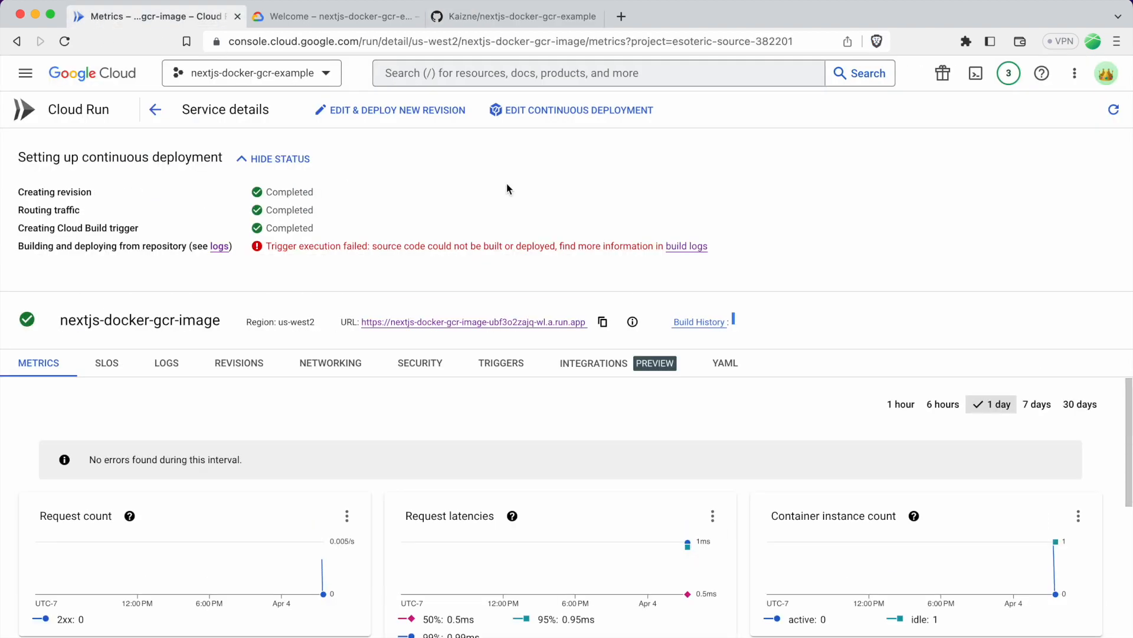
pyautogui.moveTo(584, 119)
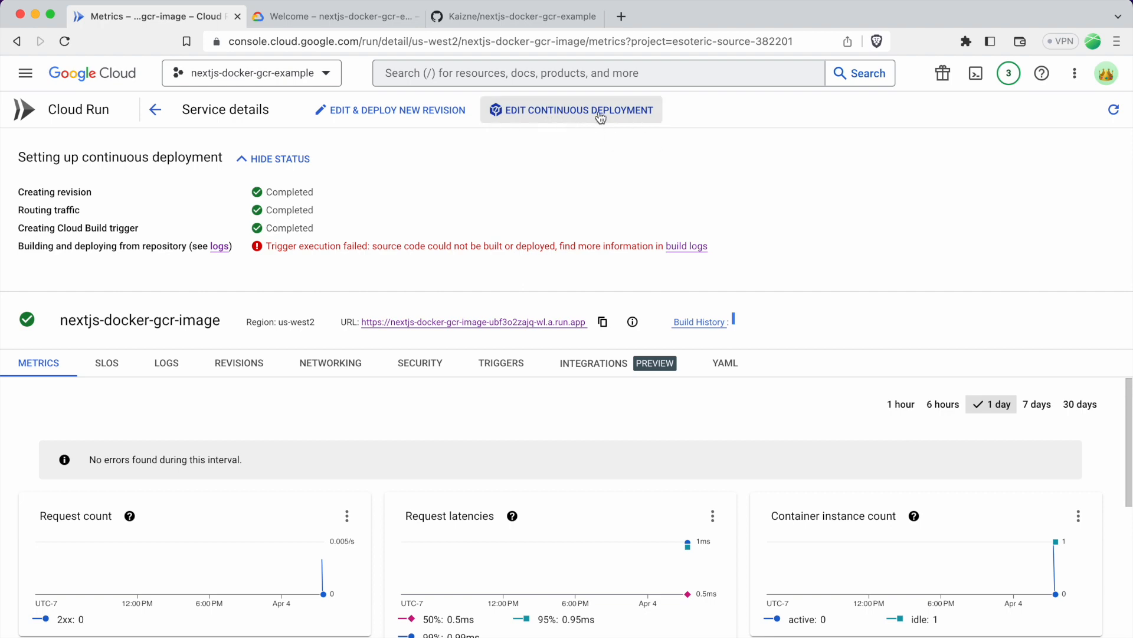
pyautogui.click(572, 110)
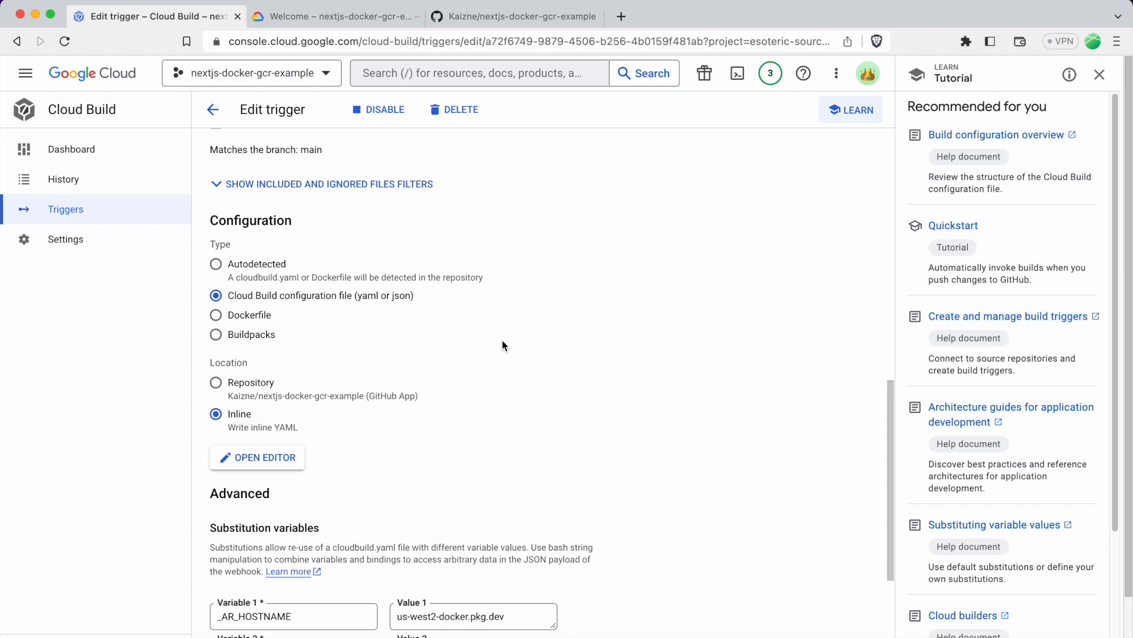
pyautogui.moveTo(243, 289)
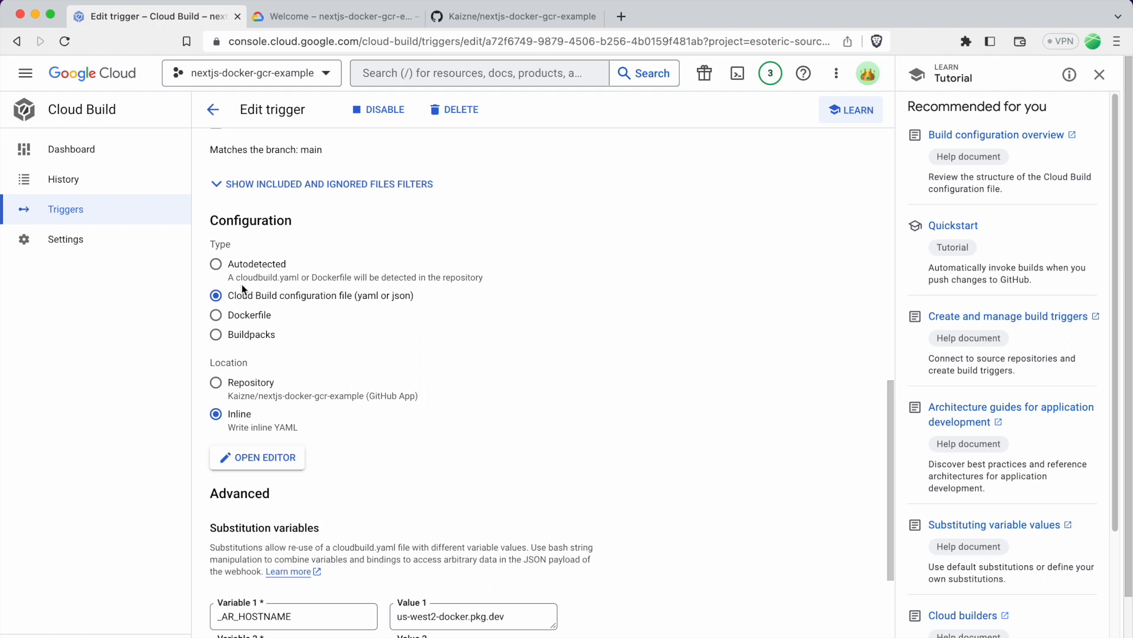
pyautogui.moveTo(424, 298)
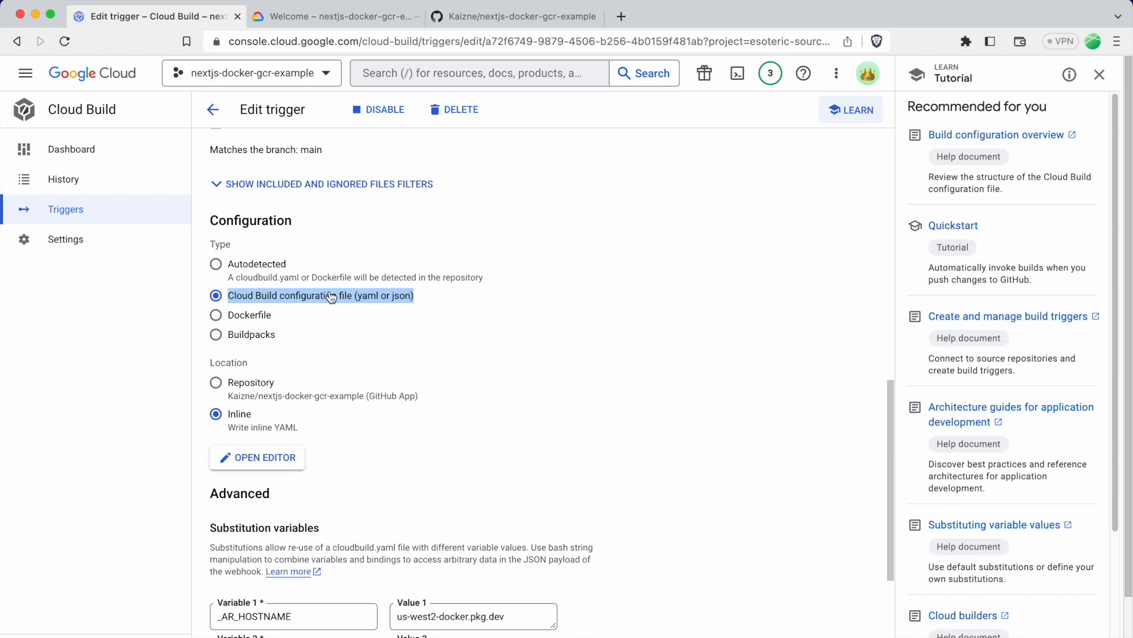
pyautogui.moveTo(450, 287)
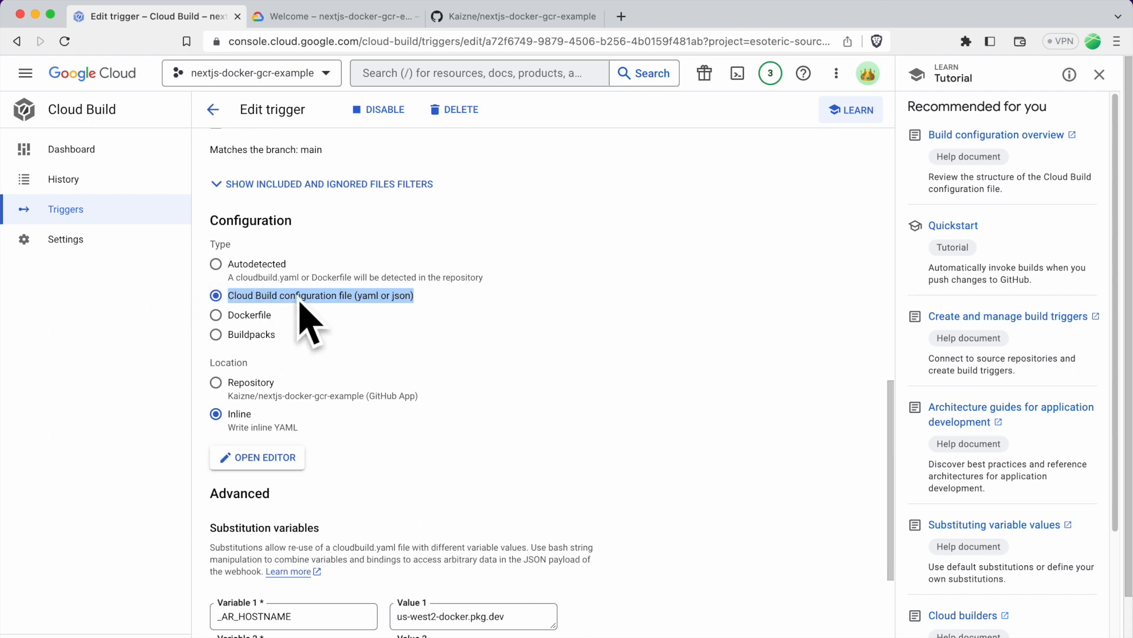
pyautogui.scroll(-3)
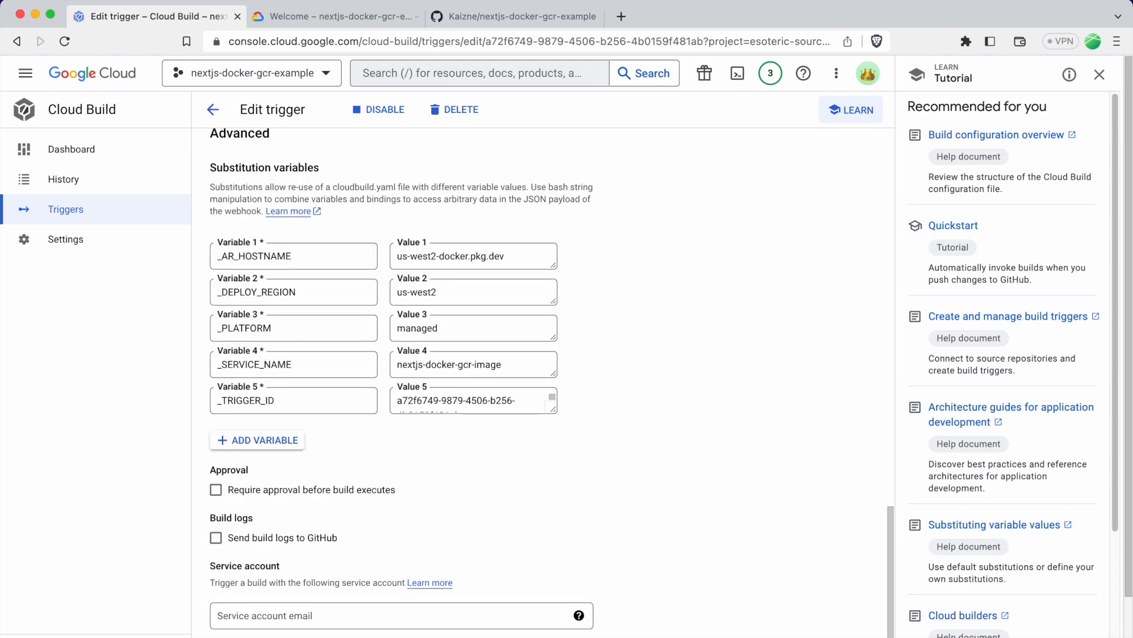
pyautogui.moveTo(187, 114)
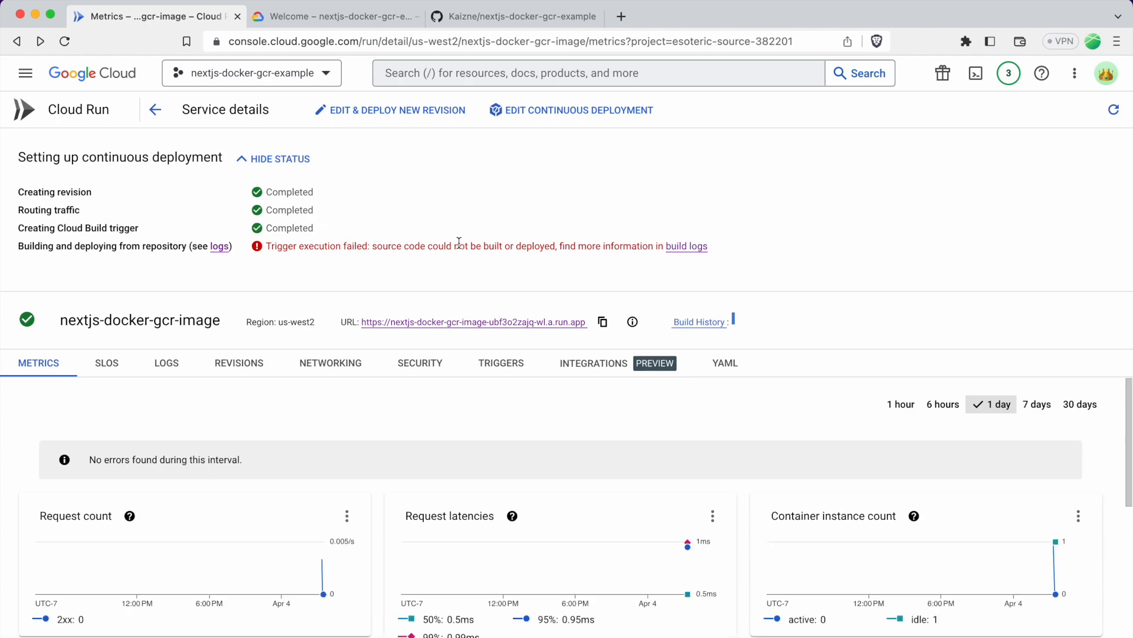
pyautogui.moveTo(469, 236)
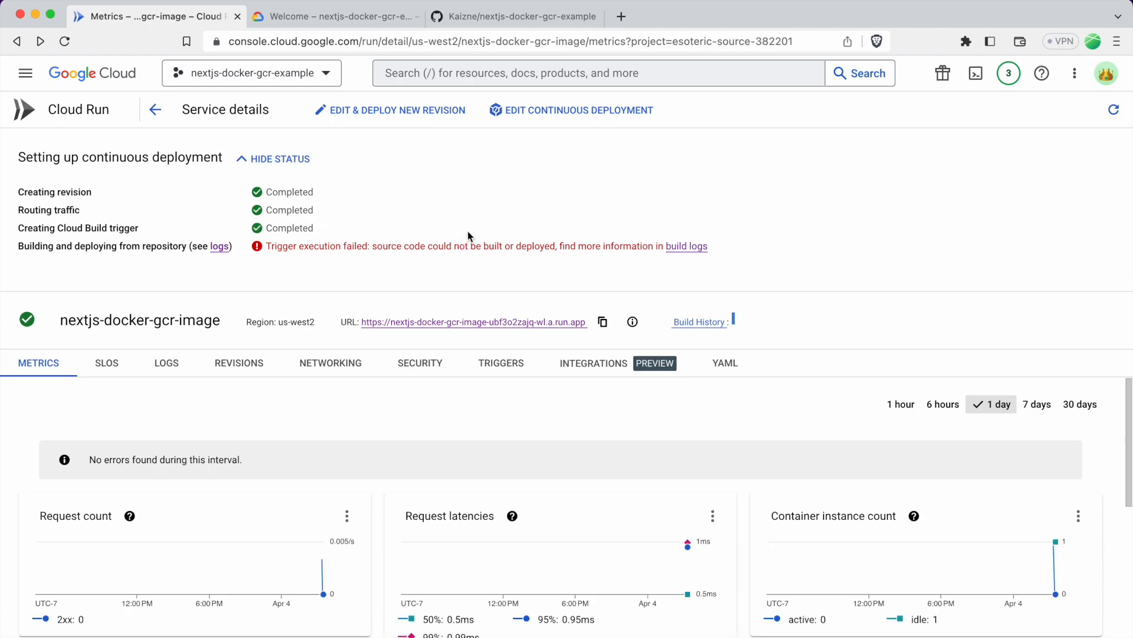
# Switch to Terminal and commit the staged project files, including cloudbuild.yaml, as "Test"
pyautogui.press('cmd+tab')
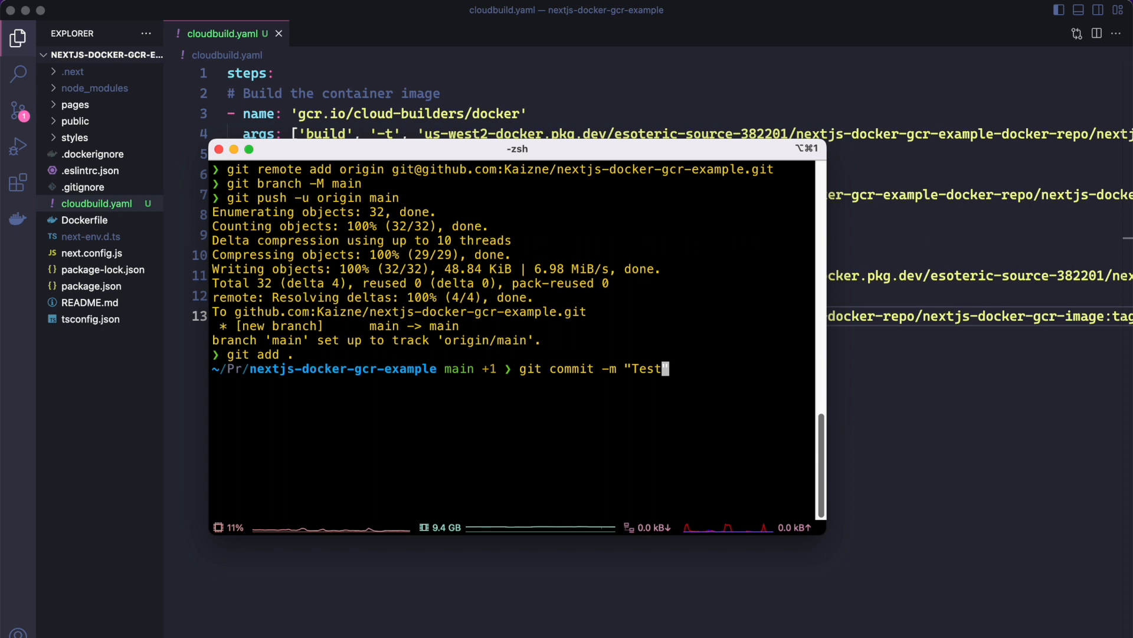
pyautogui.press('Enter')
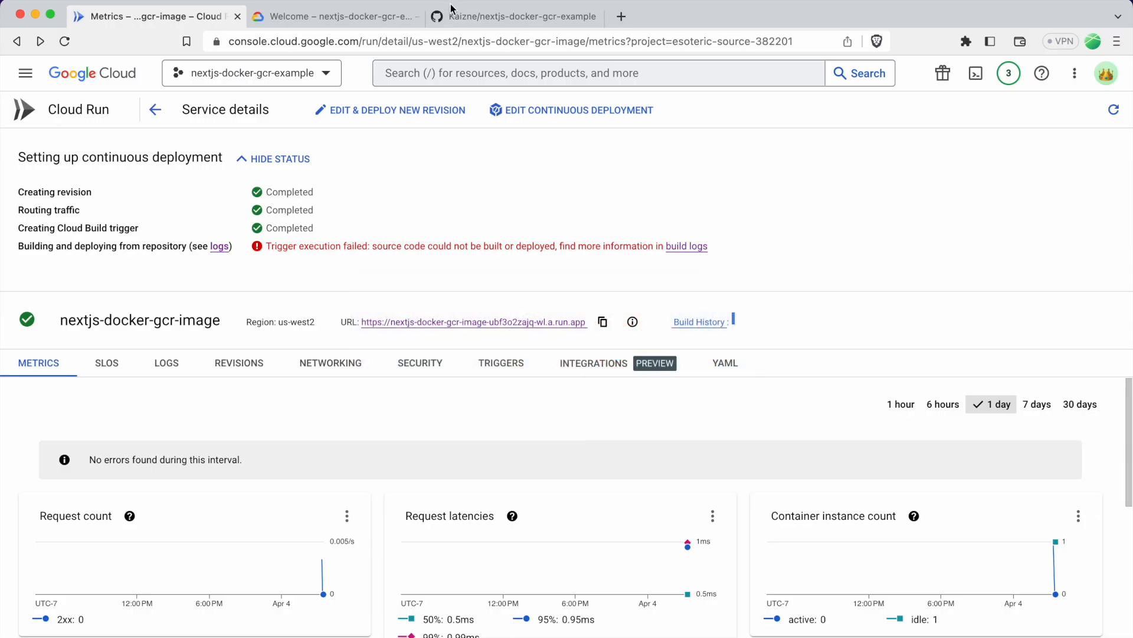
# Open the new build's logs in a separate tab and follow Build details until Successful
pyautogui.click(516, 15)
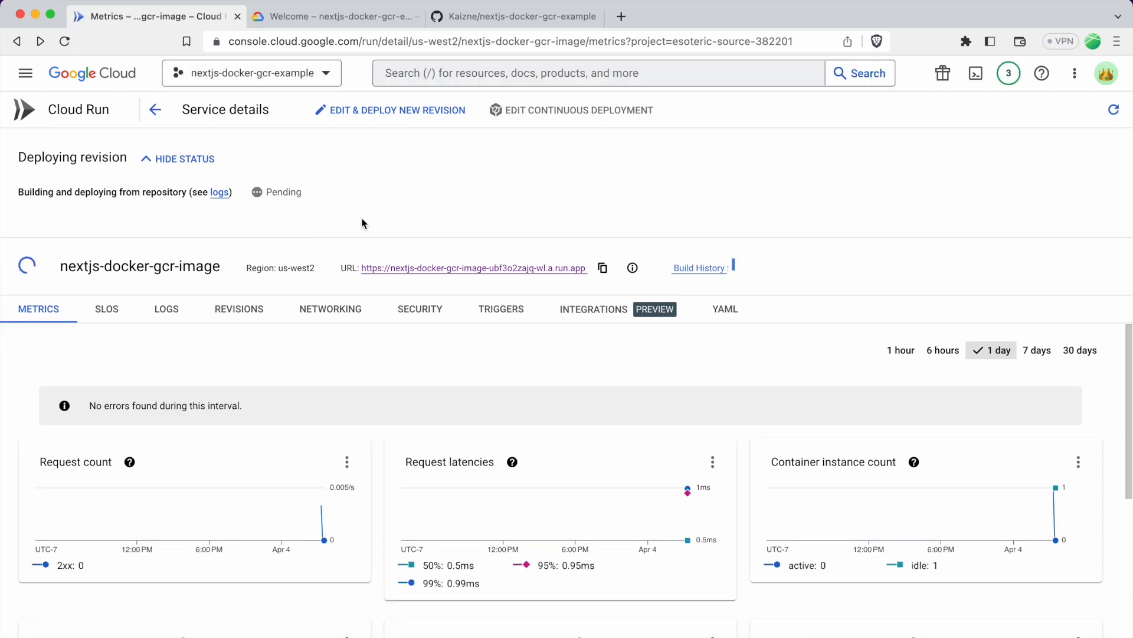
pyautogui.rightClick(220, 191)
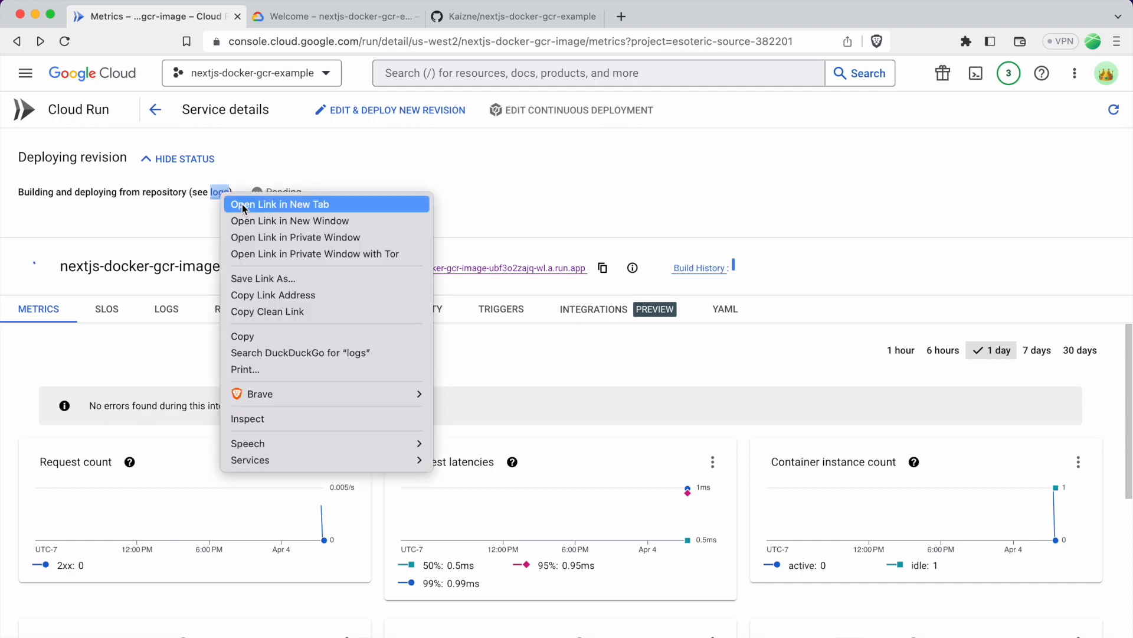
pyautogui.click(280, 204)
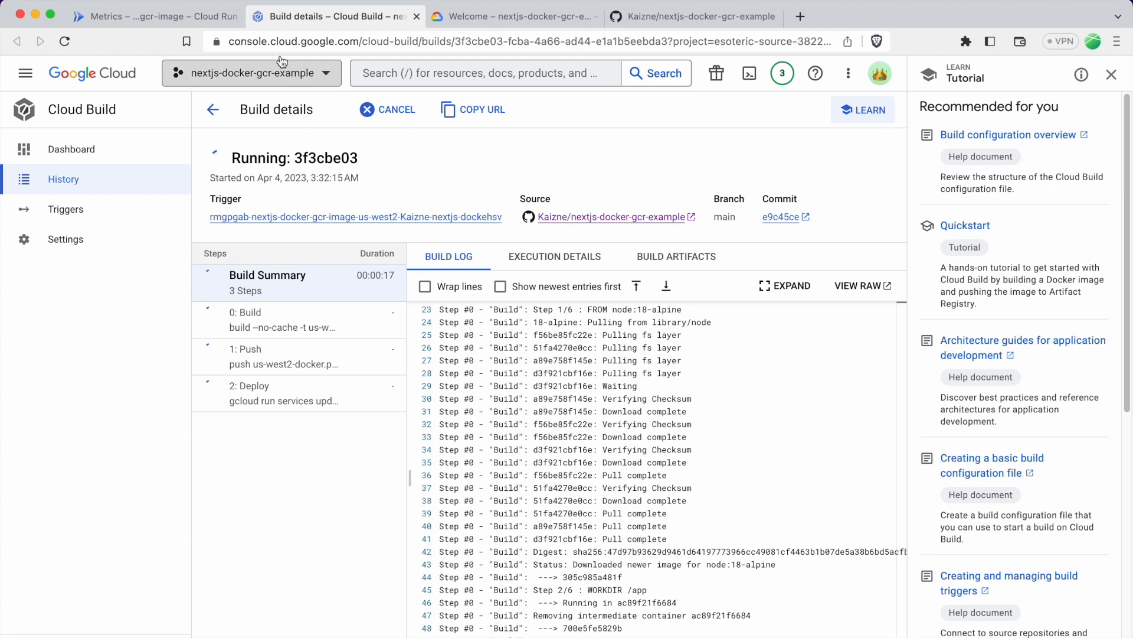
pyautogui.click(247, 312)
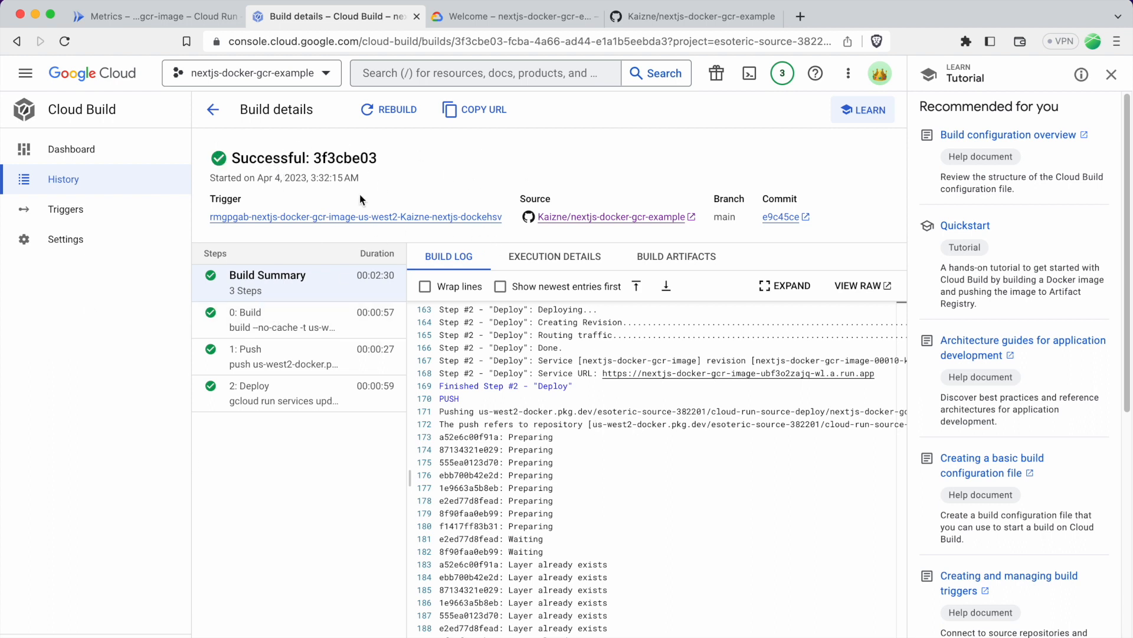
# Copy the service URL, view the live site reading "Hello! I am being deployed again!!!", and return to the console
pyautogui.click(152, 15)
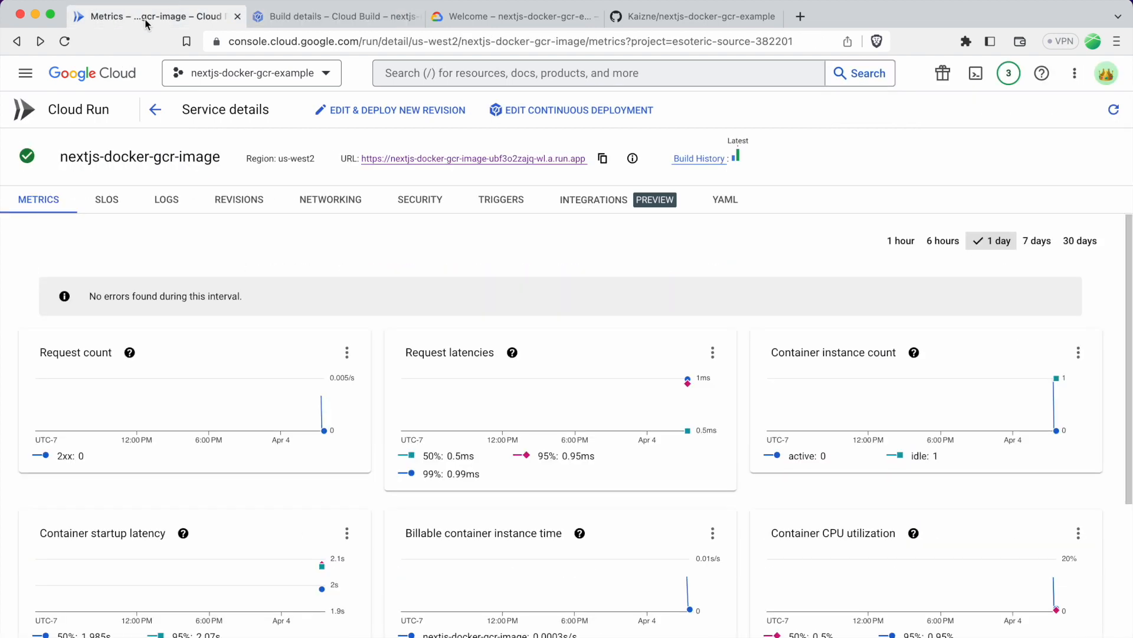
pyautogui.moveTo(463, 167)
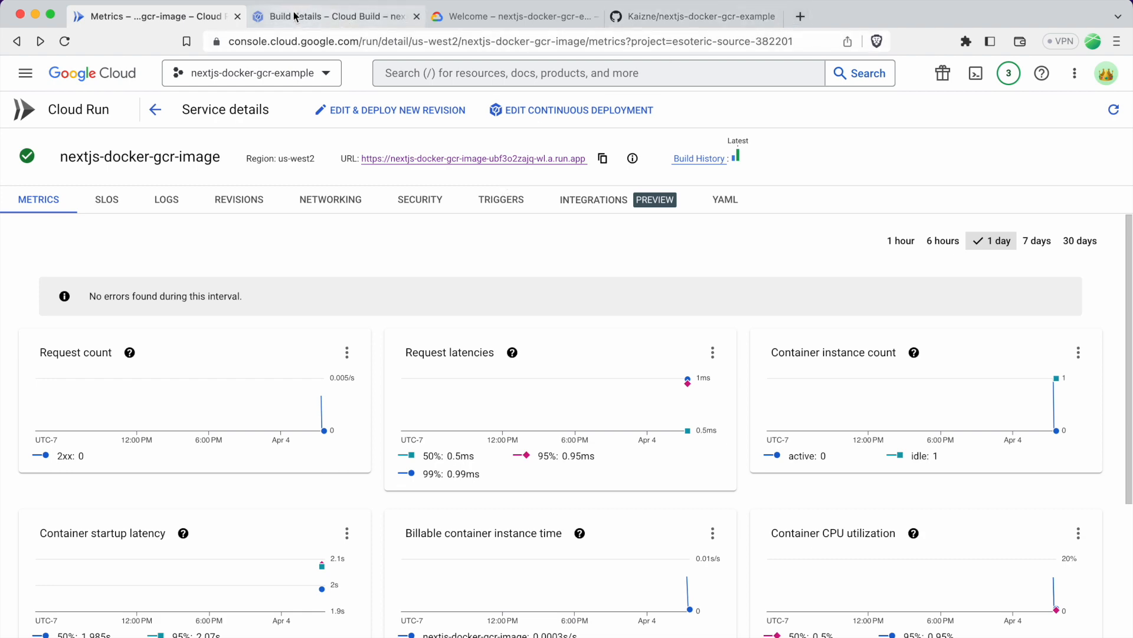
pyautogui.click(333, 16)
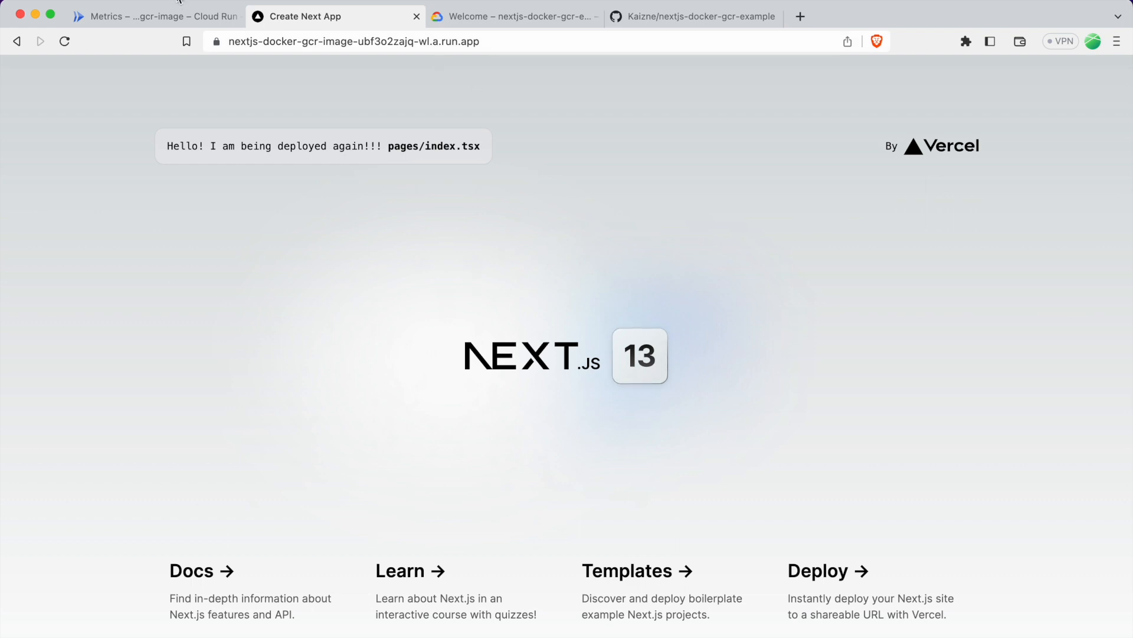
pyautogui.click(153, 15)
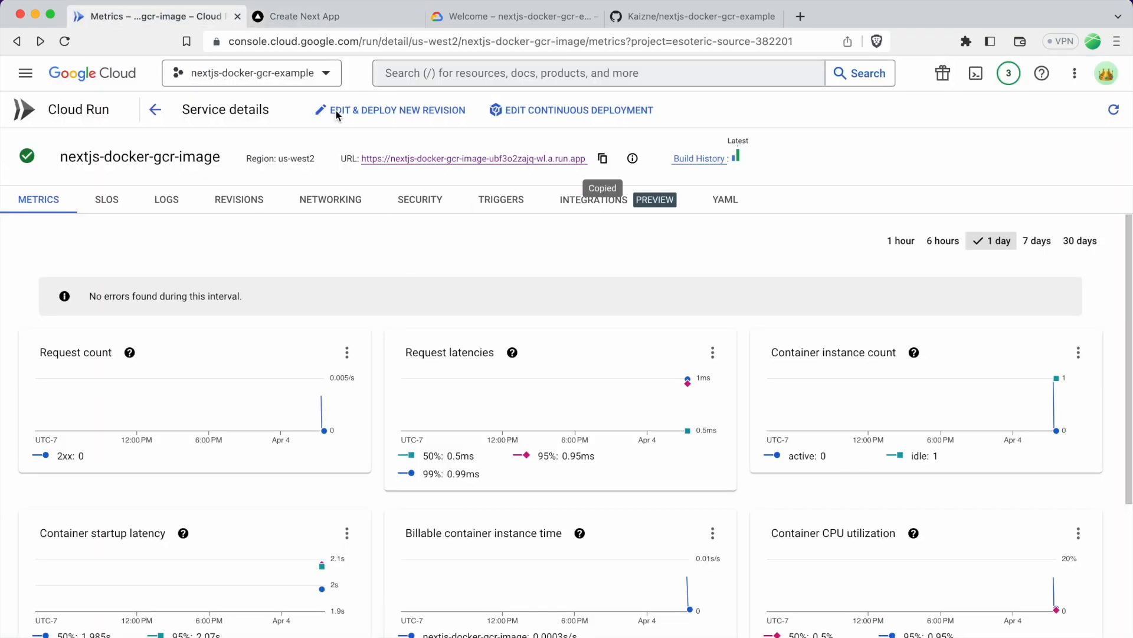
pyautogui.moveTo(708, 133)
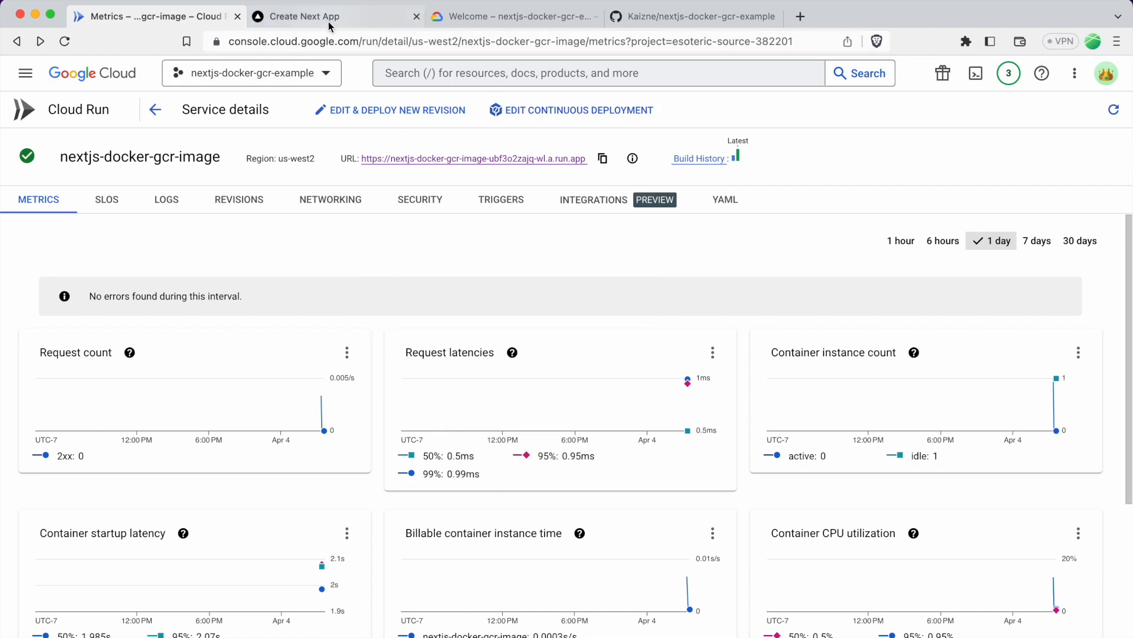
# In pages/index.tsx, replace the text after 'Hello!' with 'Continuous Integration!!'
pyautogui.click(333, 15)
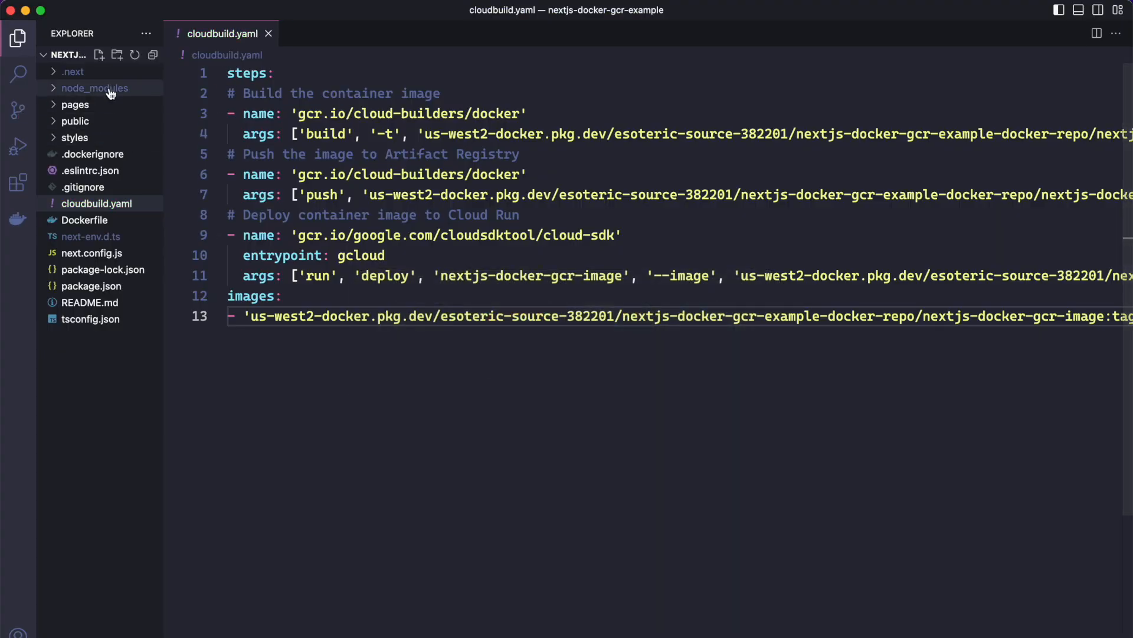
pyautogui.click(75, 104)
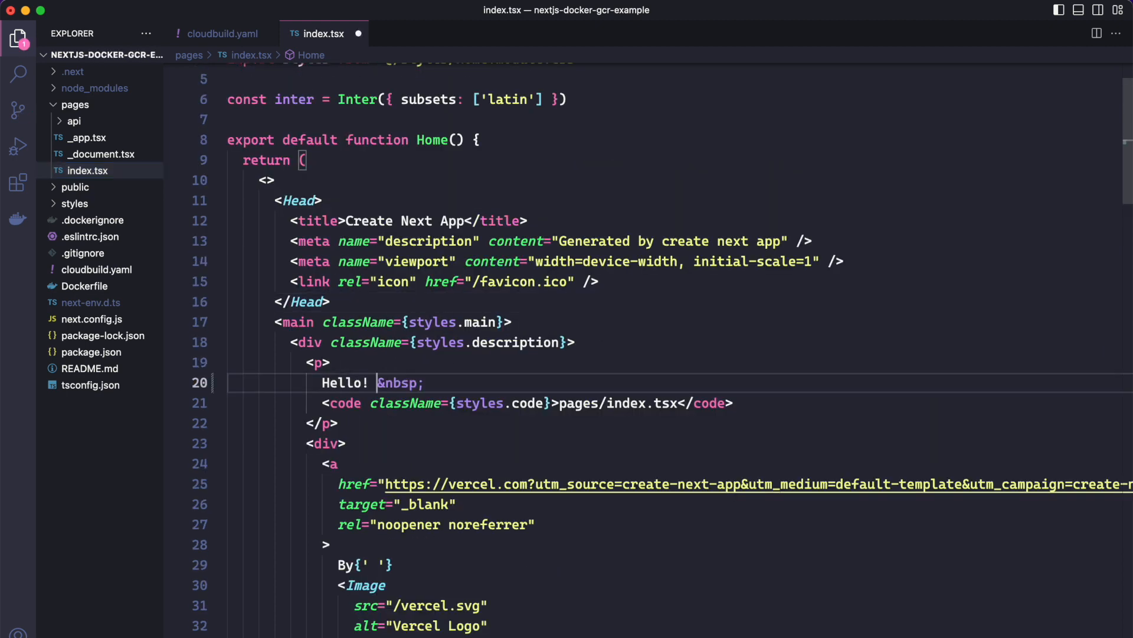
pyautogui.write('Continuou')
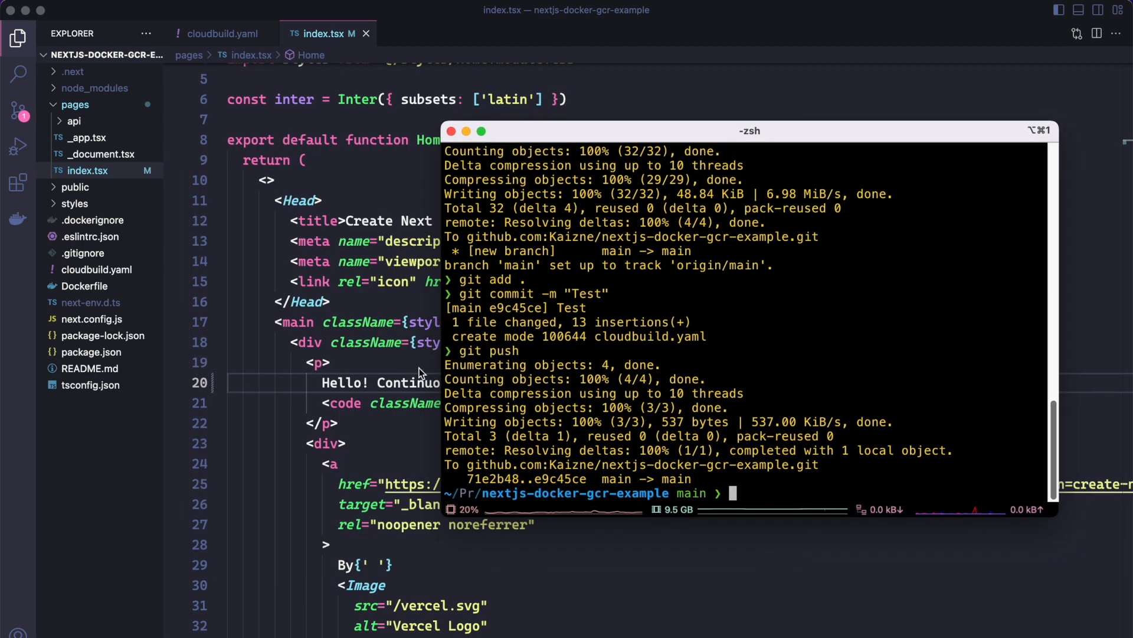
pyautogui.moveTo(450, 317)
pyautogui.write('git push')
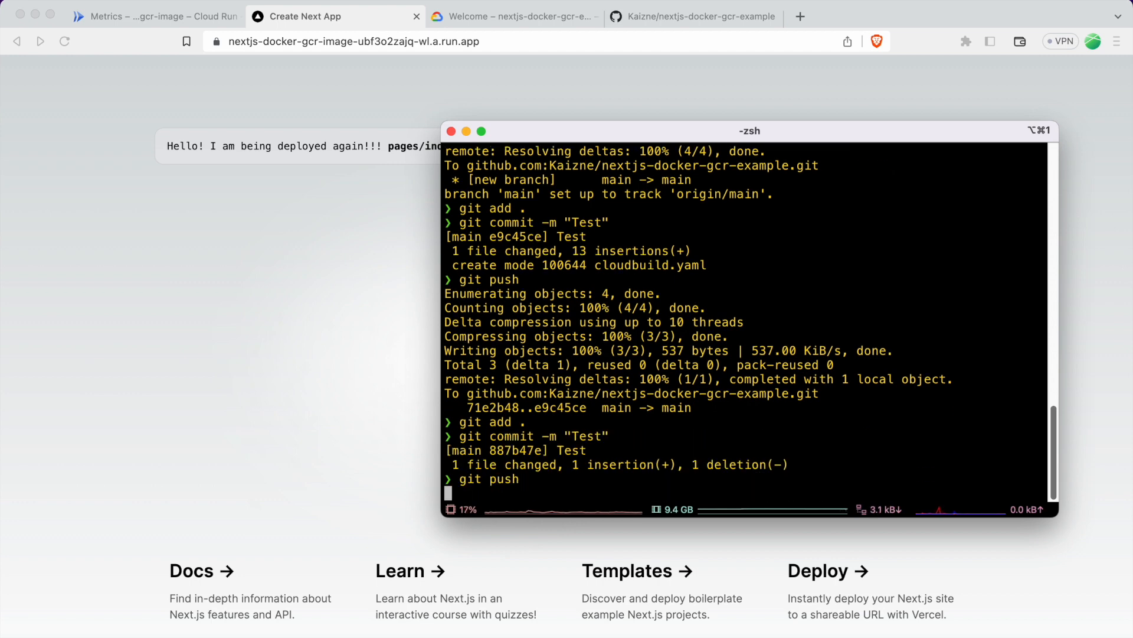
# Push the "Test" commit with the greeting change to GitHub's main branch
pyautogui.press('Return')
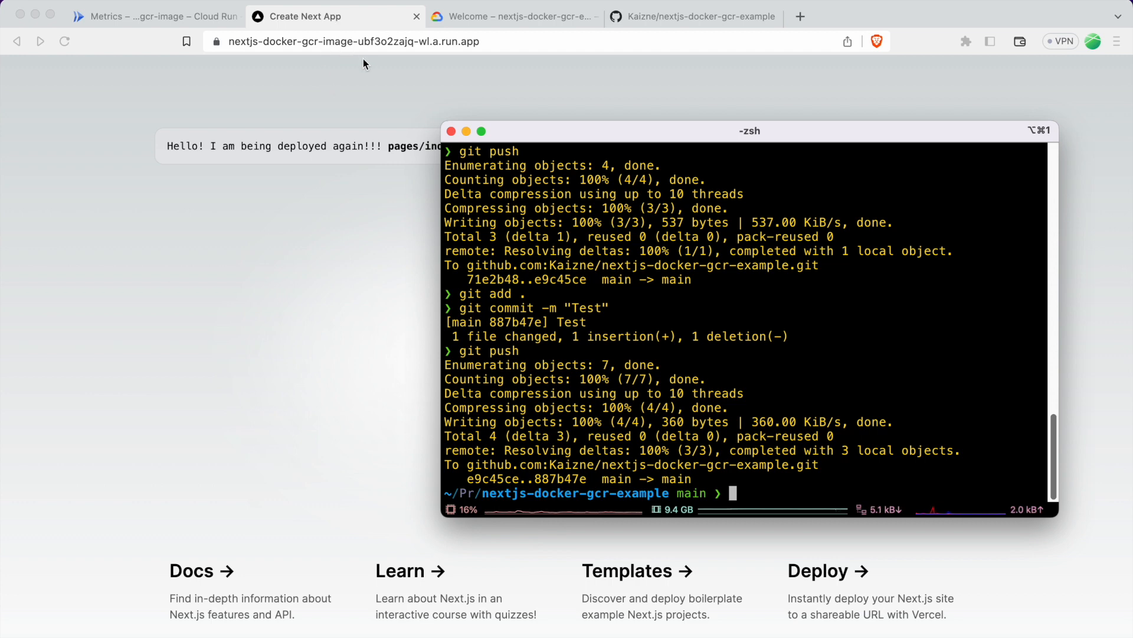
pyautogui.moveTo(369, 69)
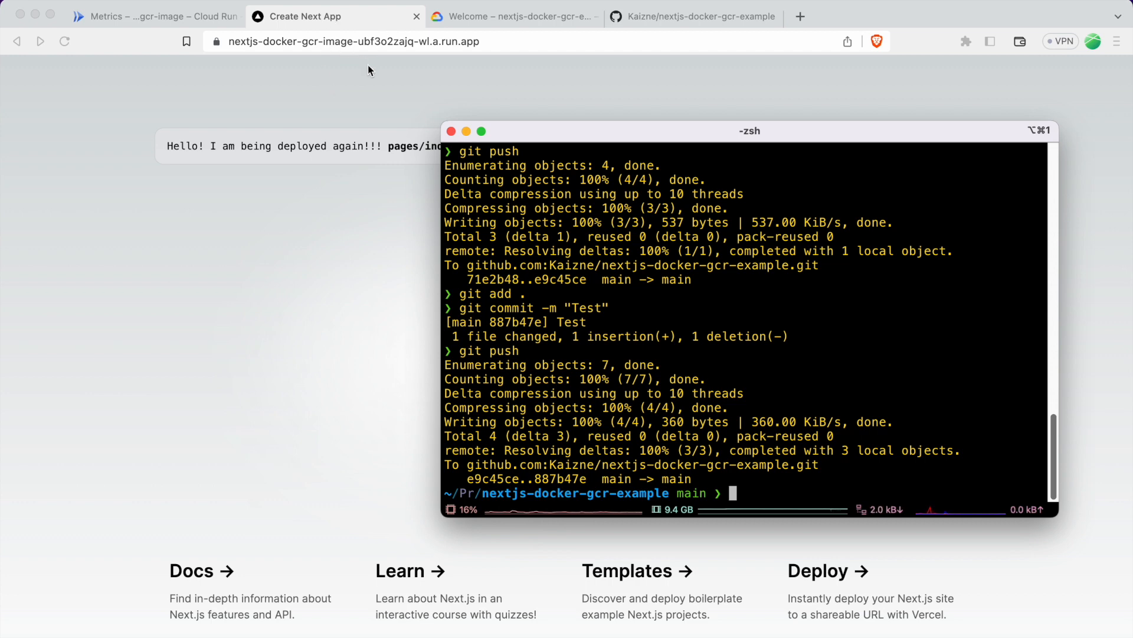
# Watch the build for commit 887b47e succeed in its logs, then return to the healthy Cloud Run service
pyautogui.click(152, 16)
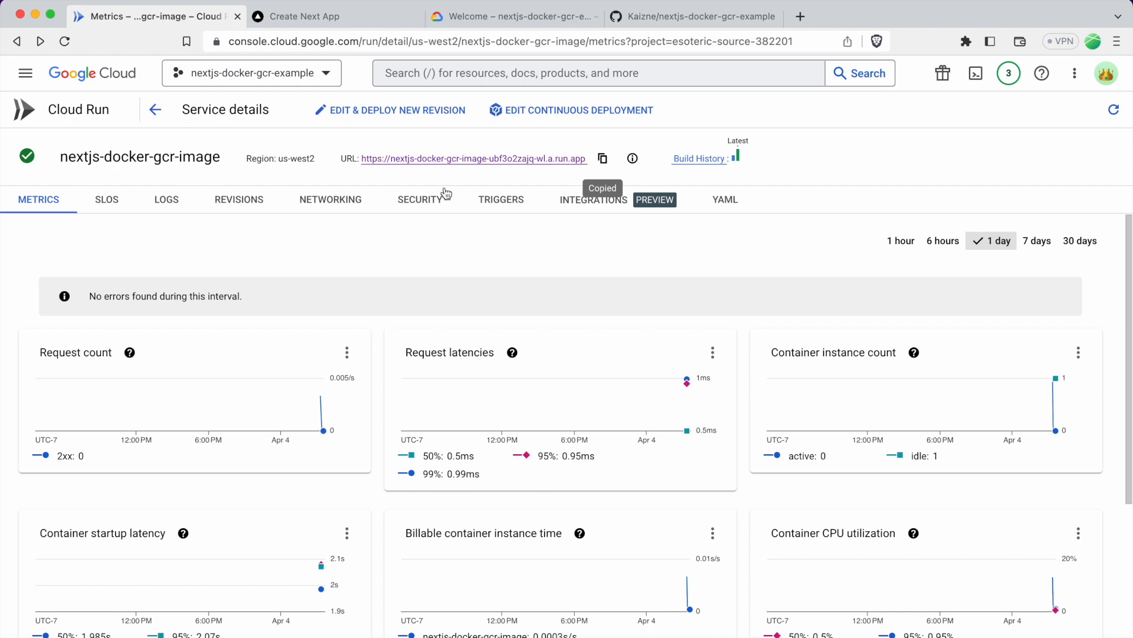
pyautogui.moveTo(87, 81)
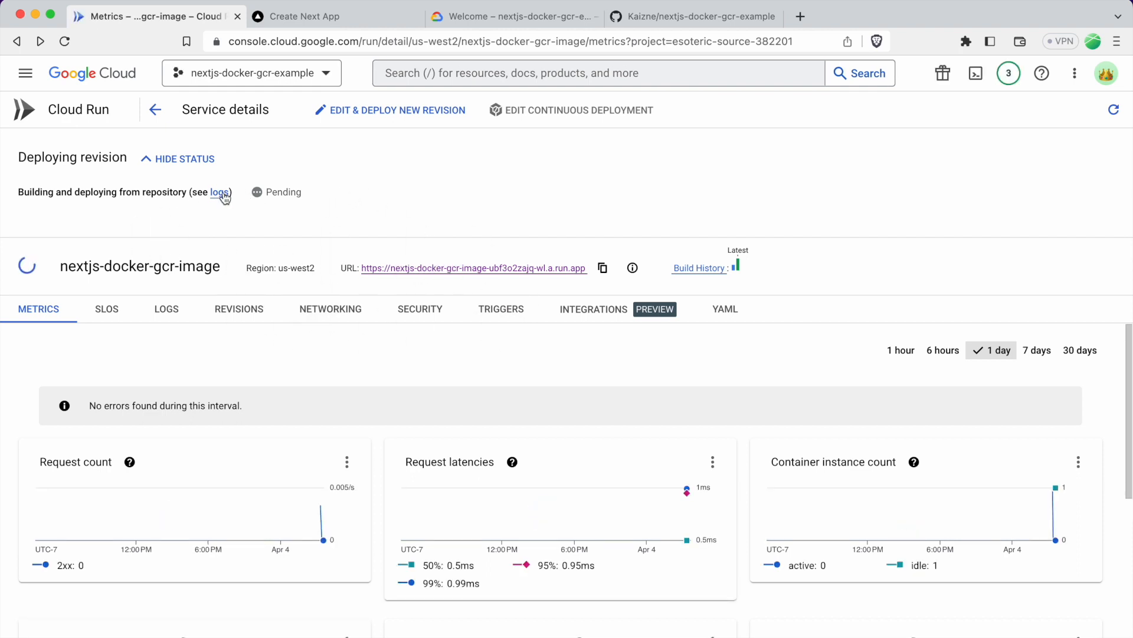
pyautogui.click(219, 192)
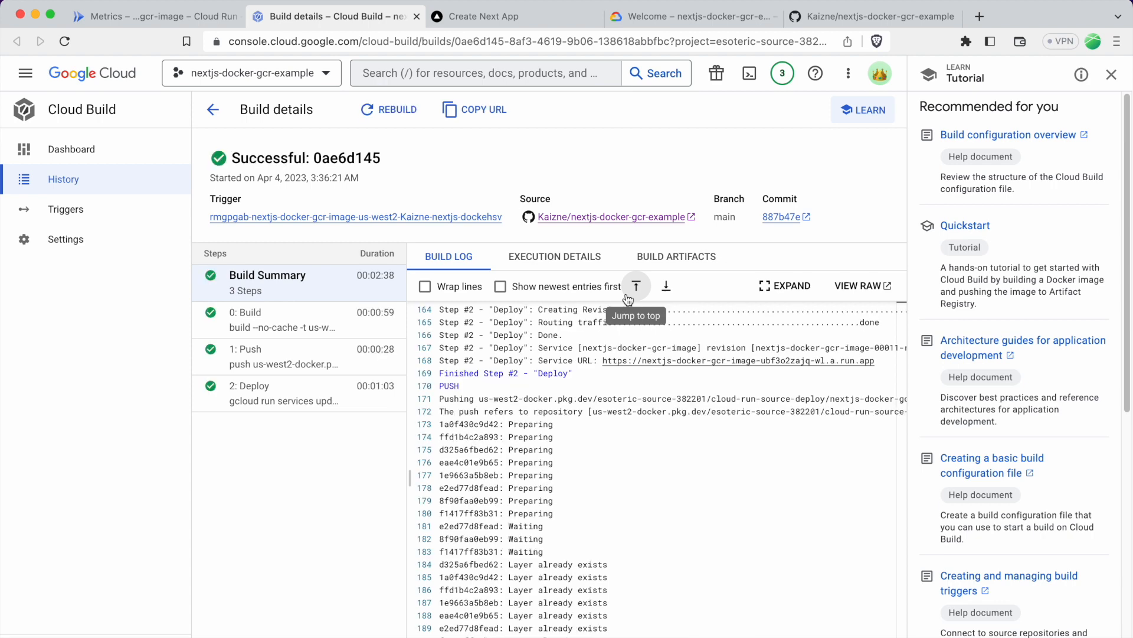
pyautogui.click(153, 16)
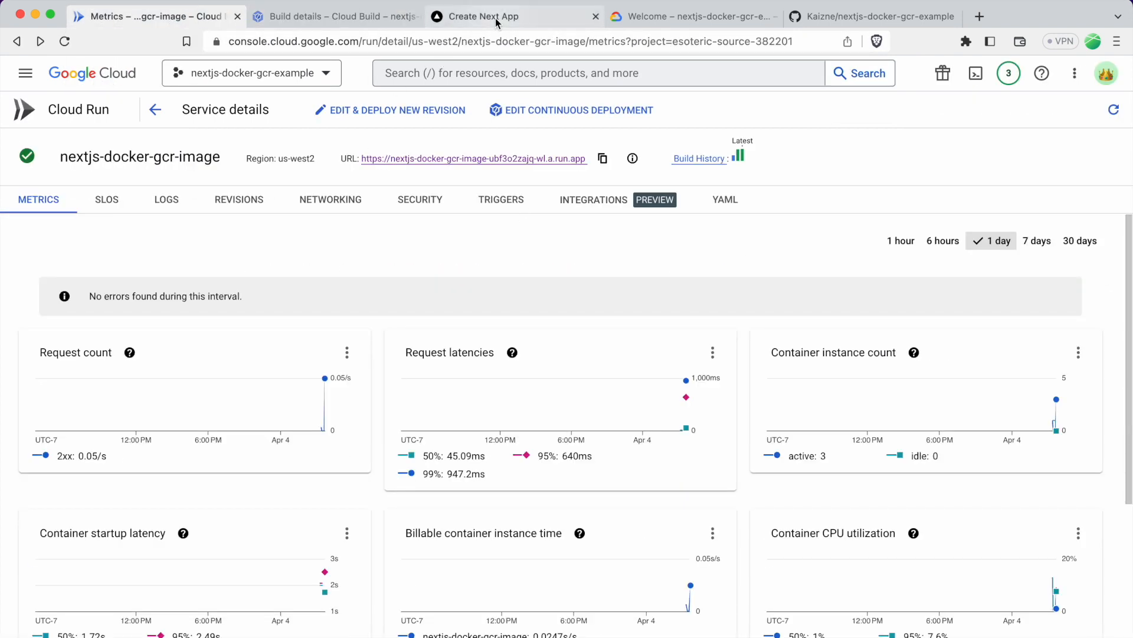
# Reload the live site and highlight its new "Hello! Continuous Integration!!" greeting
pyautogui.click(483, 15)
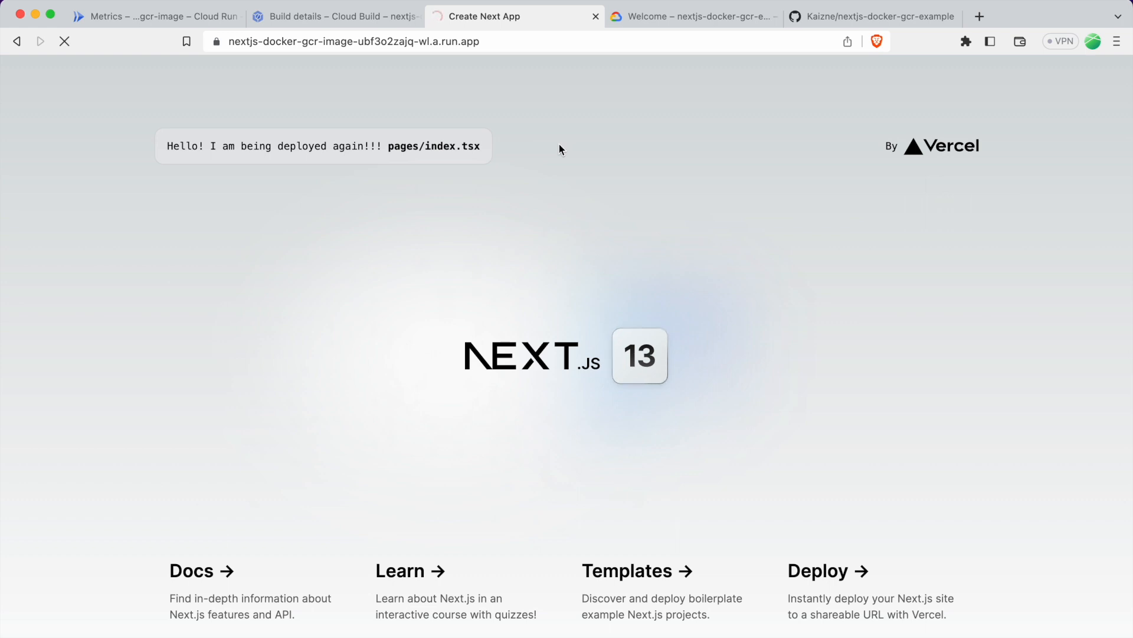
pyautogui.click(64, 42)
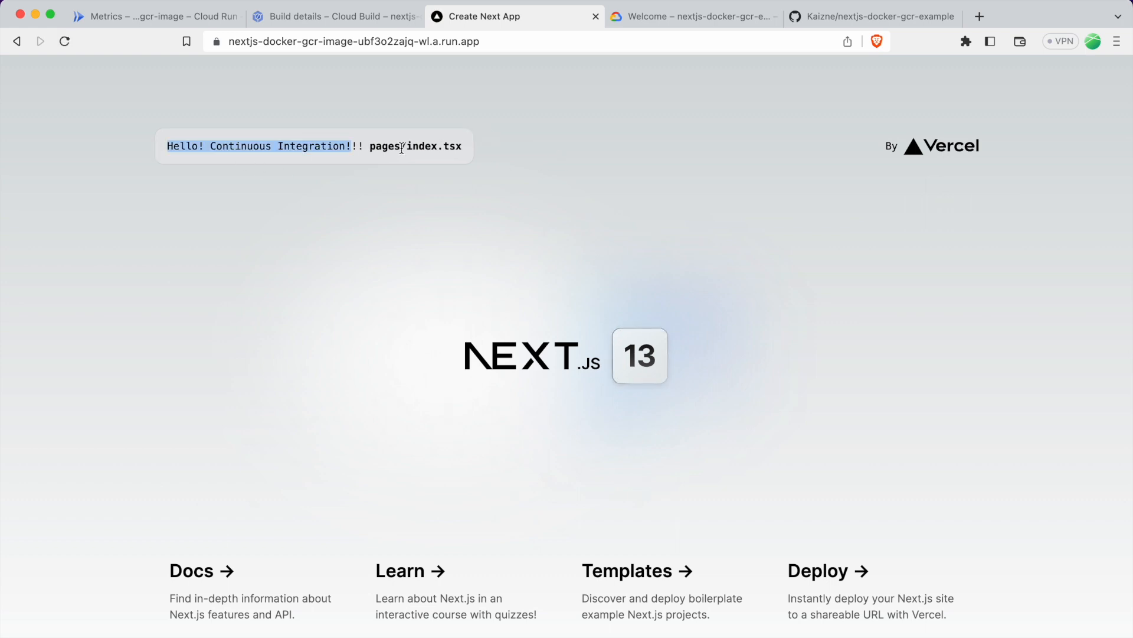